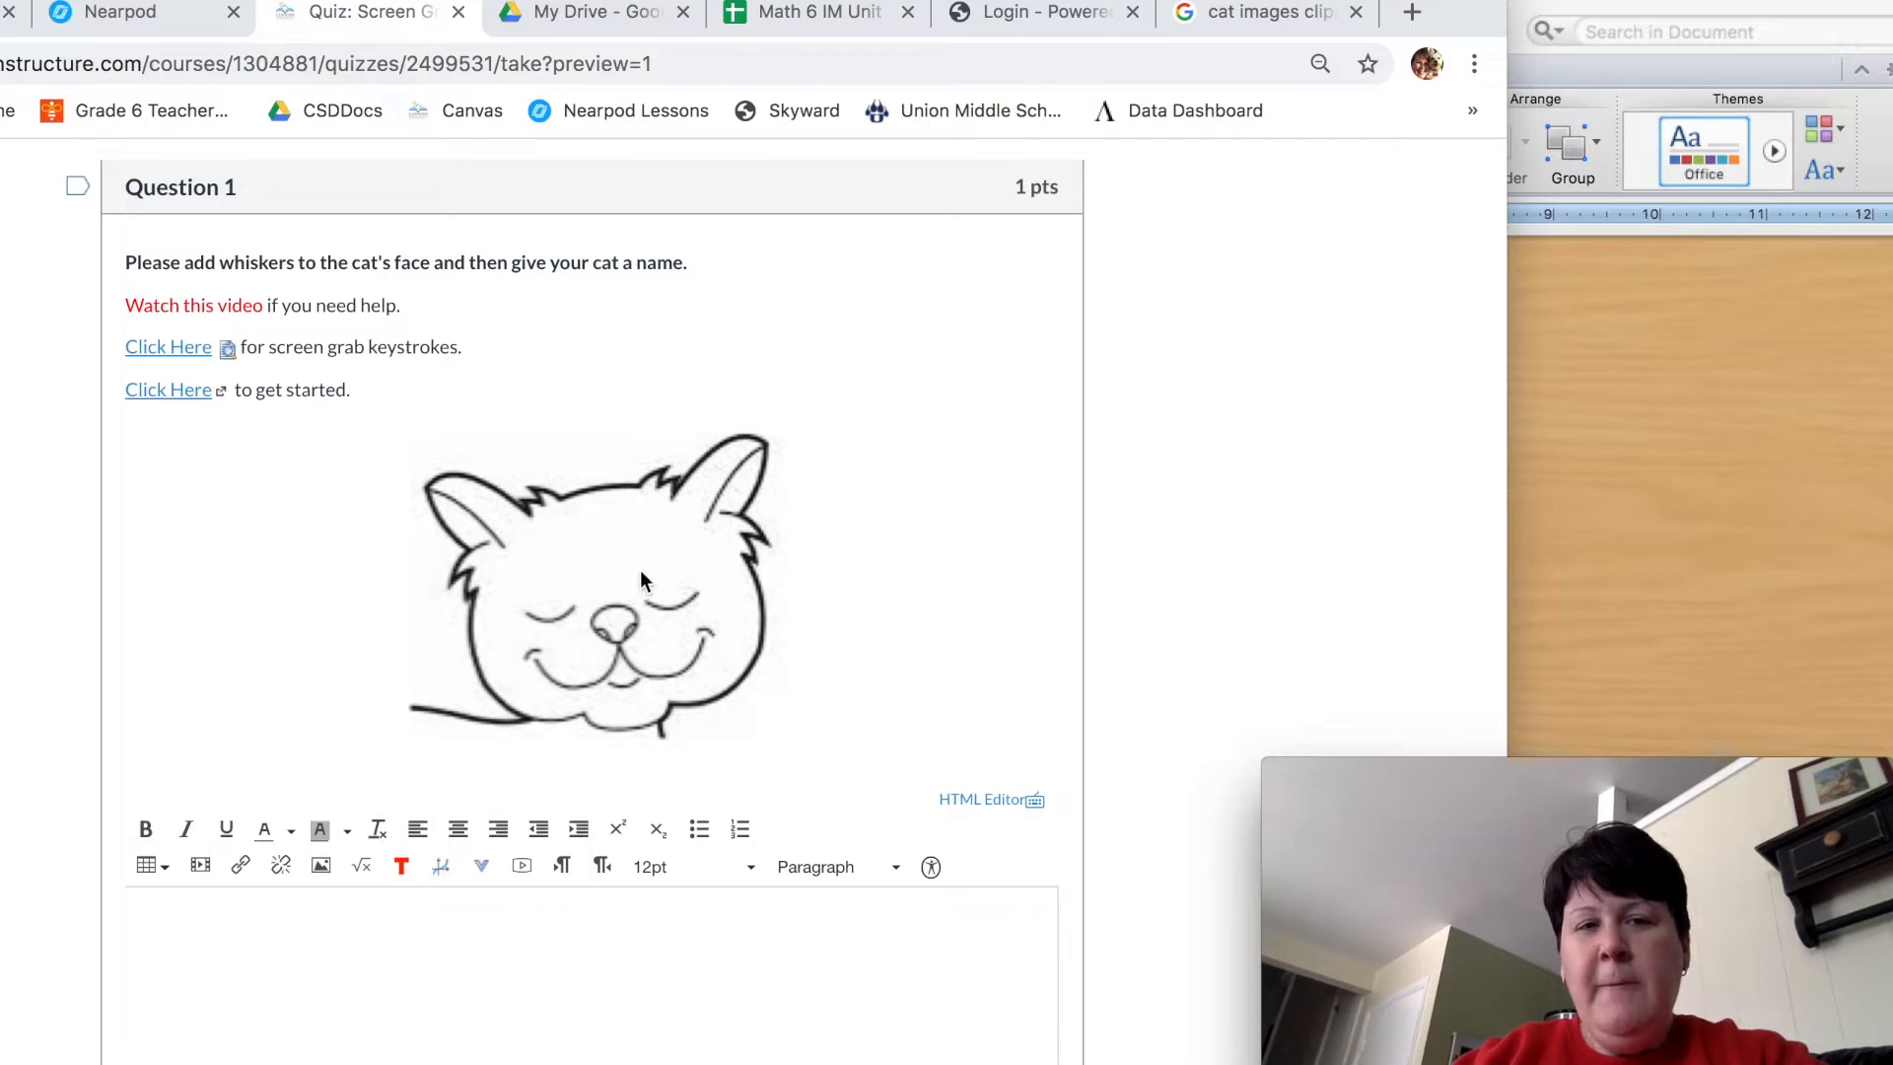
mouse_move(603, 416)
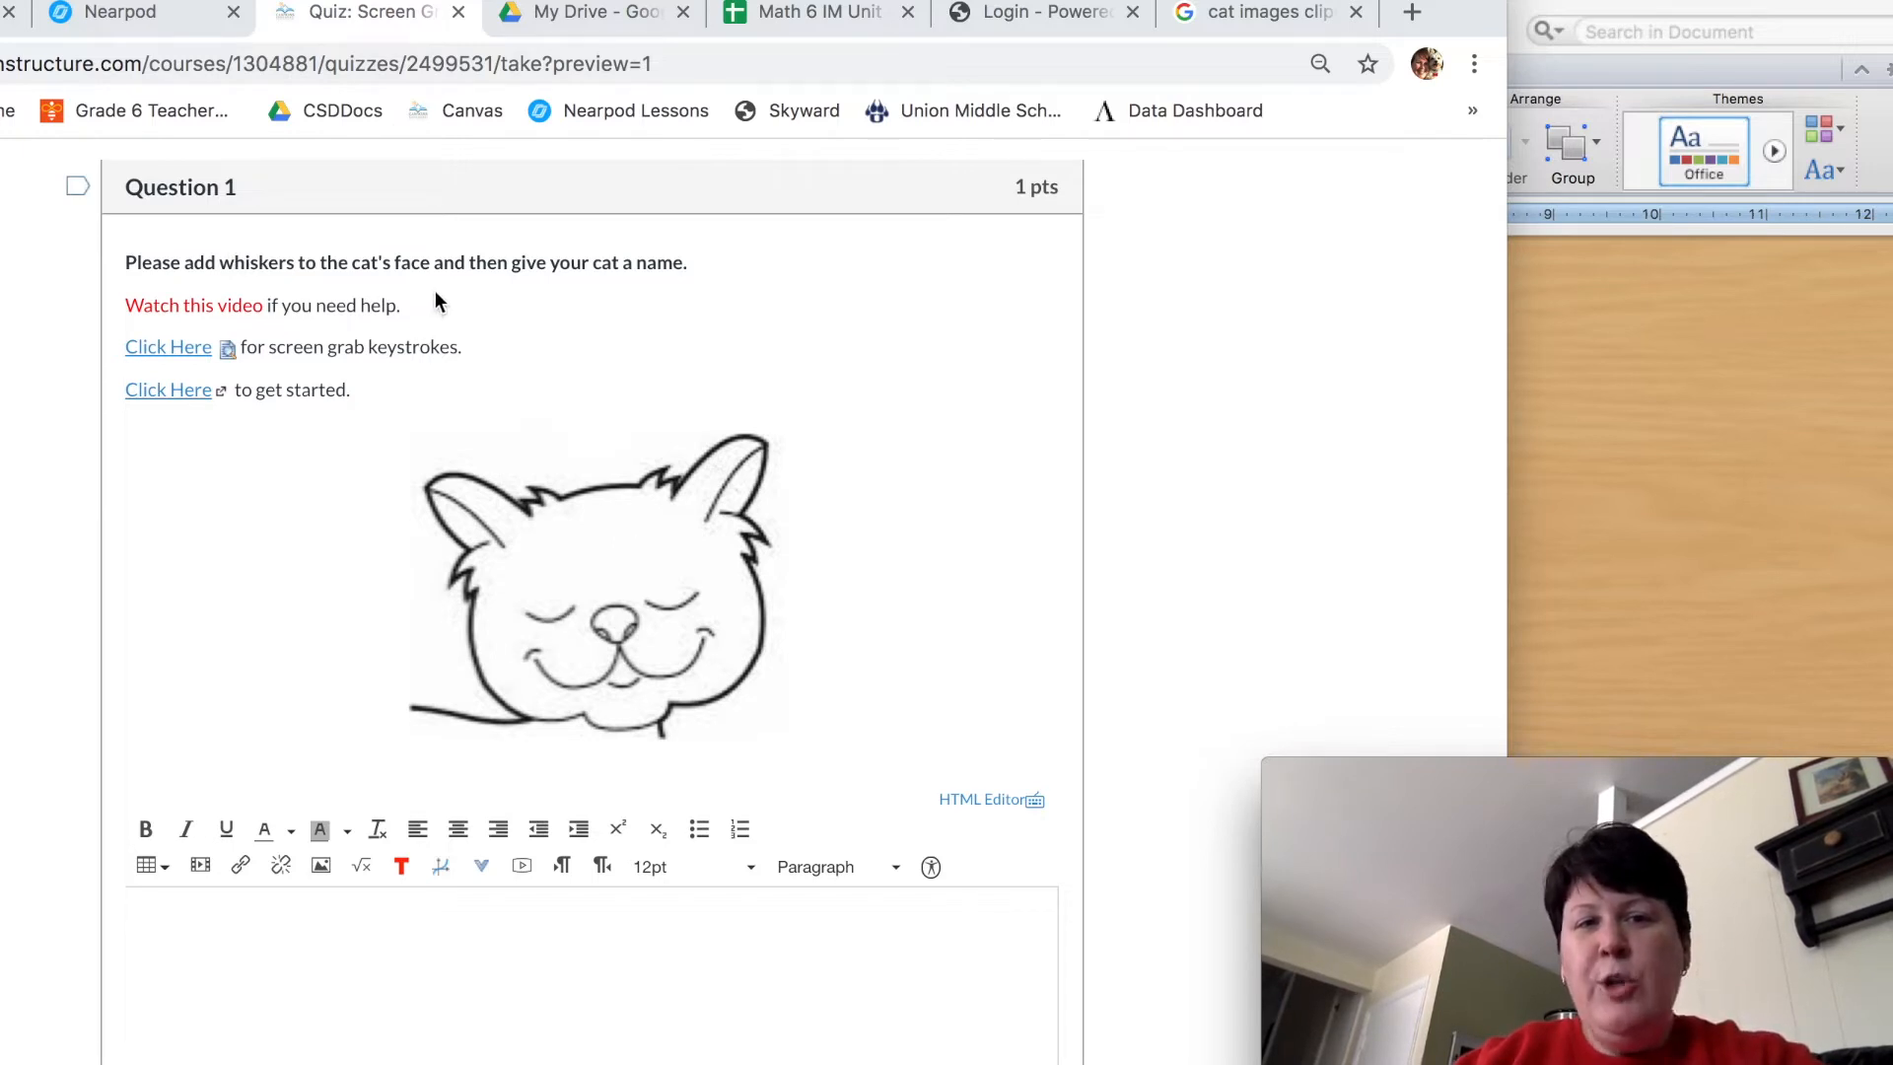
mouse_move(191, 329)
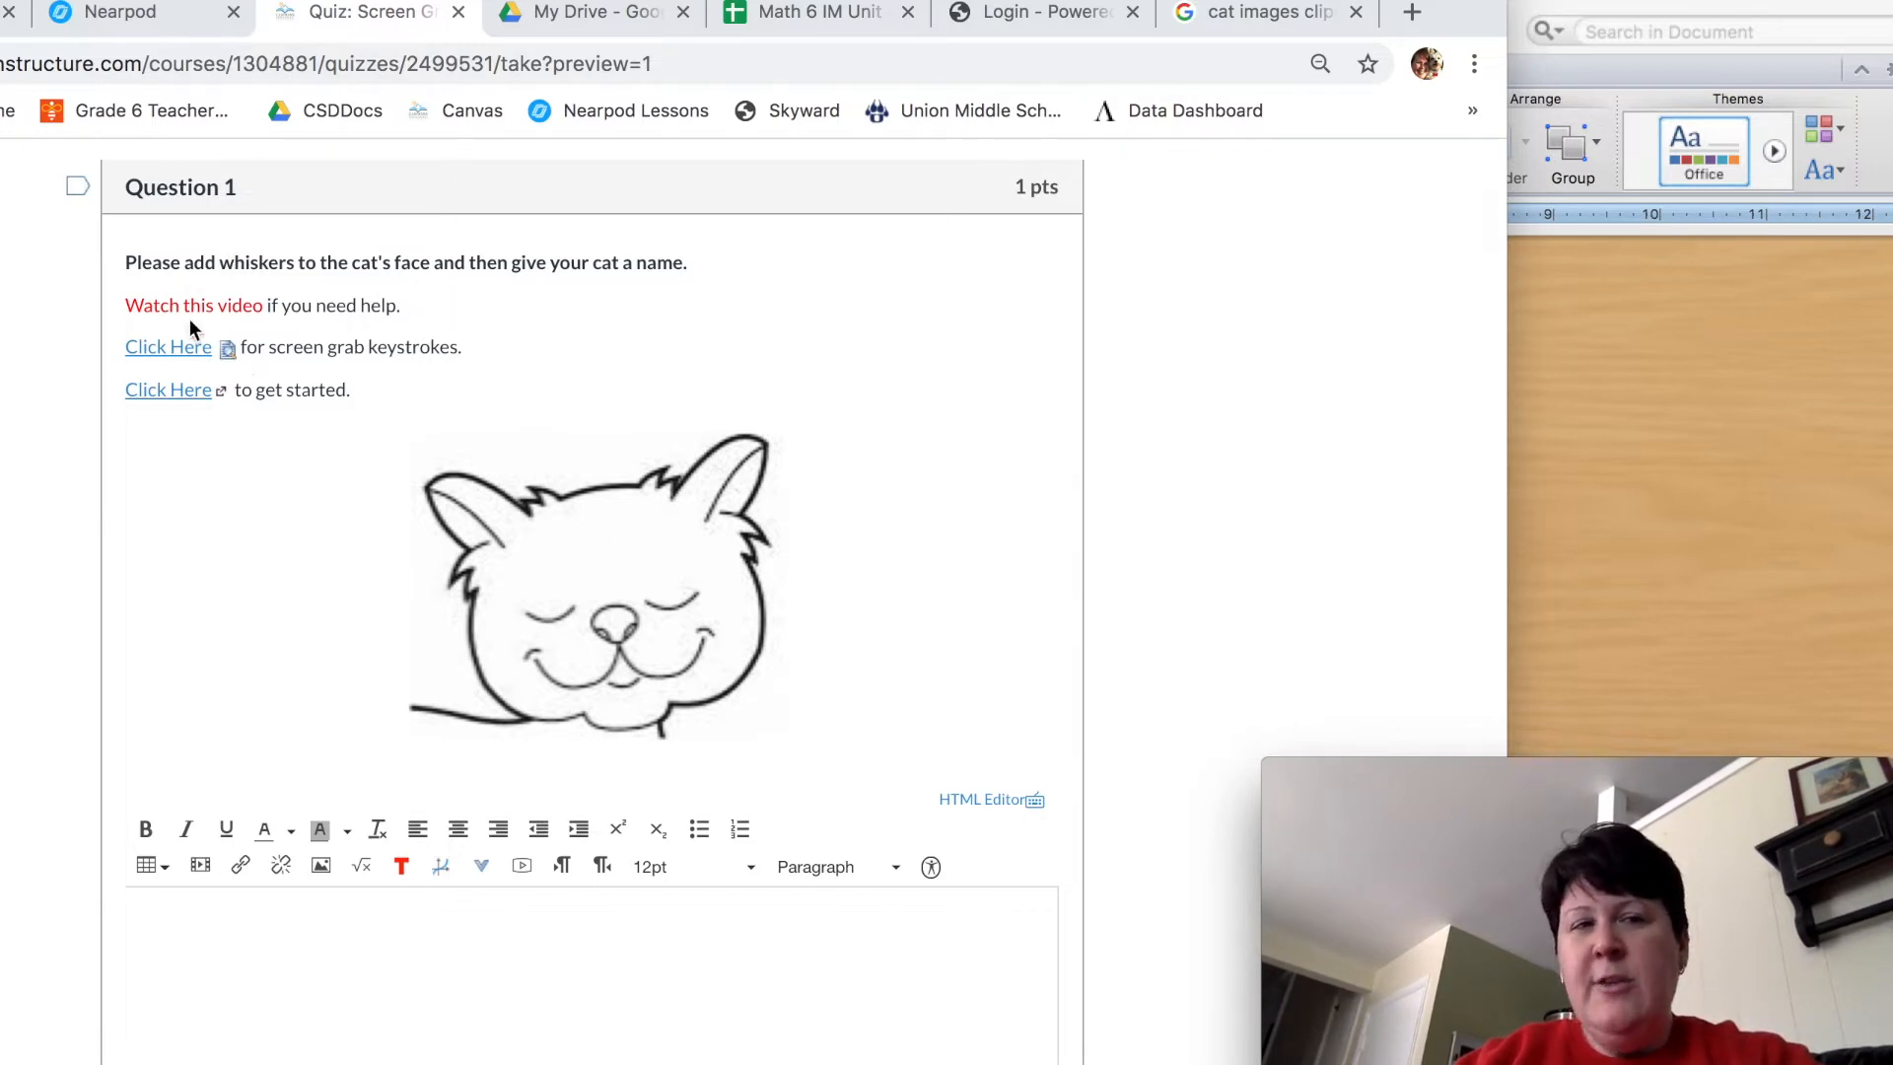
mouse_move(188, 451)
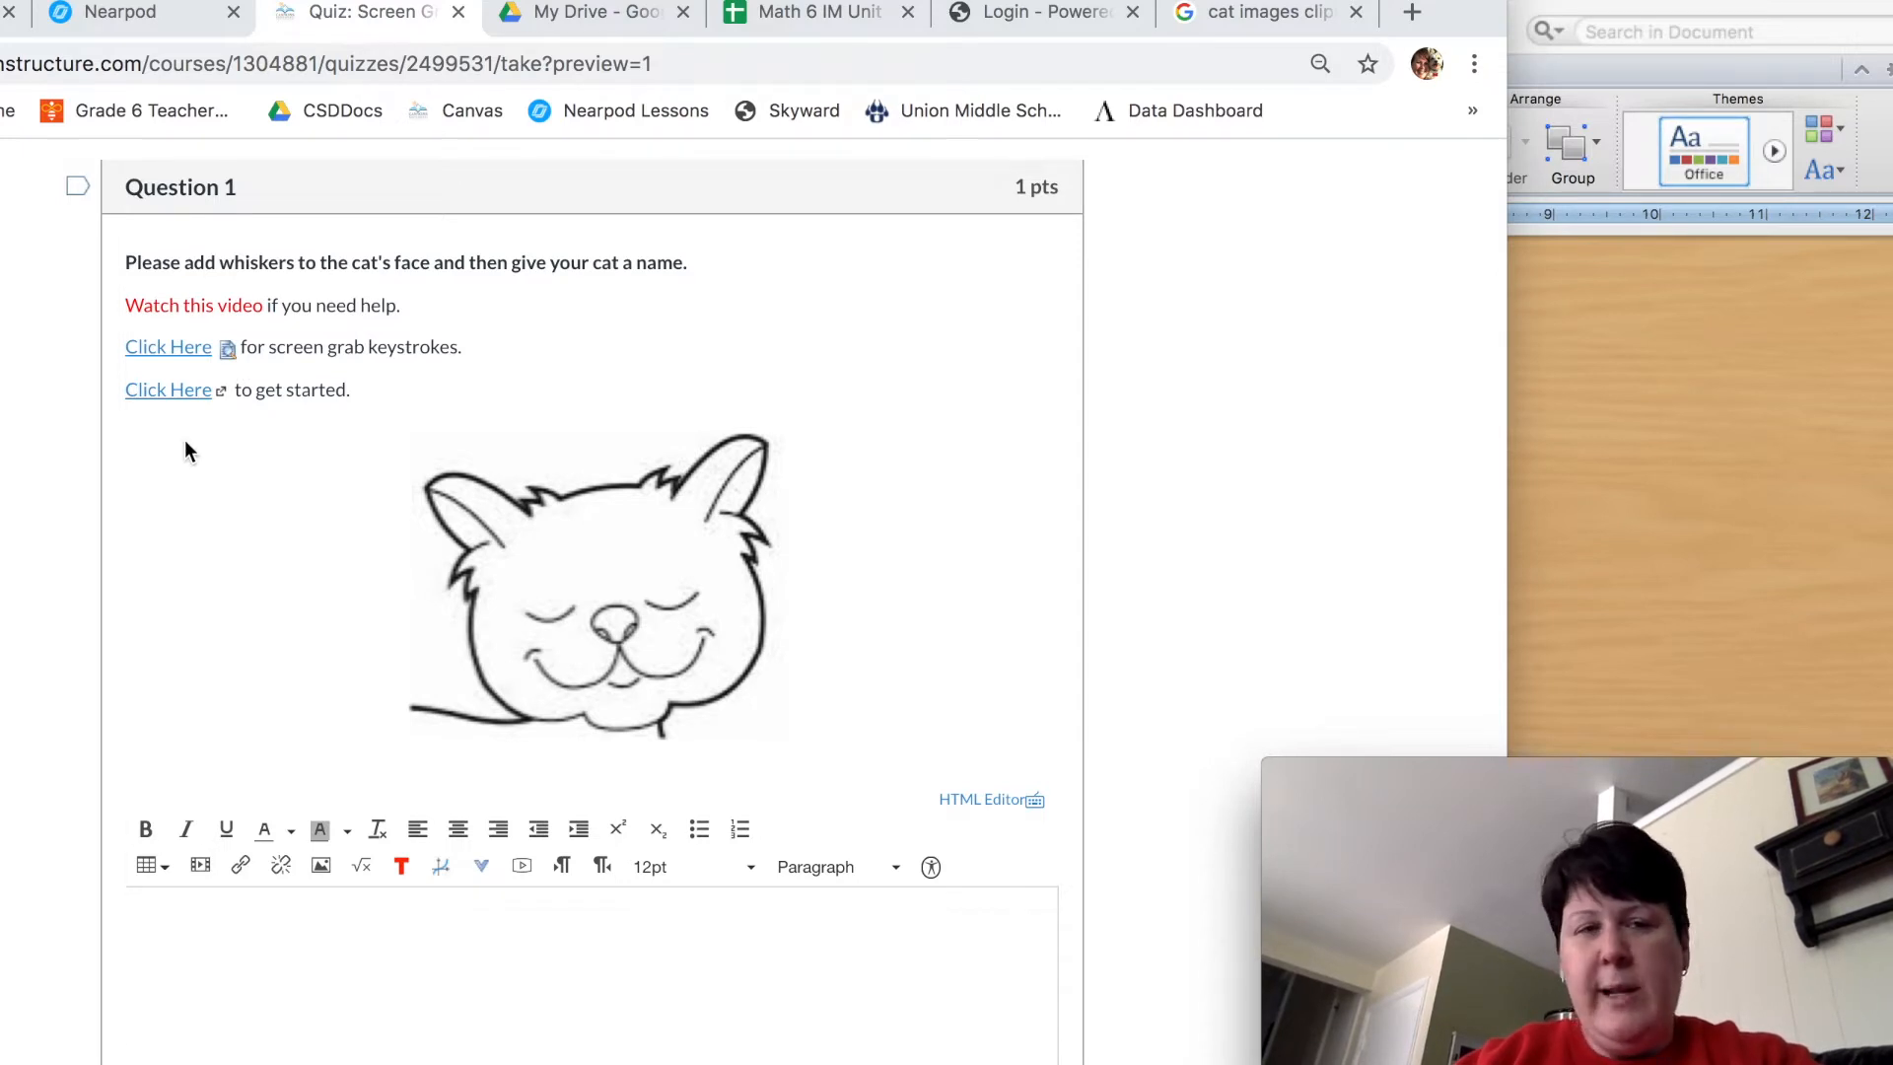
mouse_move(251, 317)
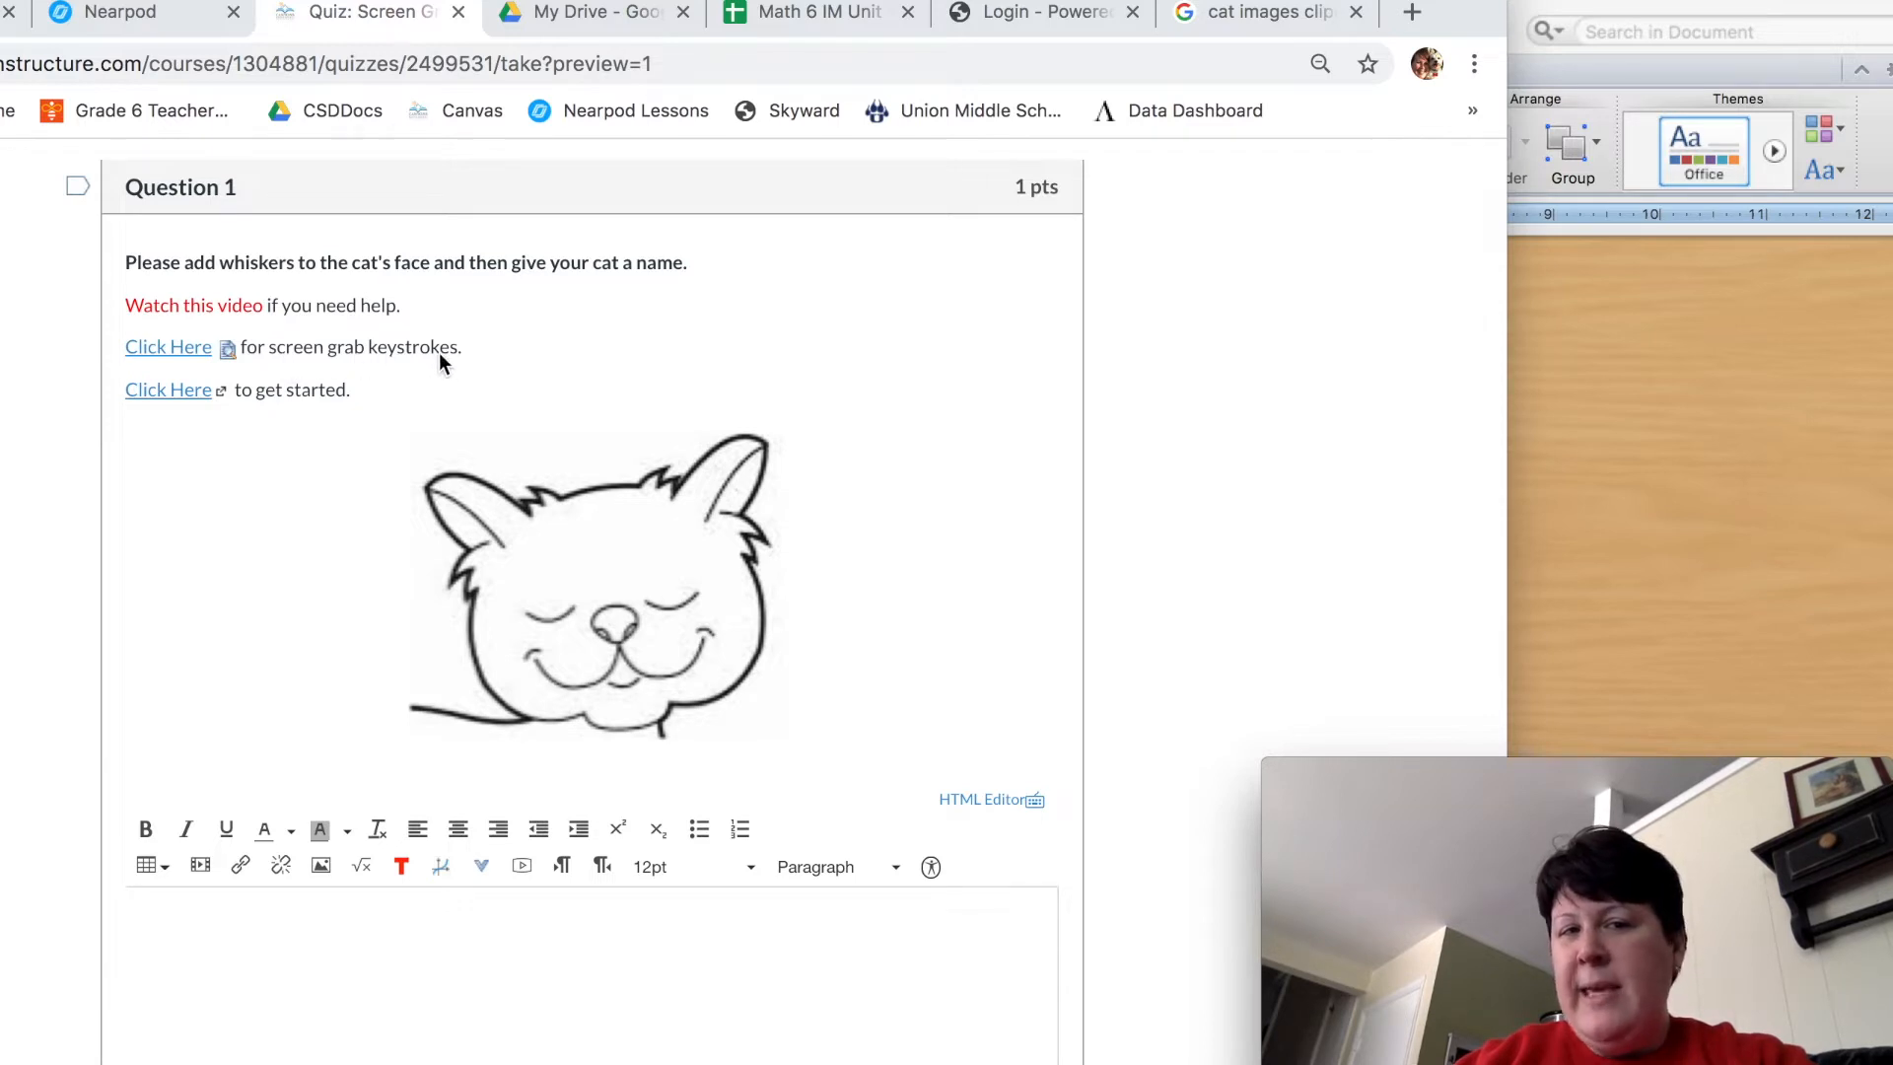
mouse_move(300, 365)
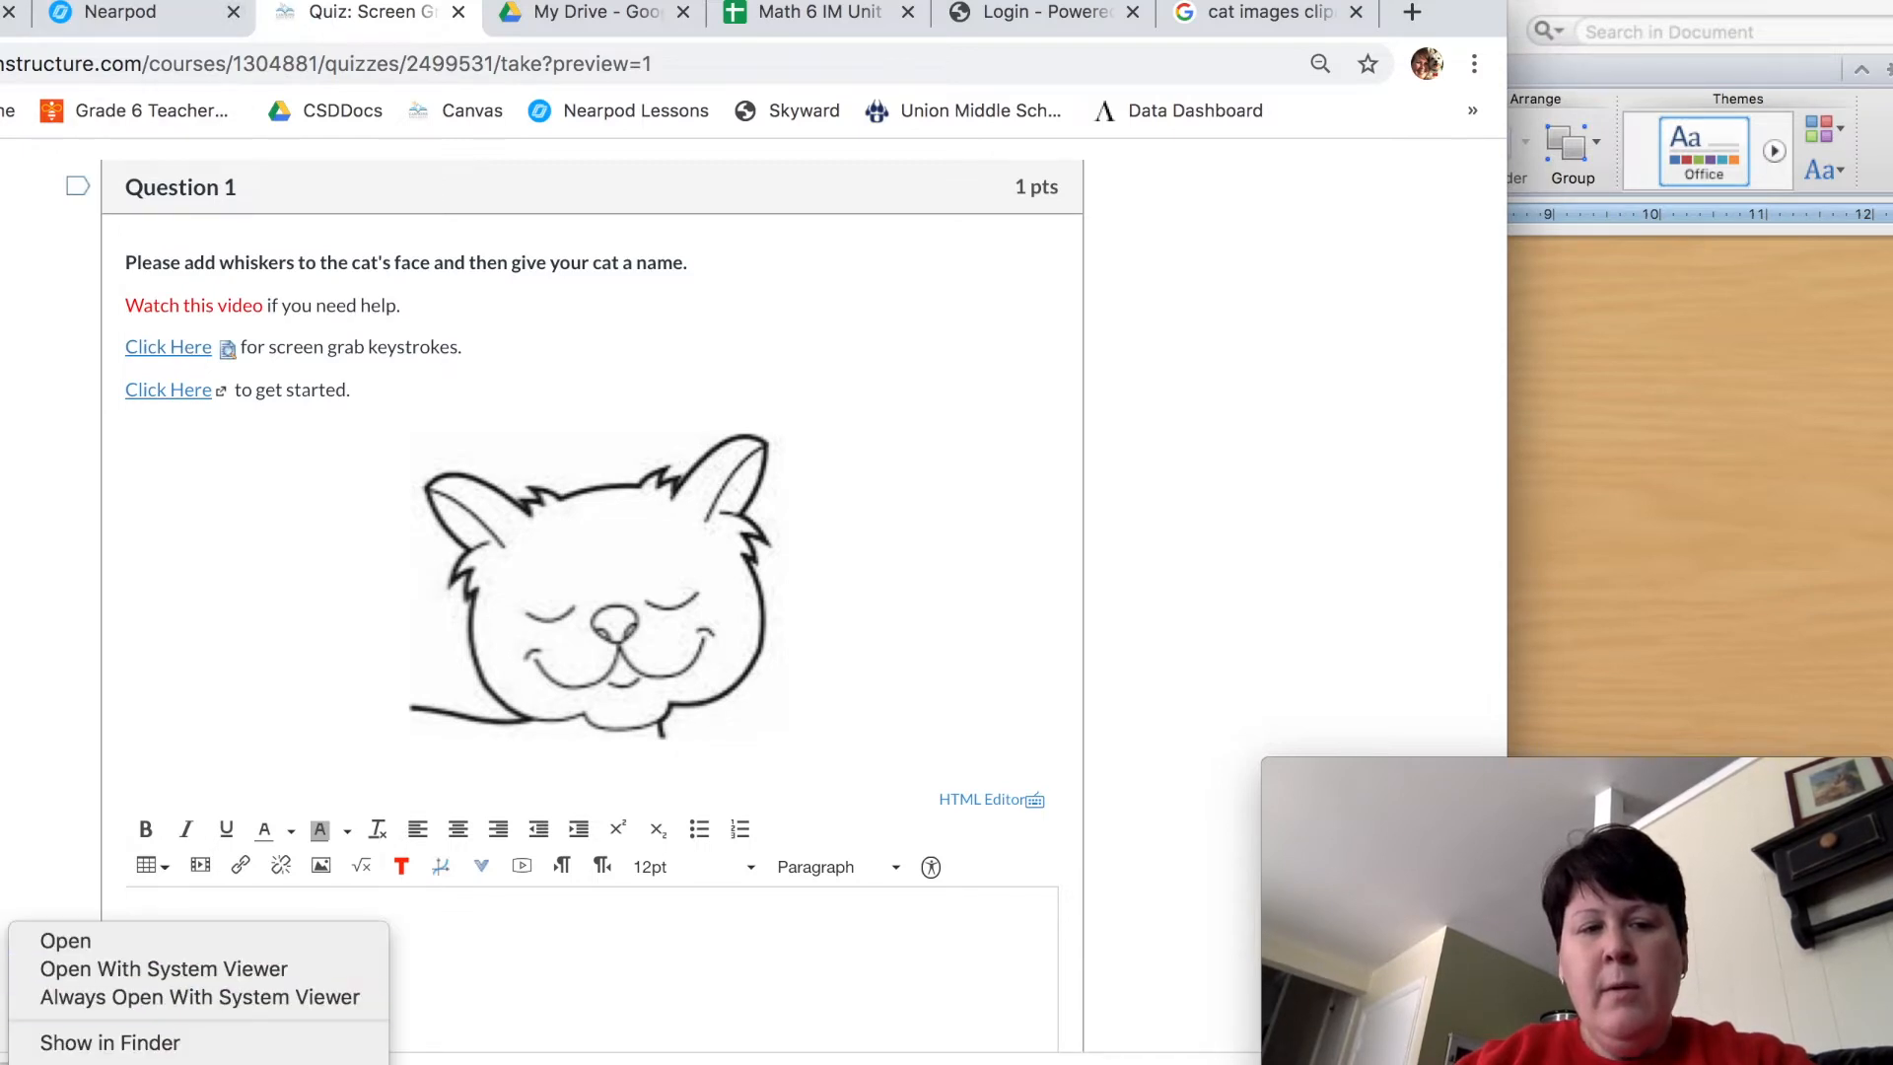
Read through the downloaded screen-grab guide's Chromebook, Mac and PC shortcut sections
left_click(65, 941)
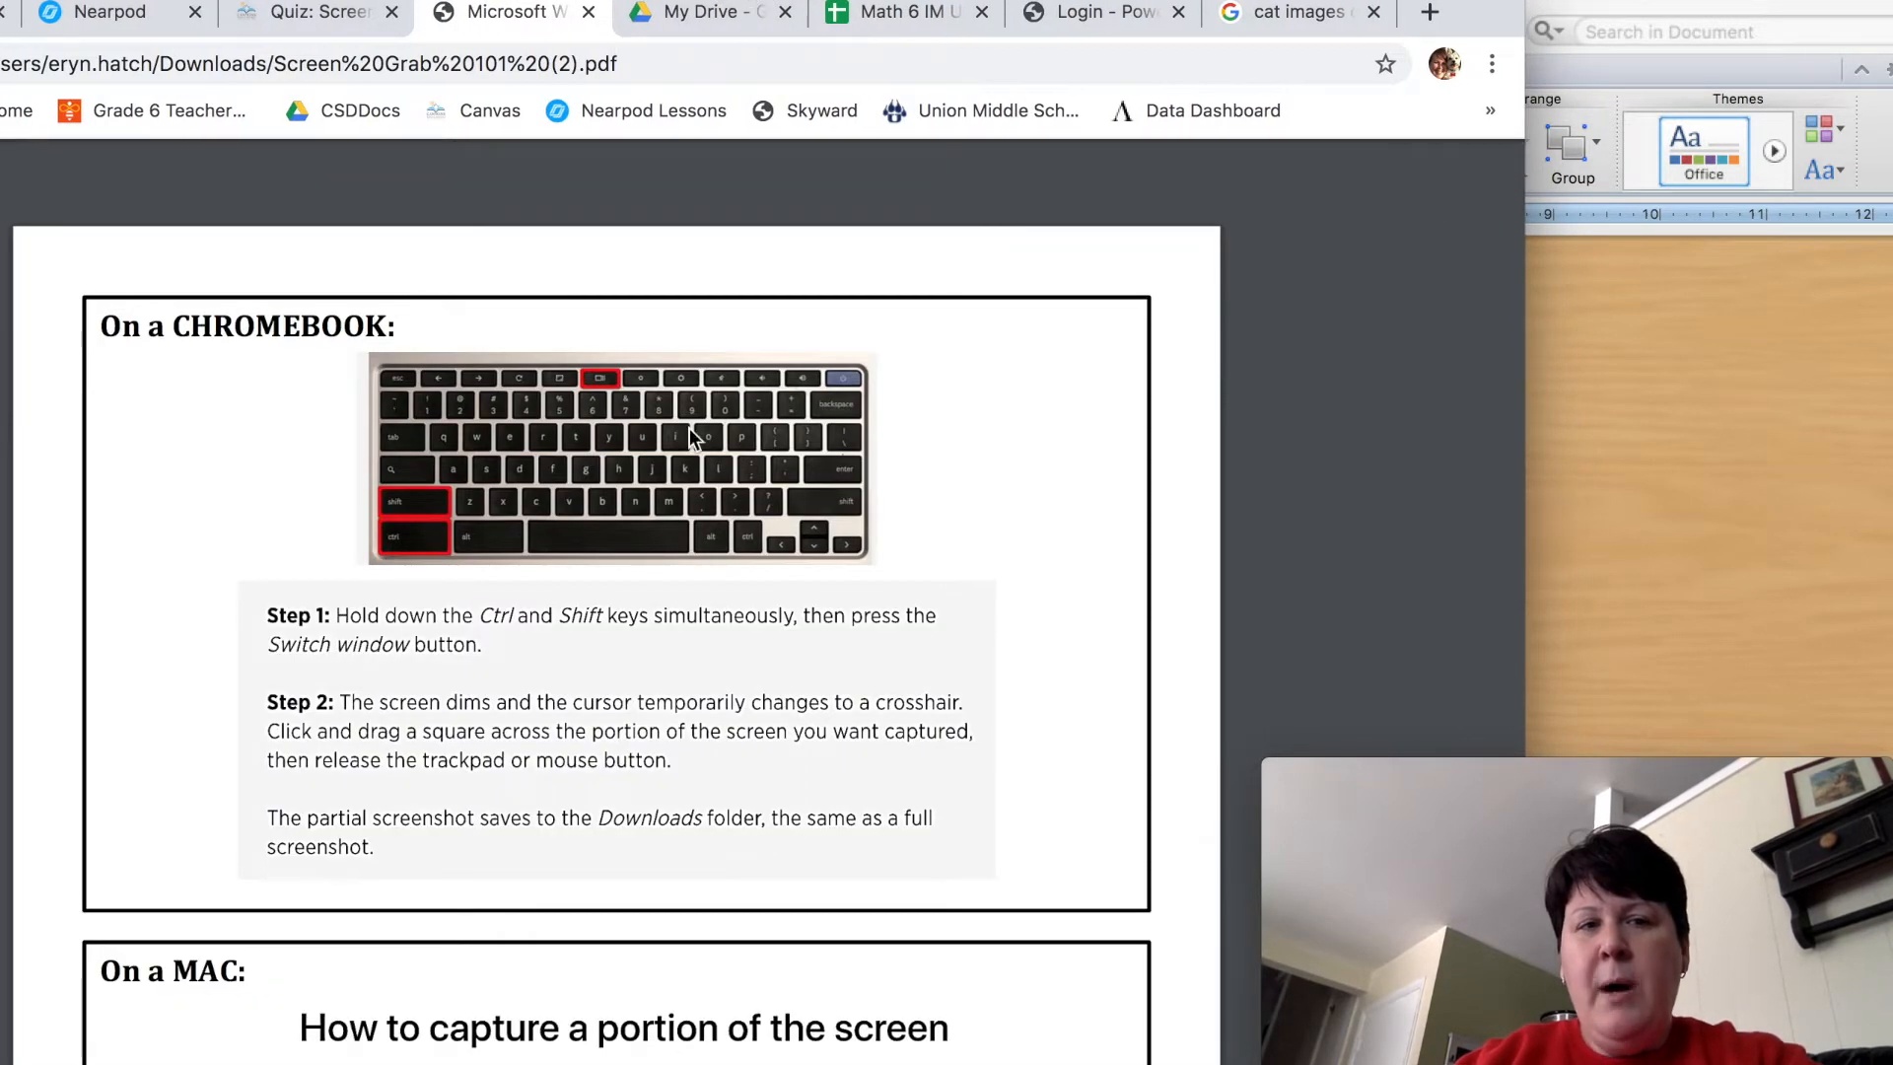
scroll("down", 3)
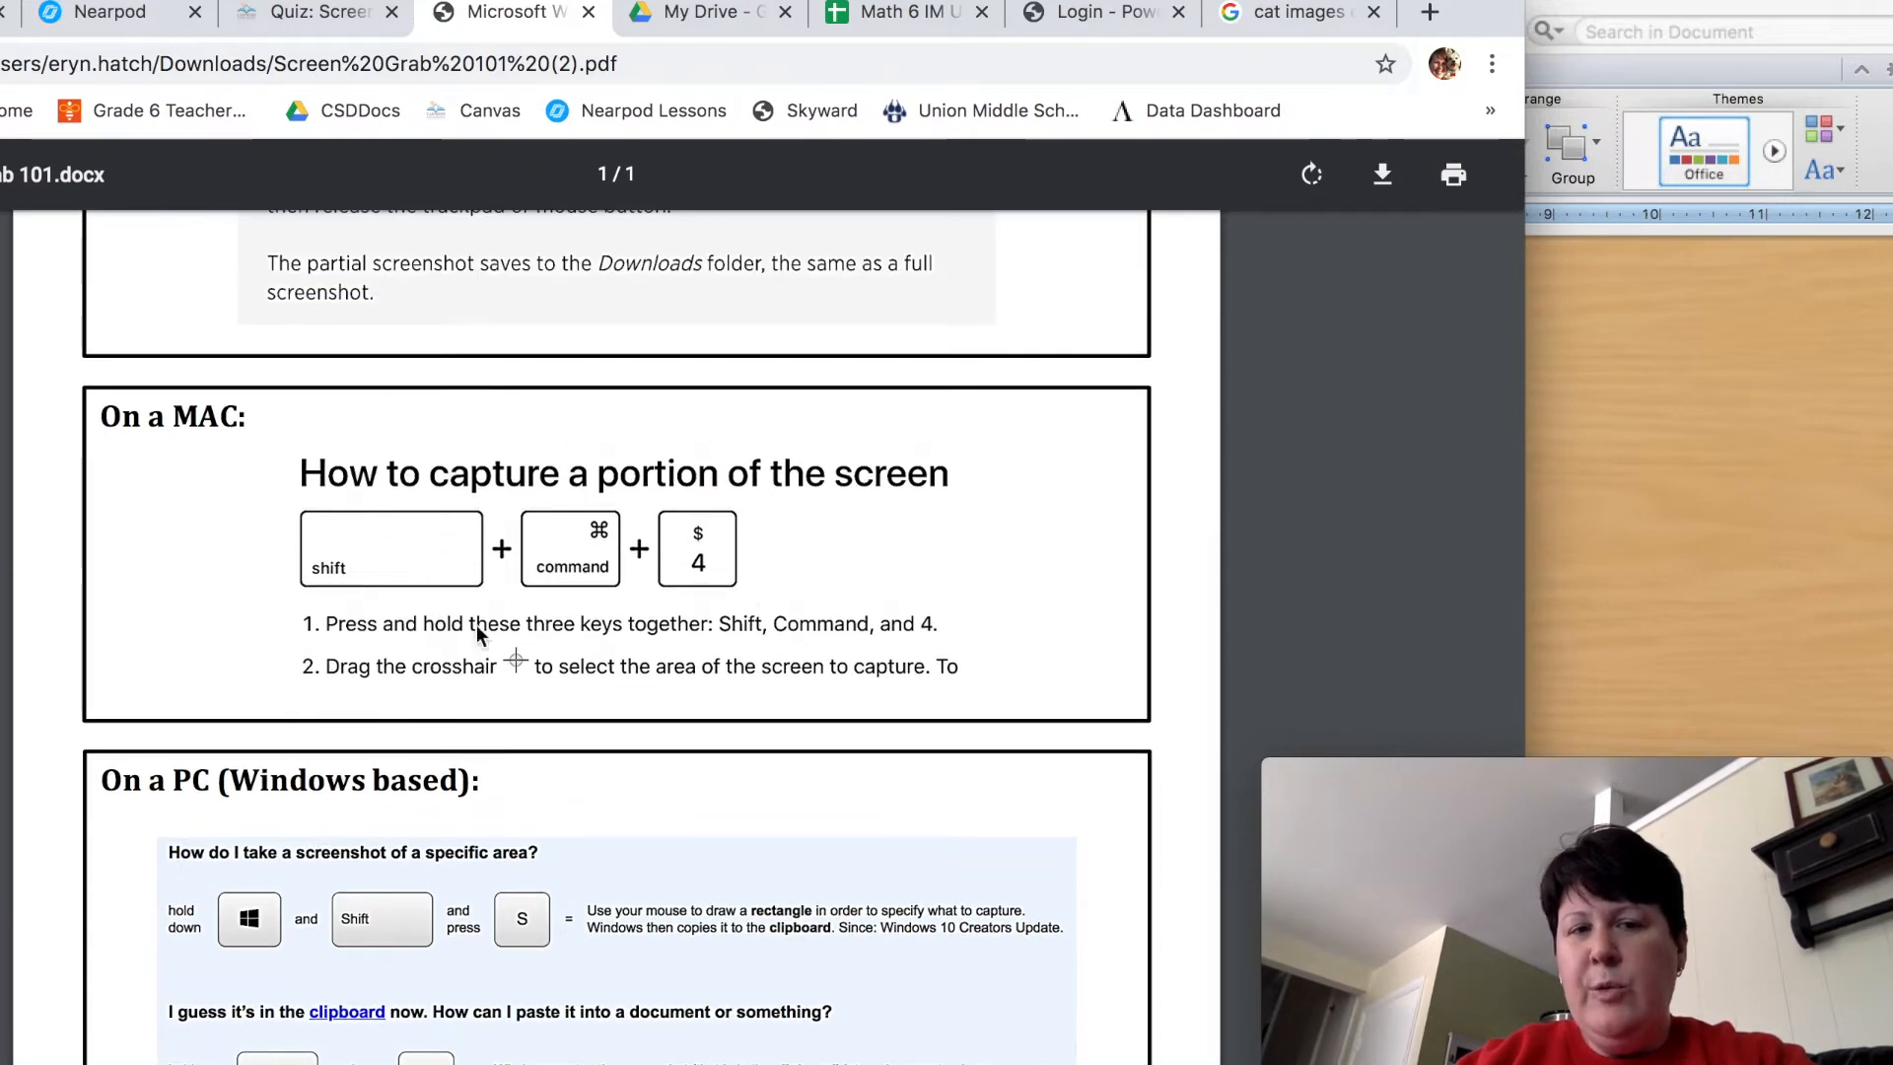
mouse_move(503, 552)
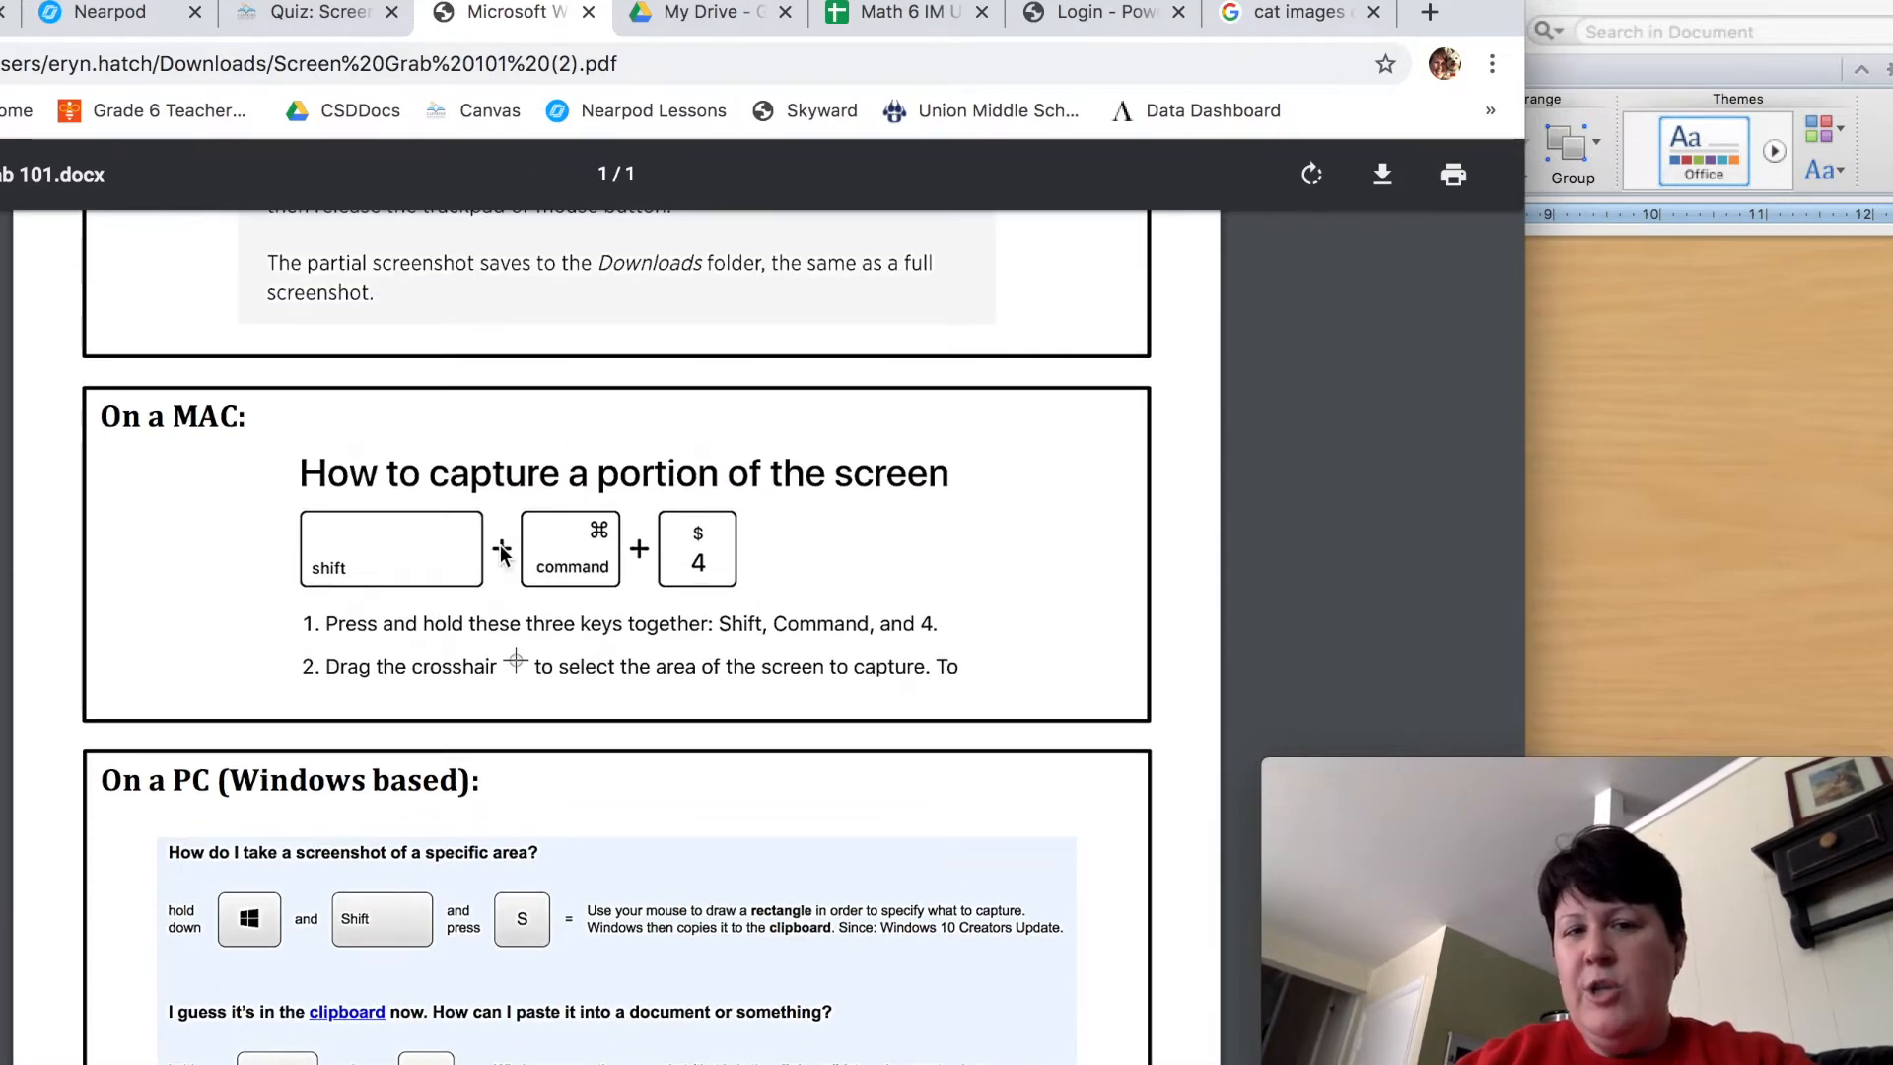
scroll("down", 3)
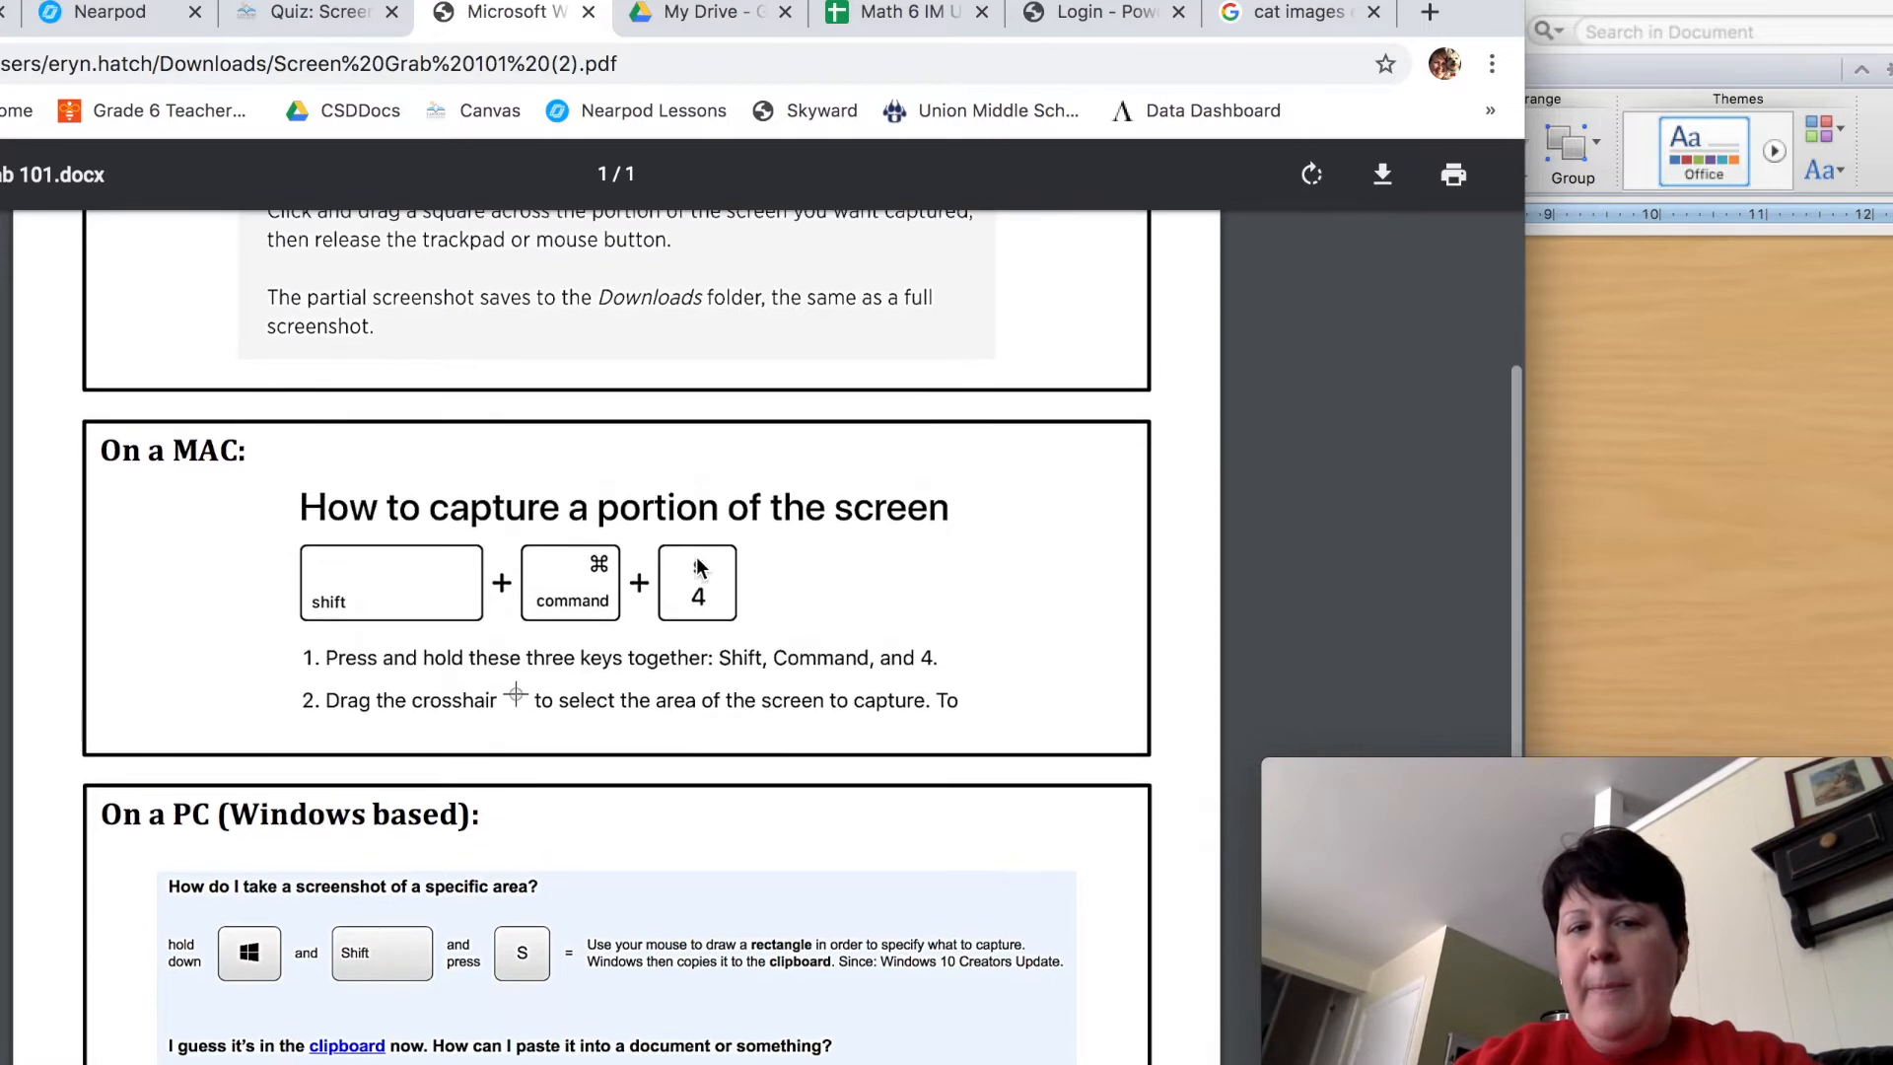
scroll("up", 3)
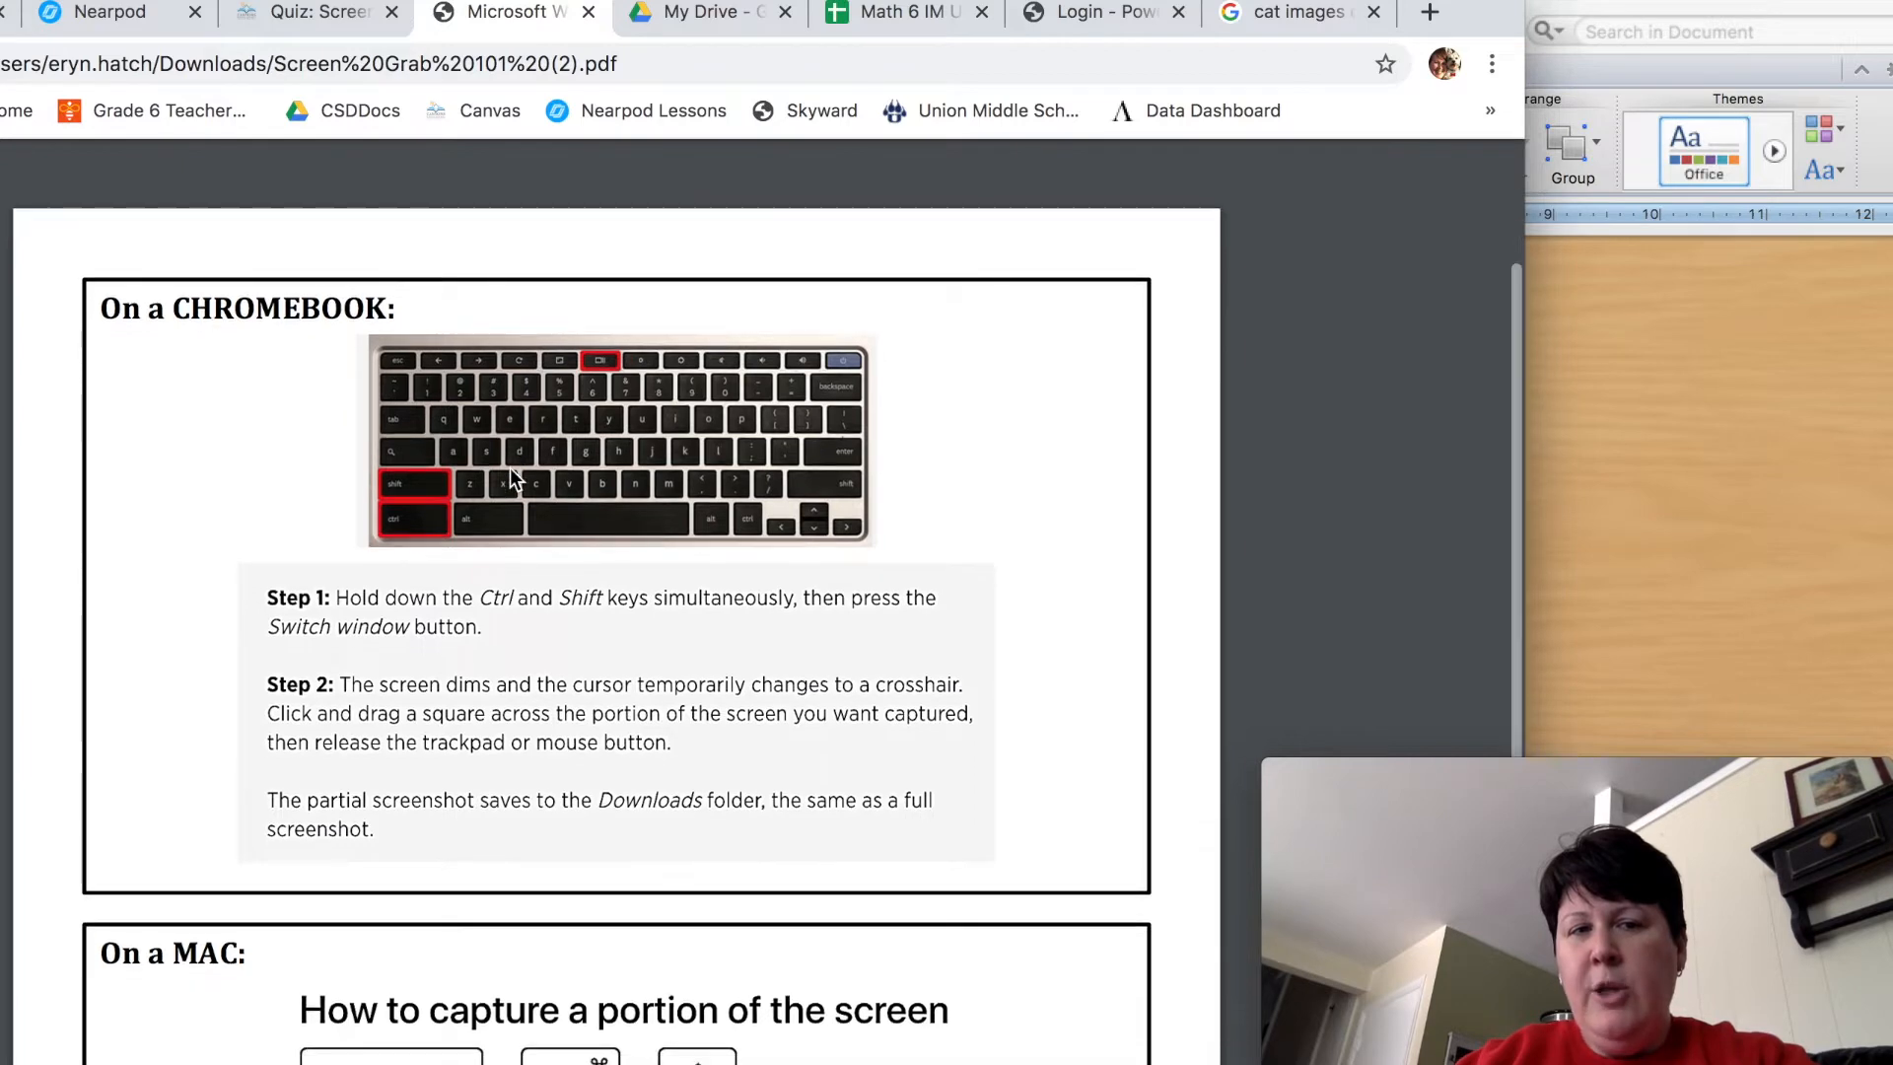
scroll("down", 3)
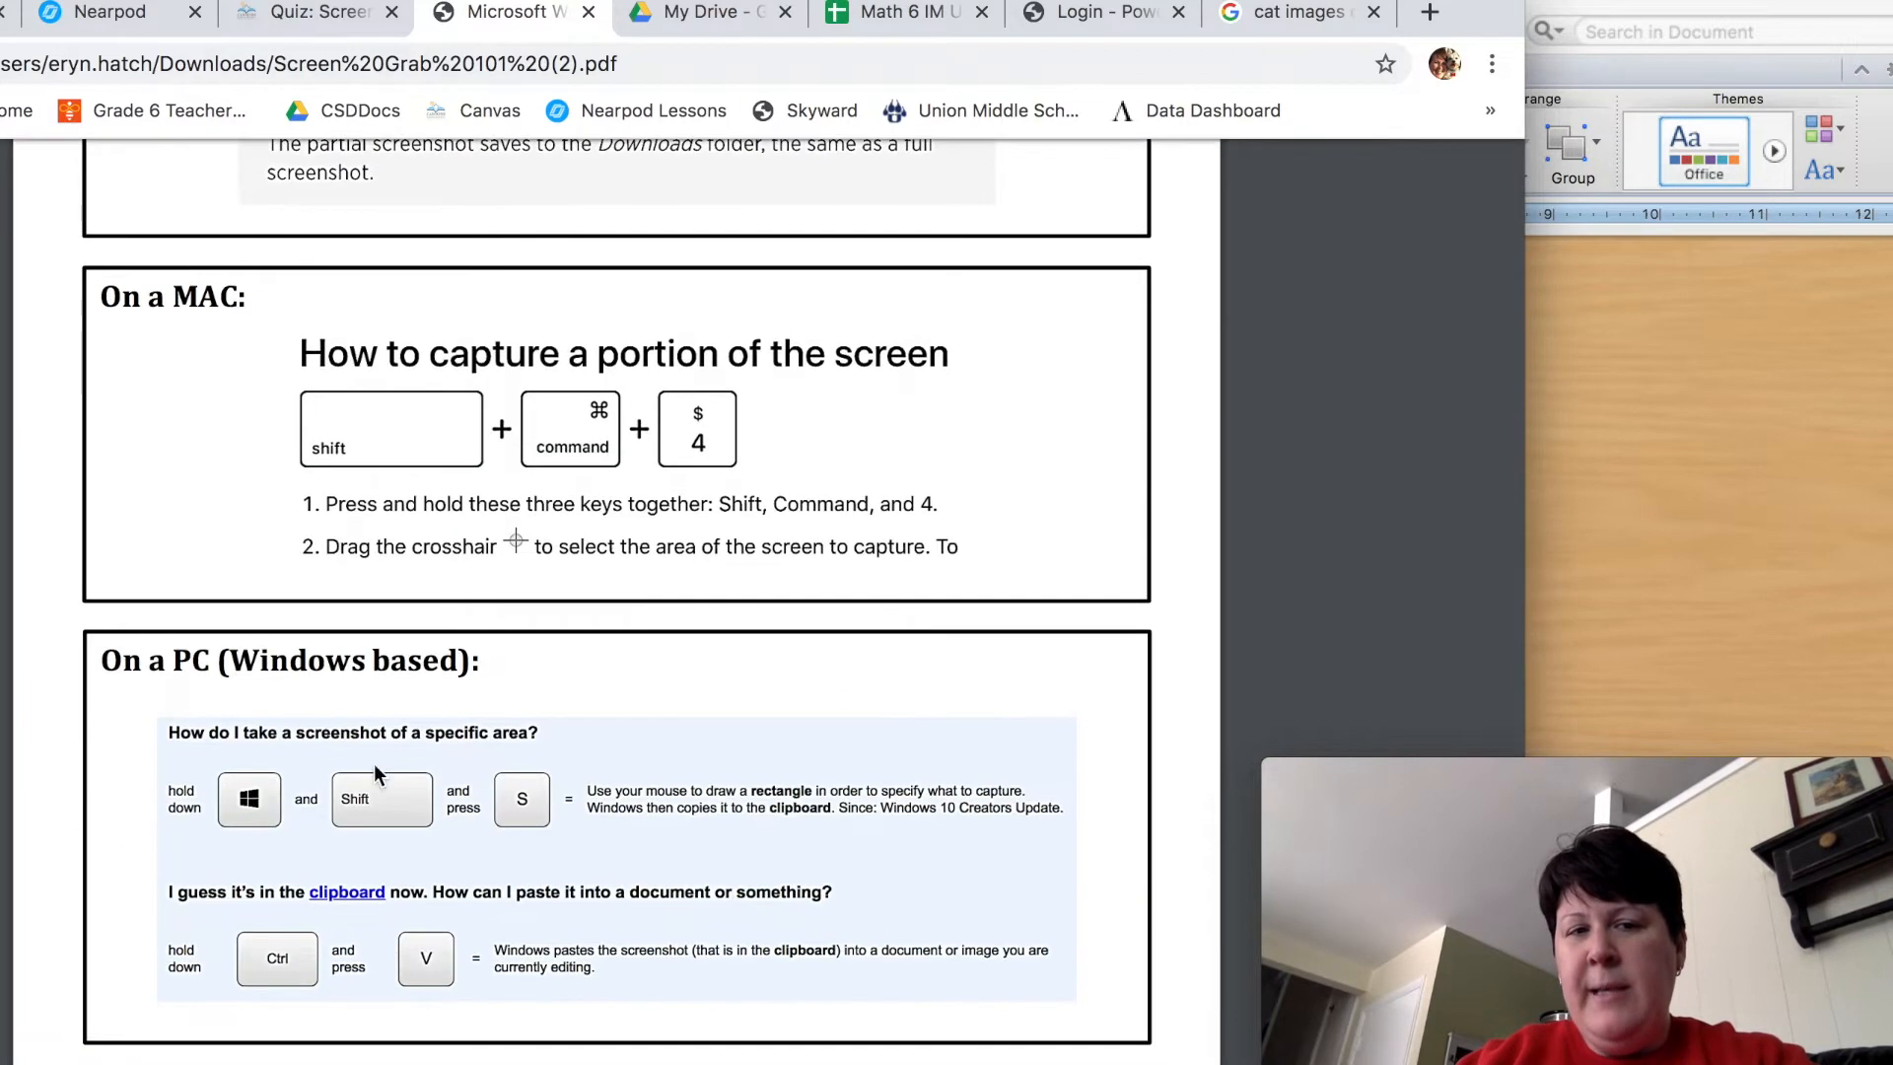
mouse_move(647, 870)
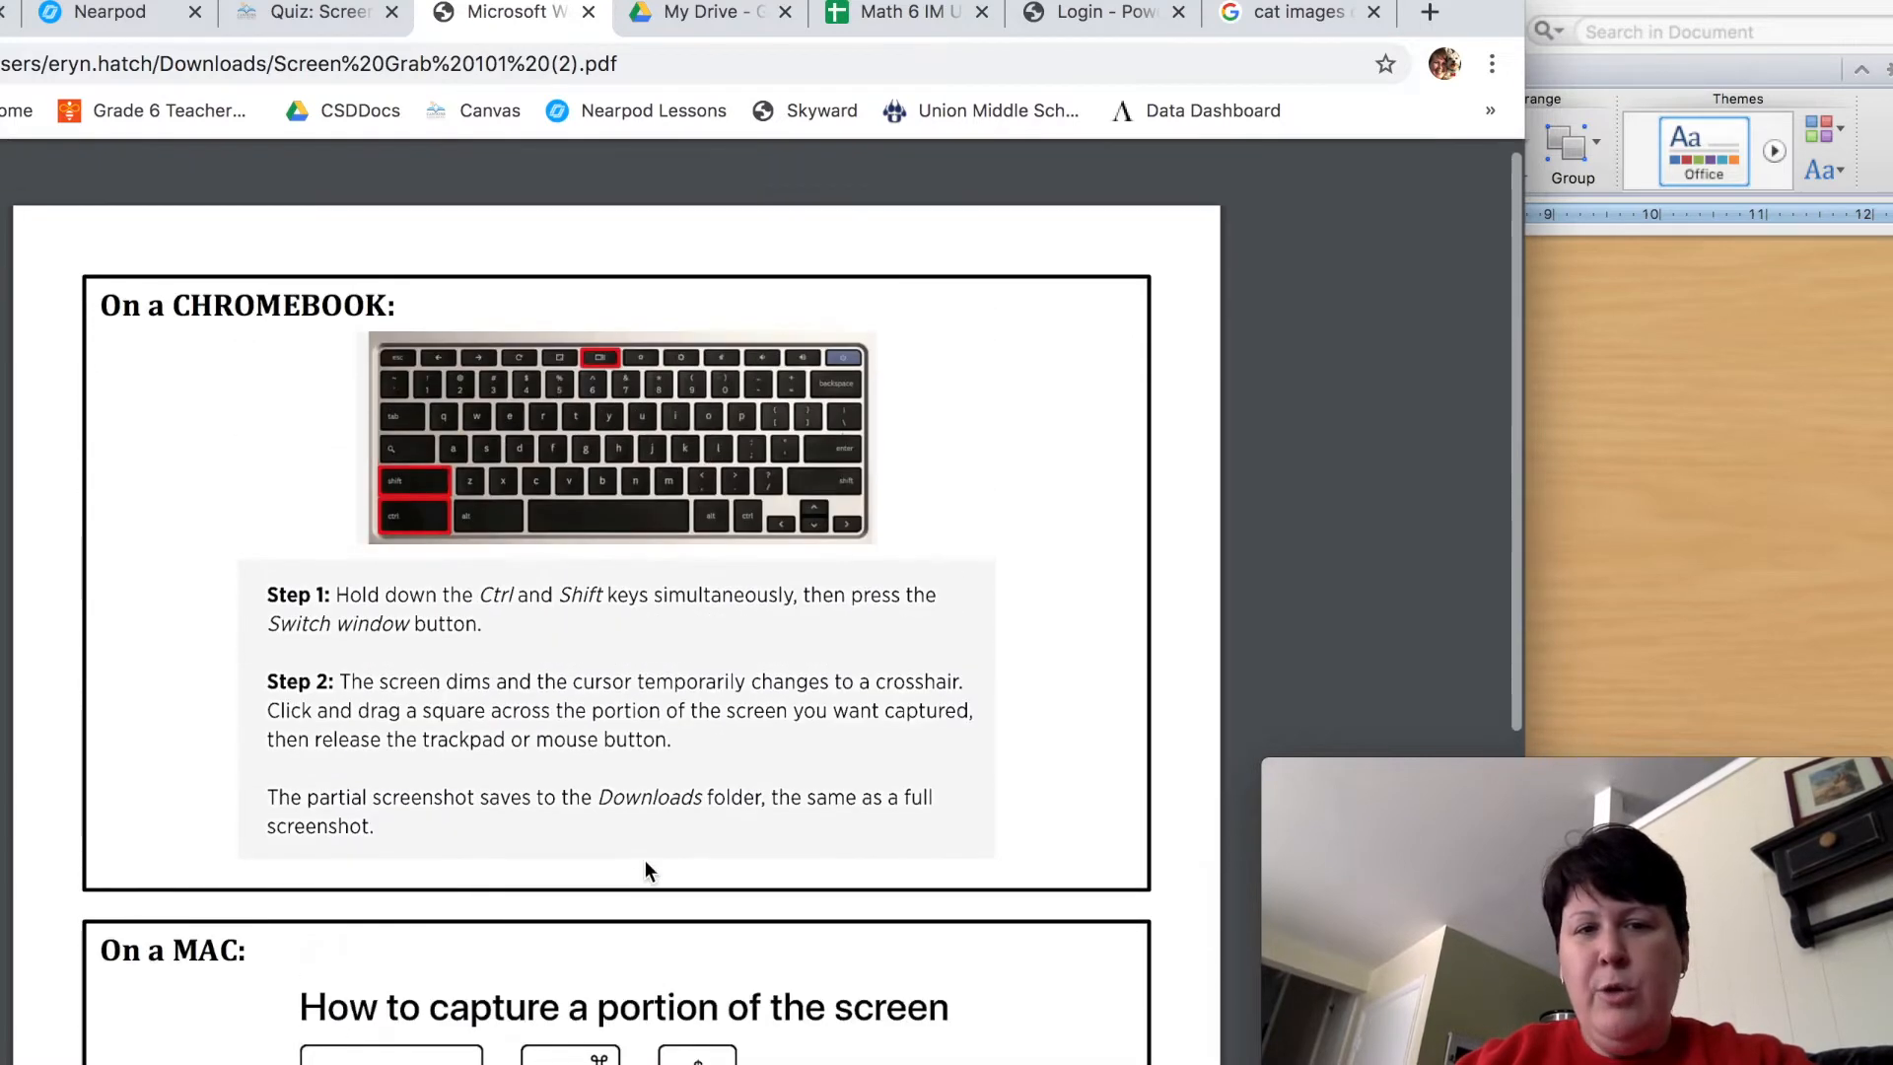
scroll("down", 3)
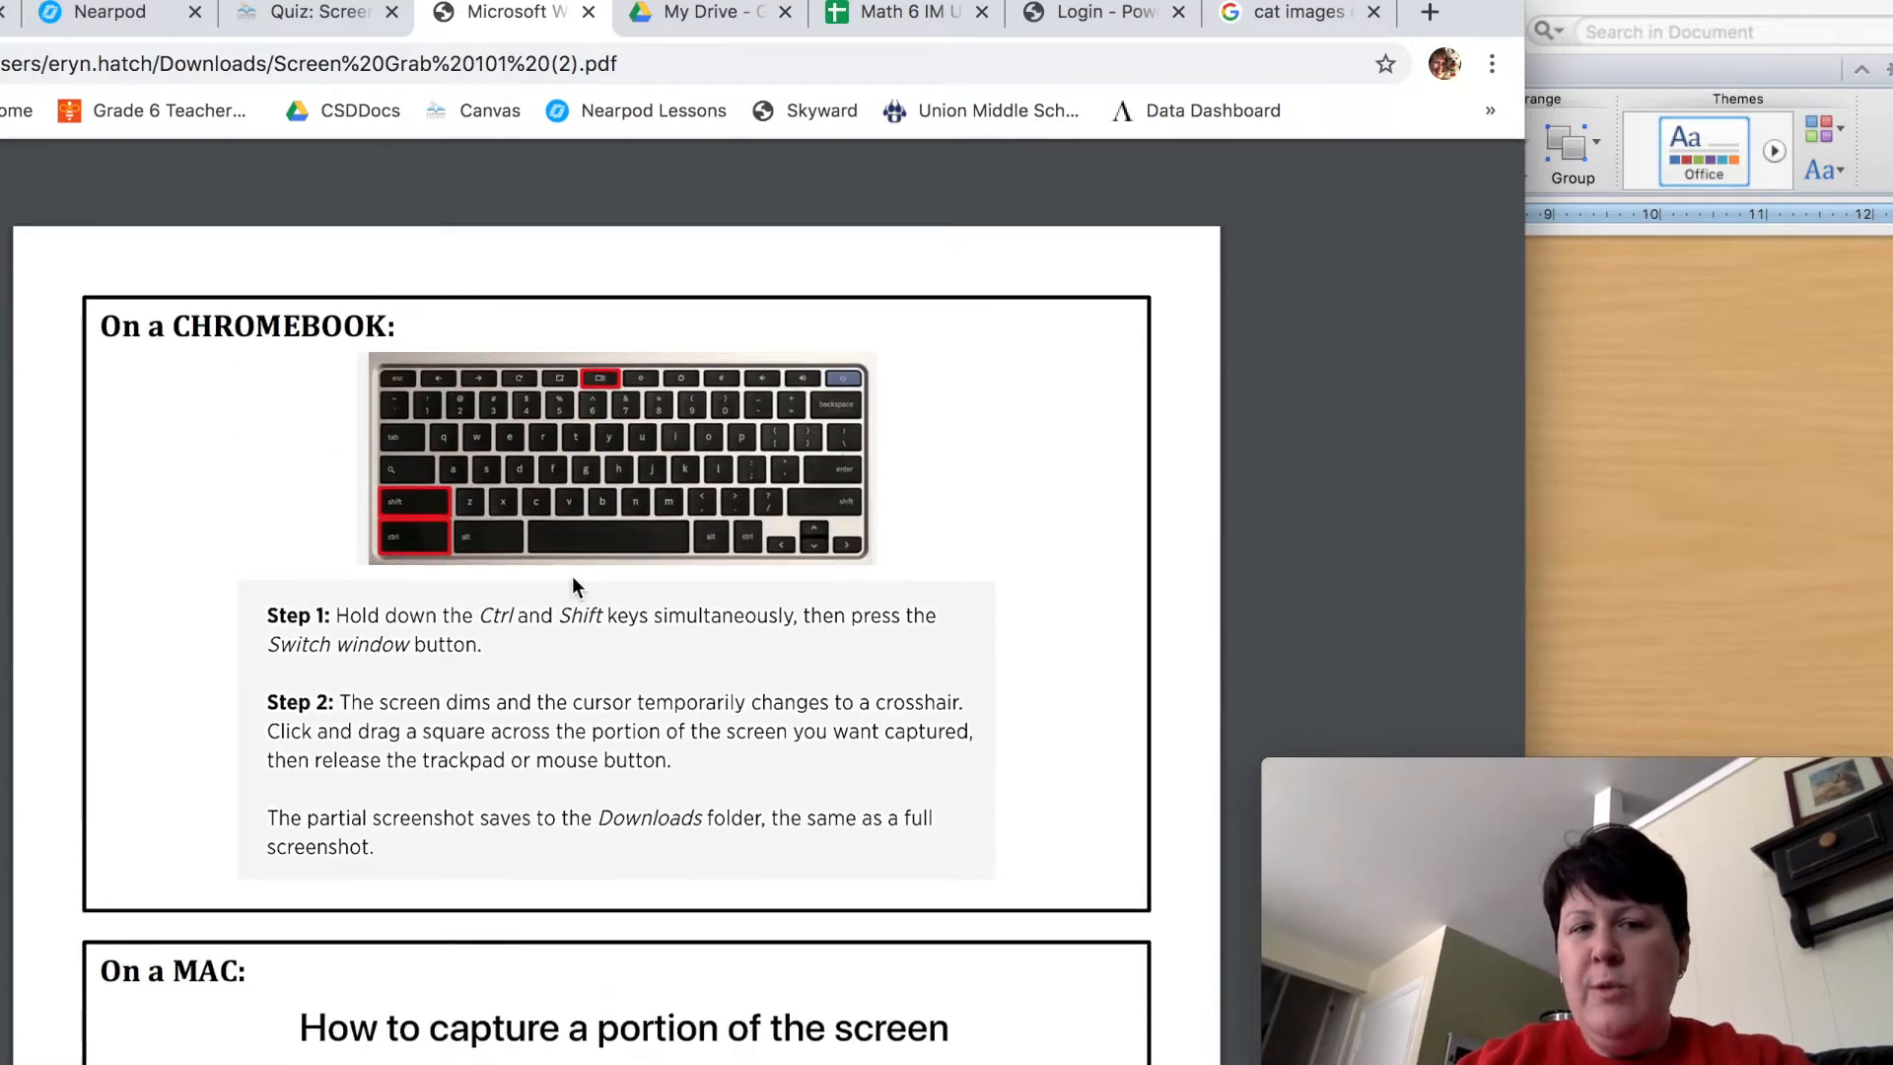
scroll("down", 3)
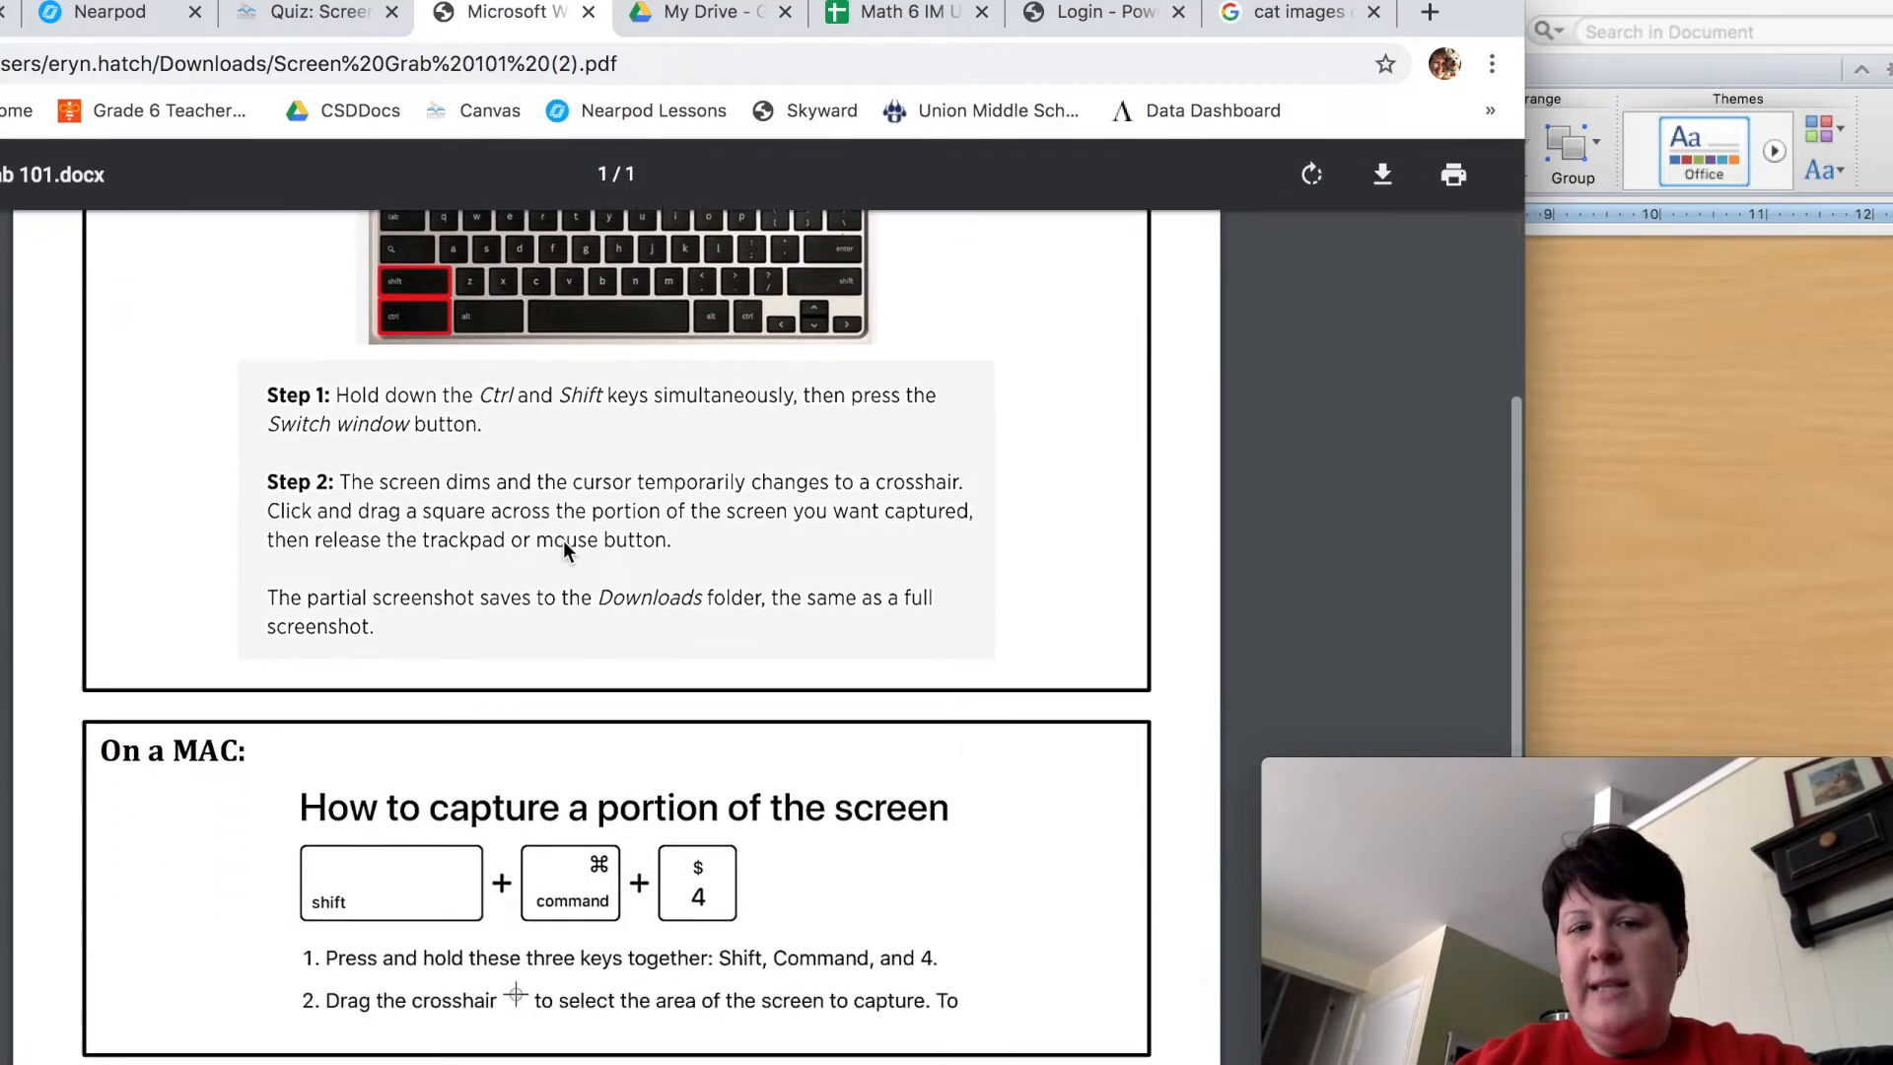
scroll("down", 3)
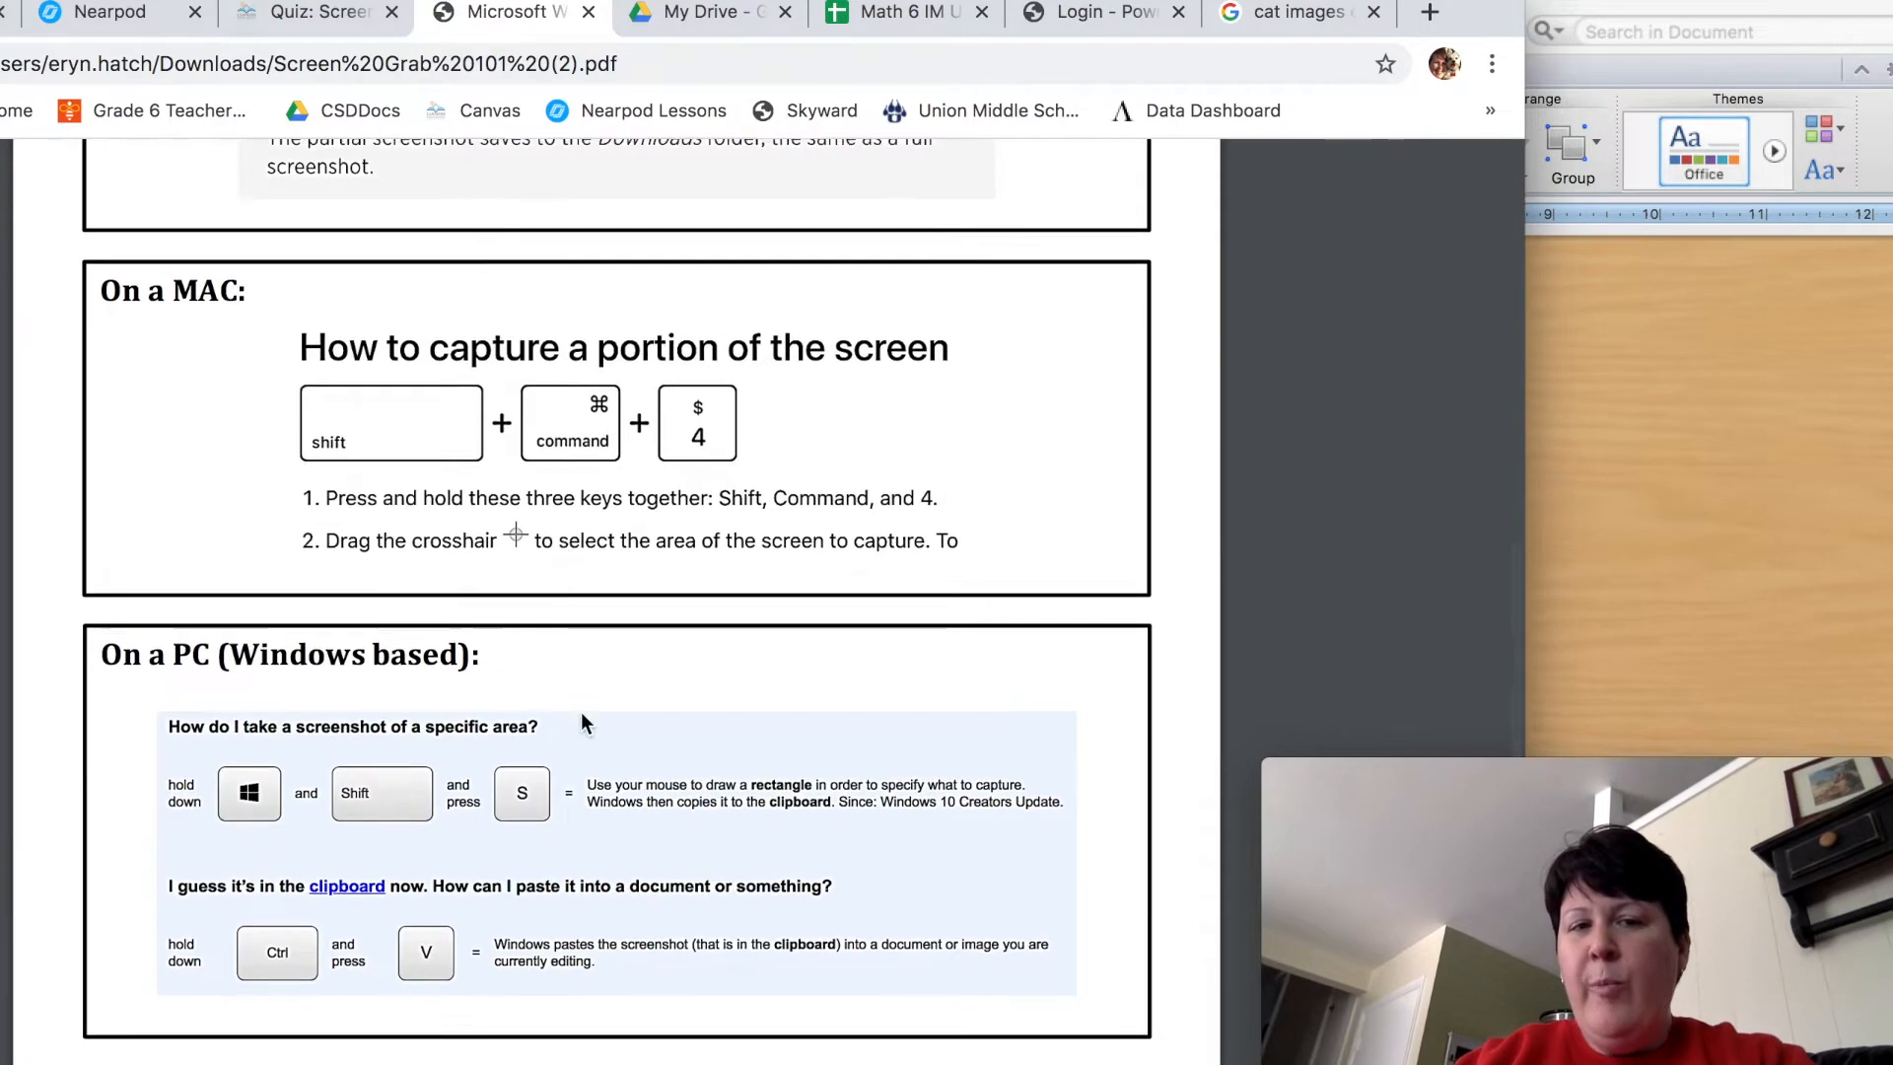
scroll("down", 3)
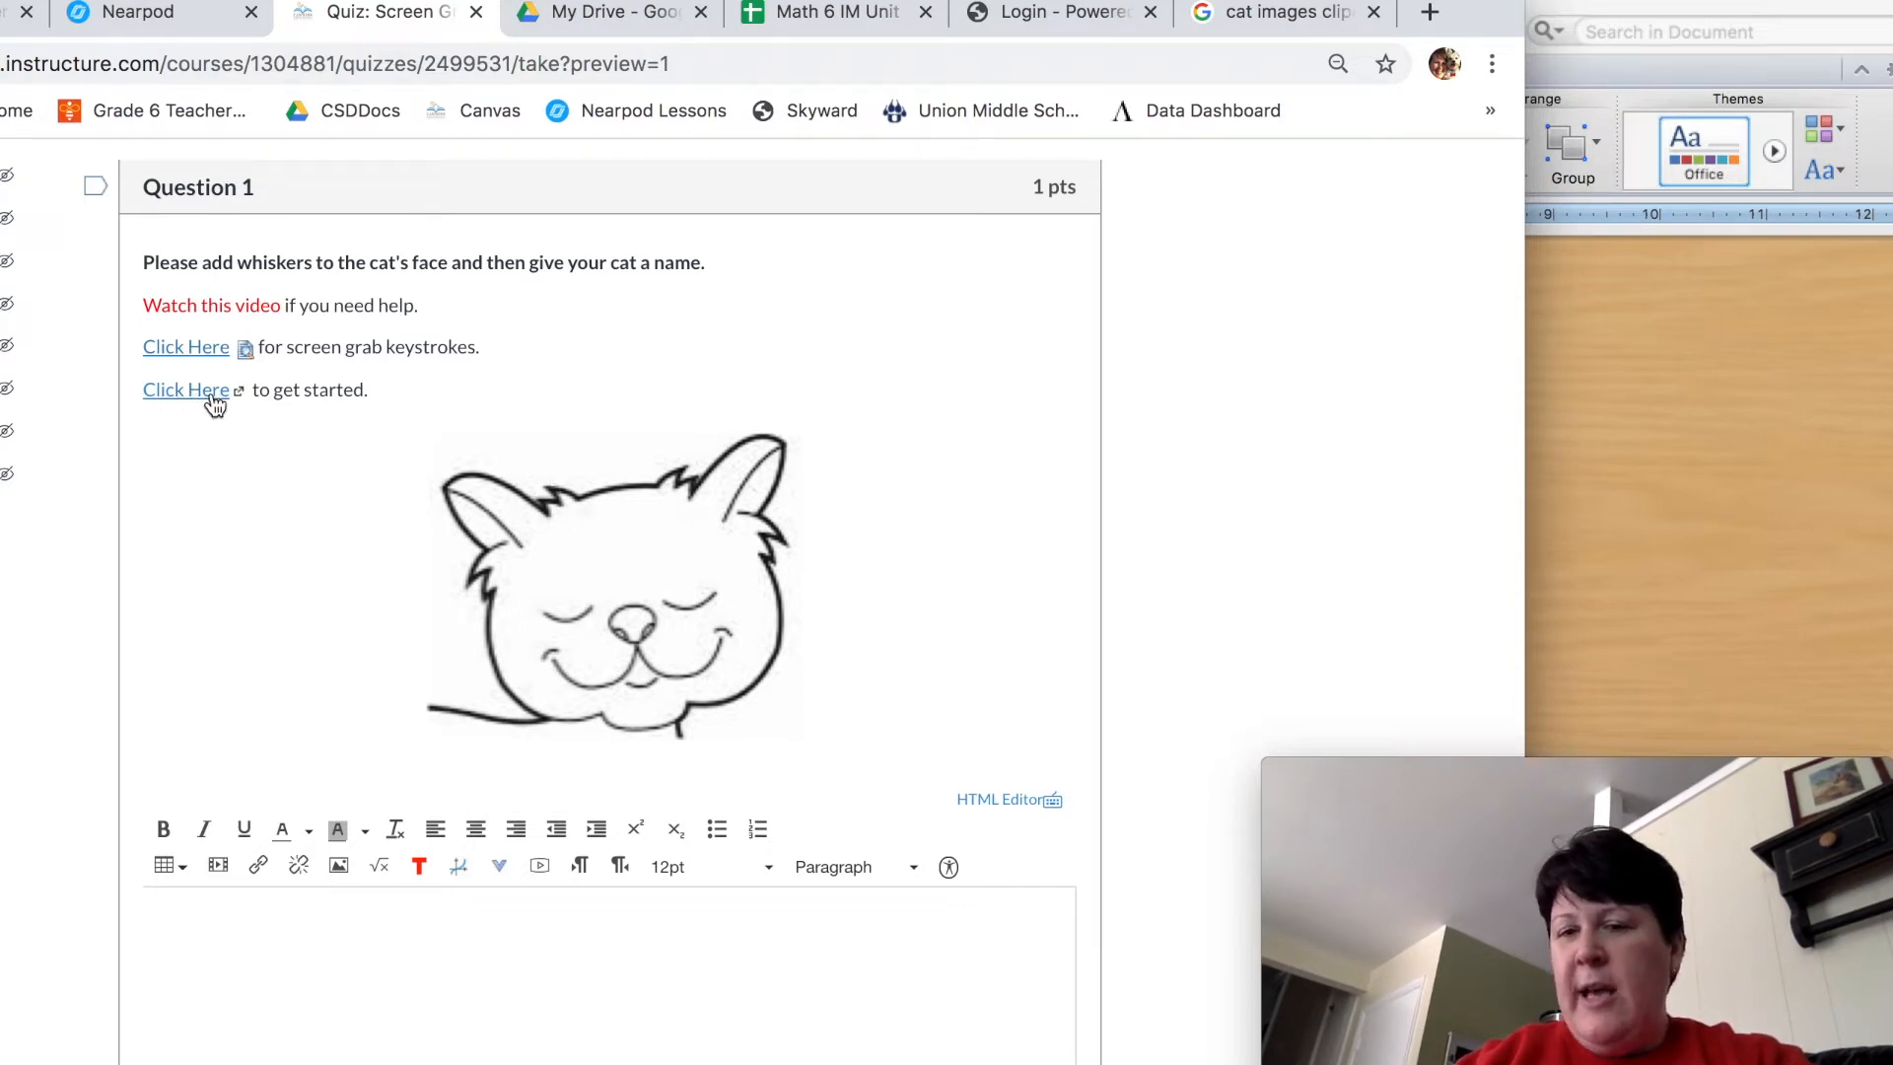
mouse_move(741, 637)
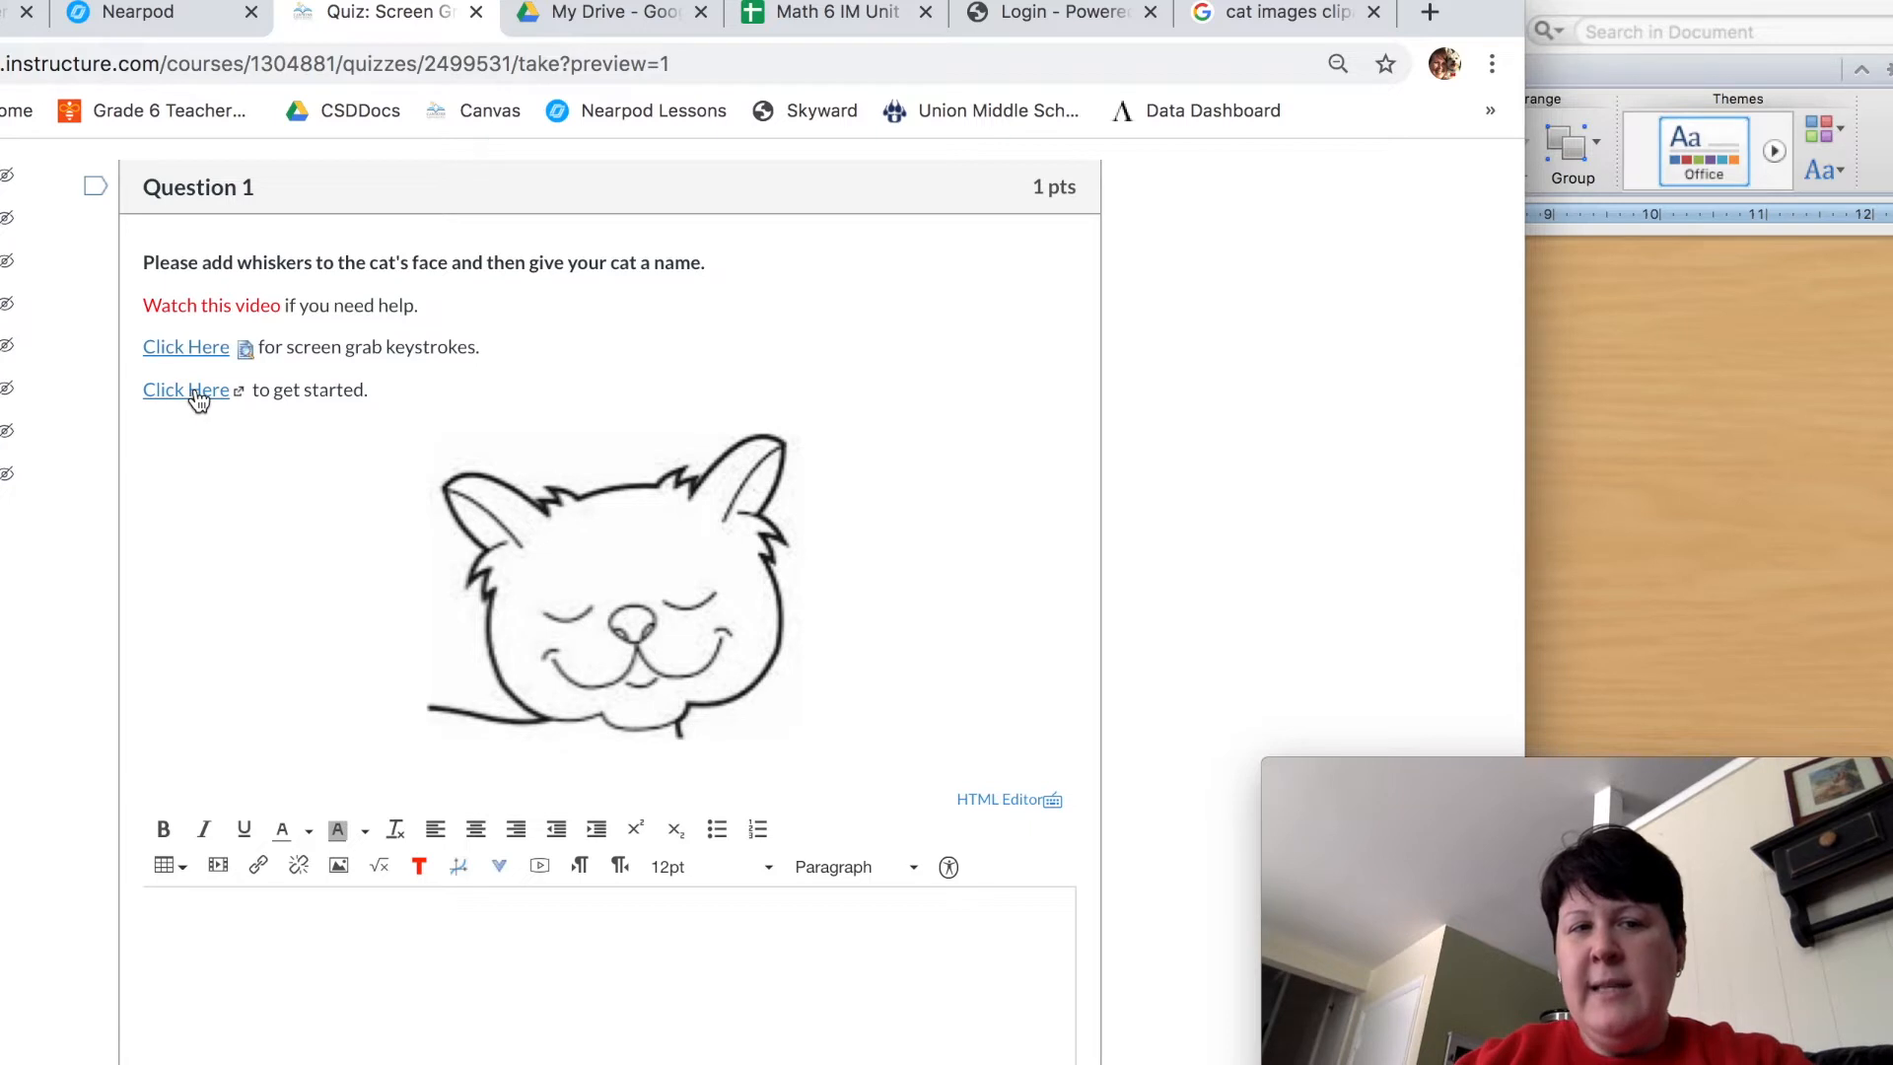
Follow the quiz's 'Click Here' link to start the Nearpod drawing activity
left_click(185, 388)
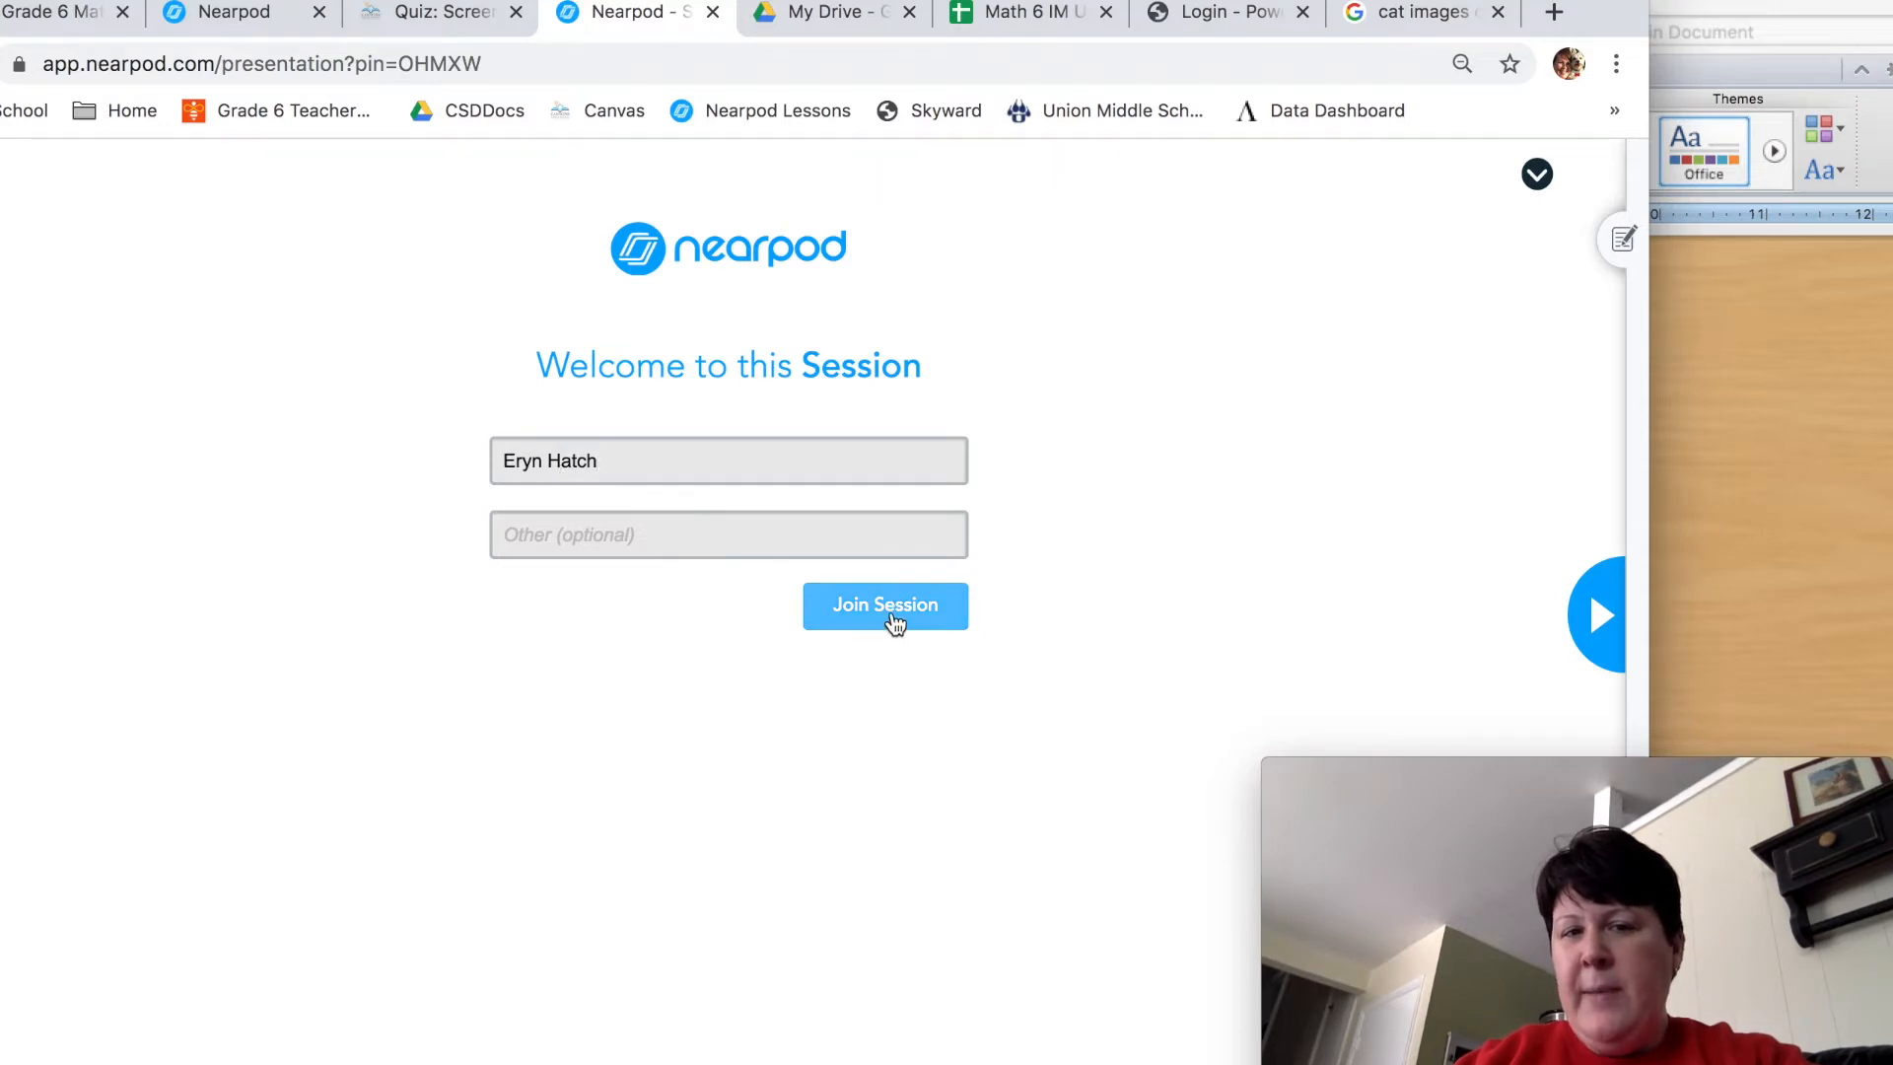
Join the live session and reveal the whiskers-and-name instruction above the cat drawing
left_click(886, 605)
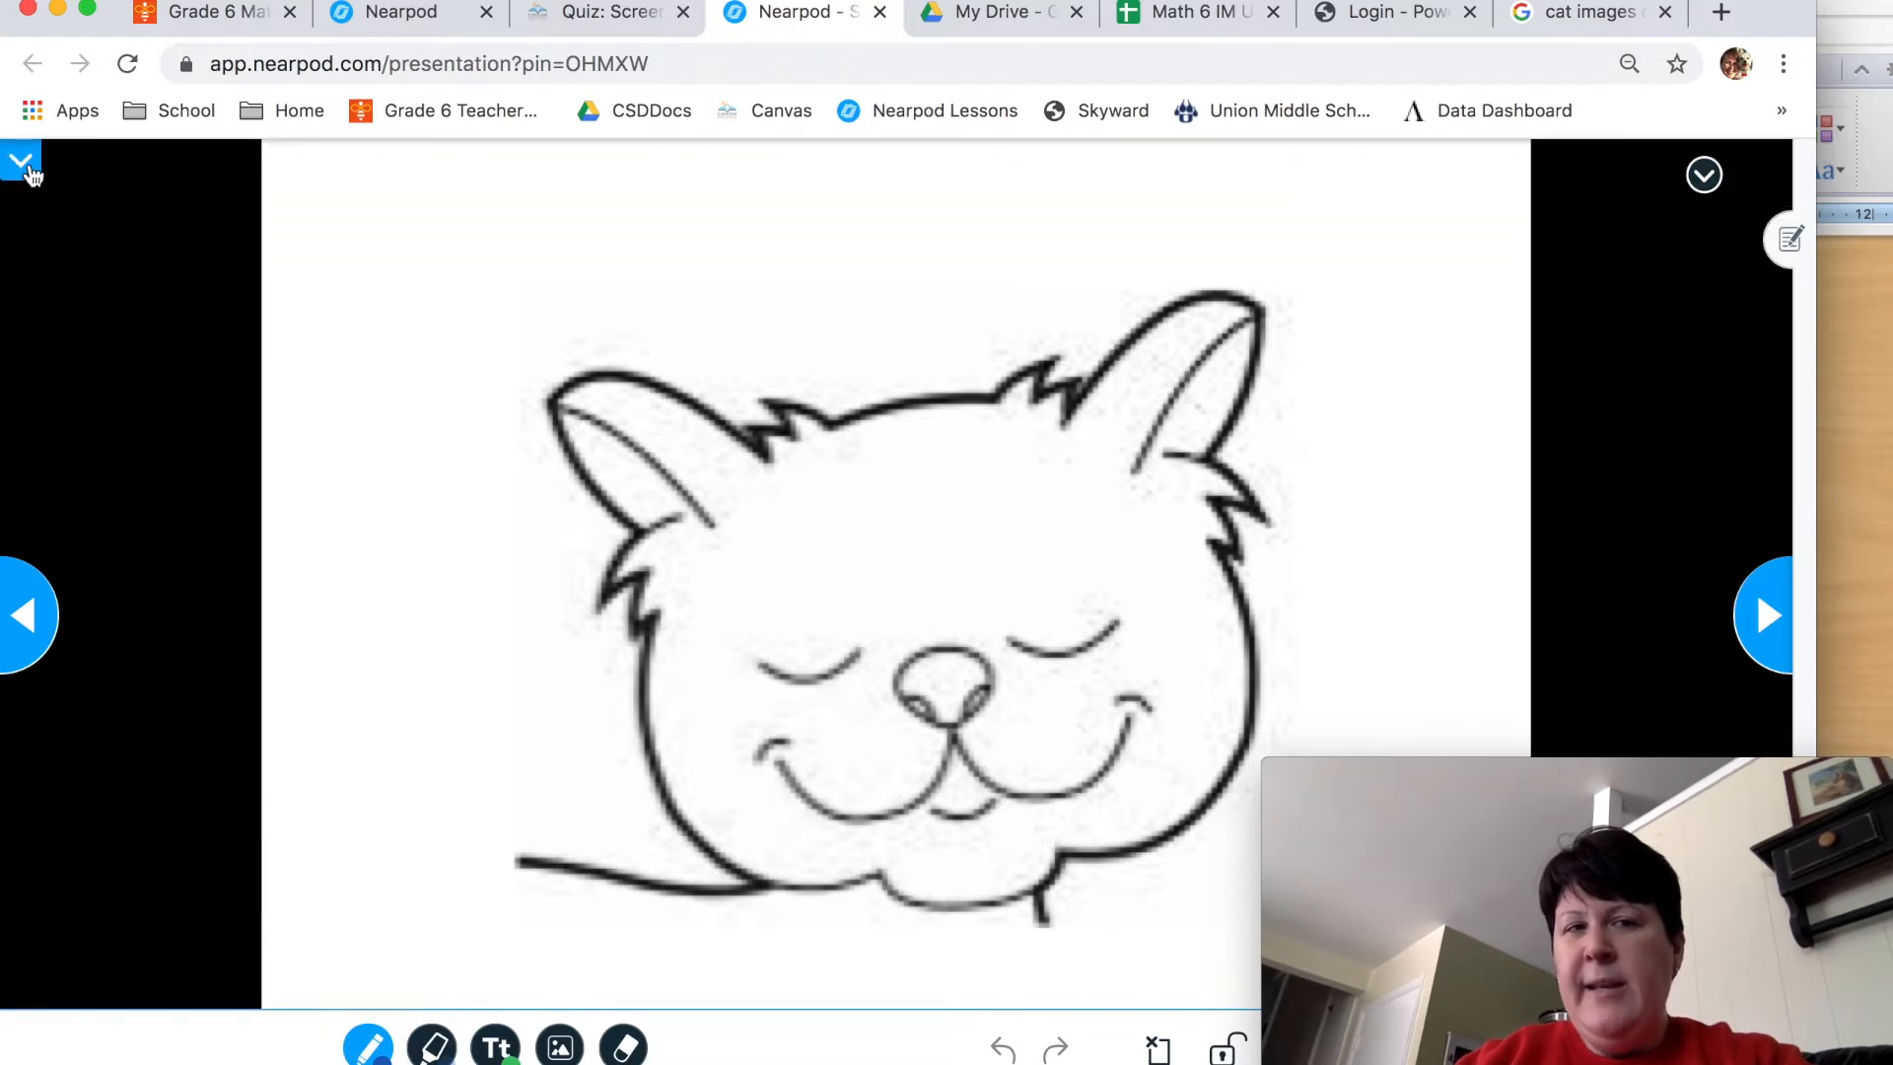
left_click(20, 164)
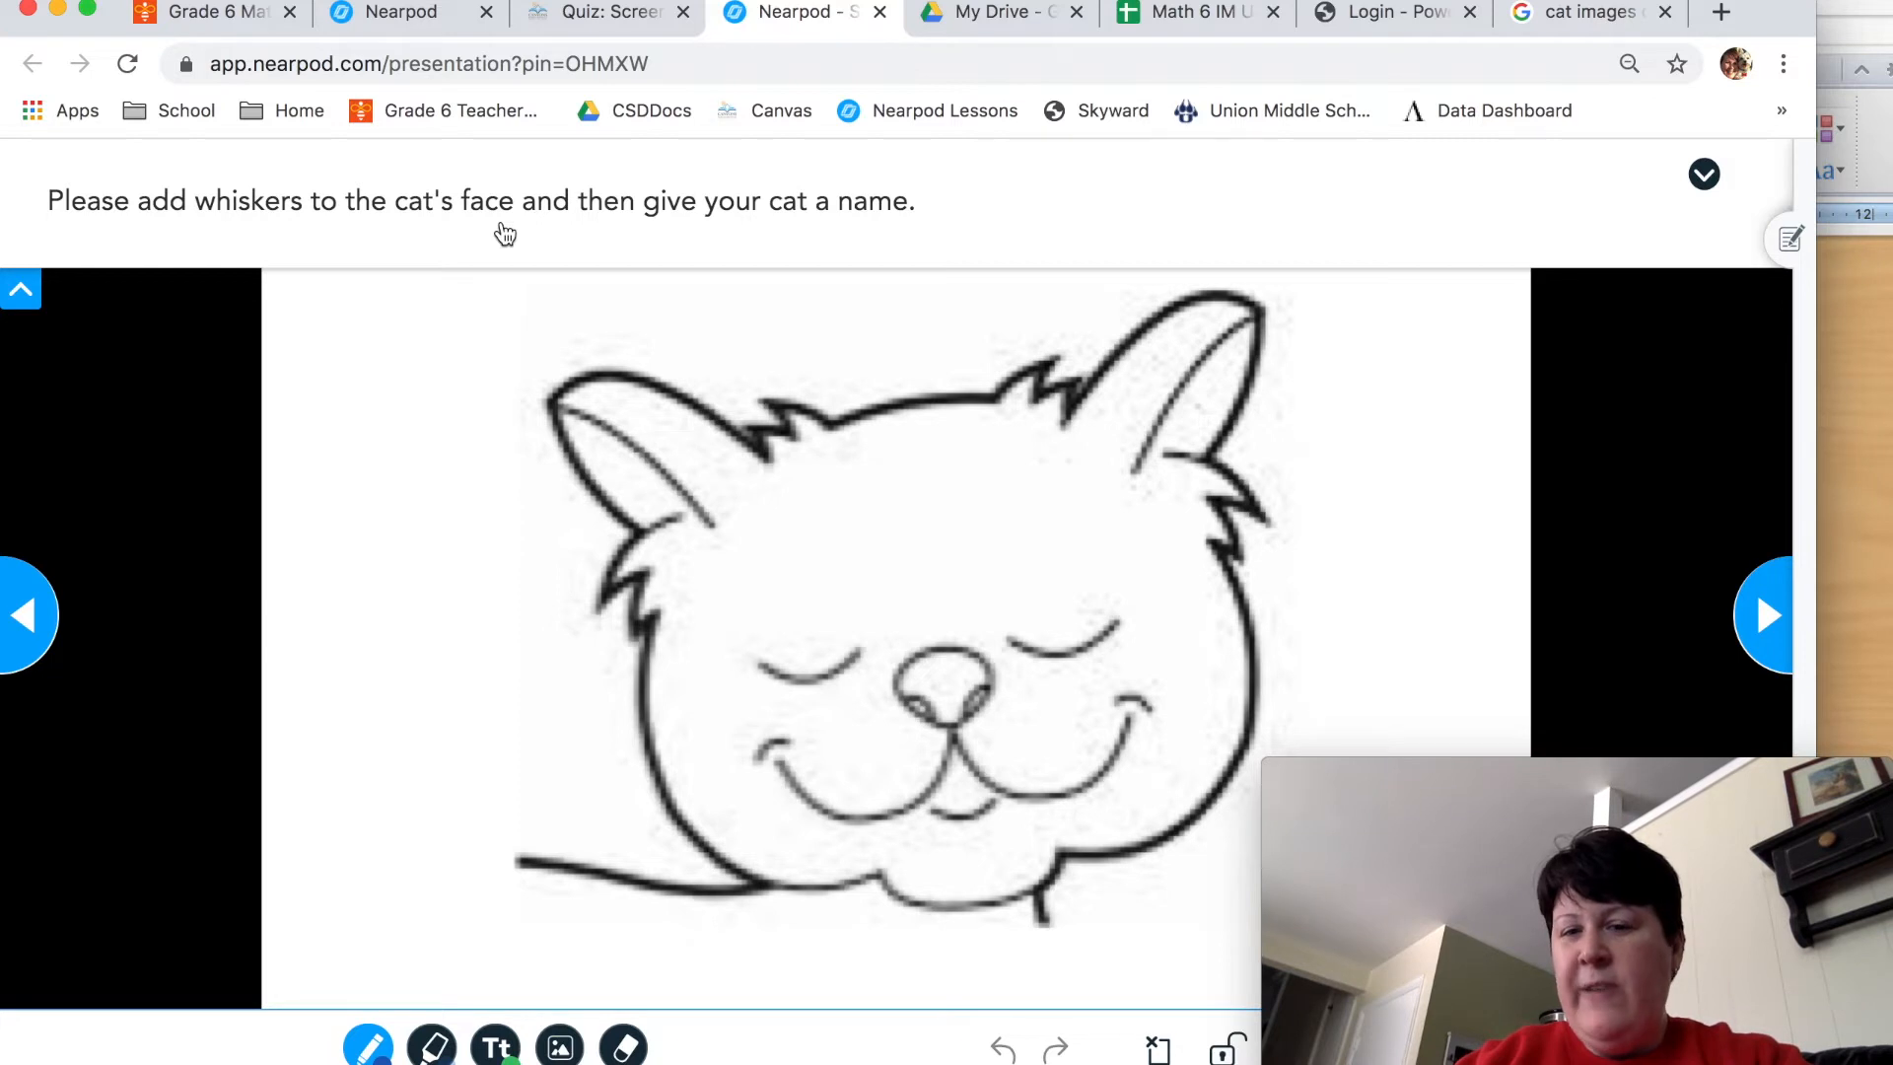
mouse_move(893, 232)
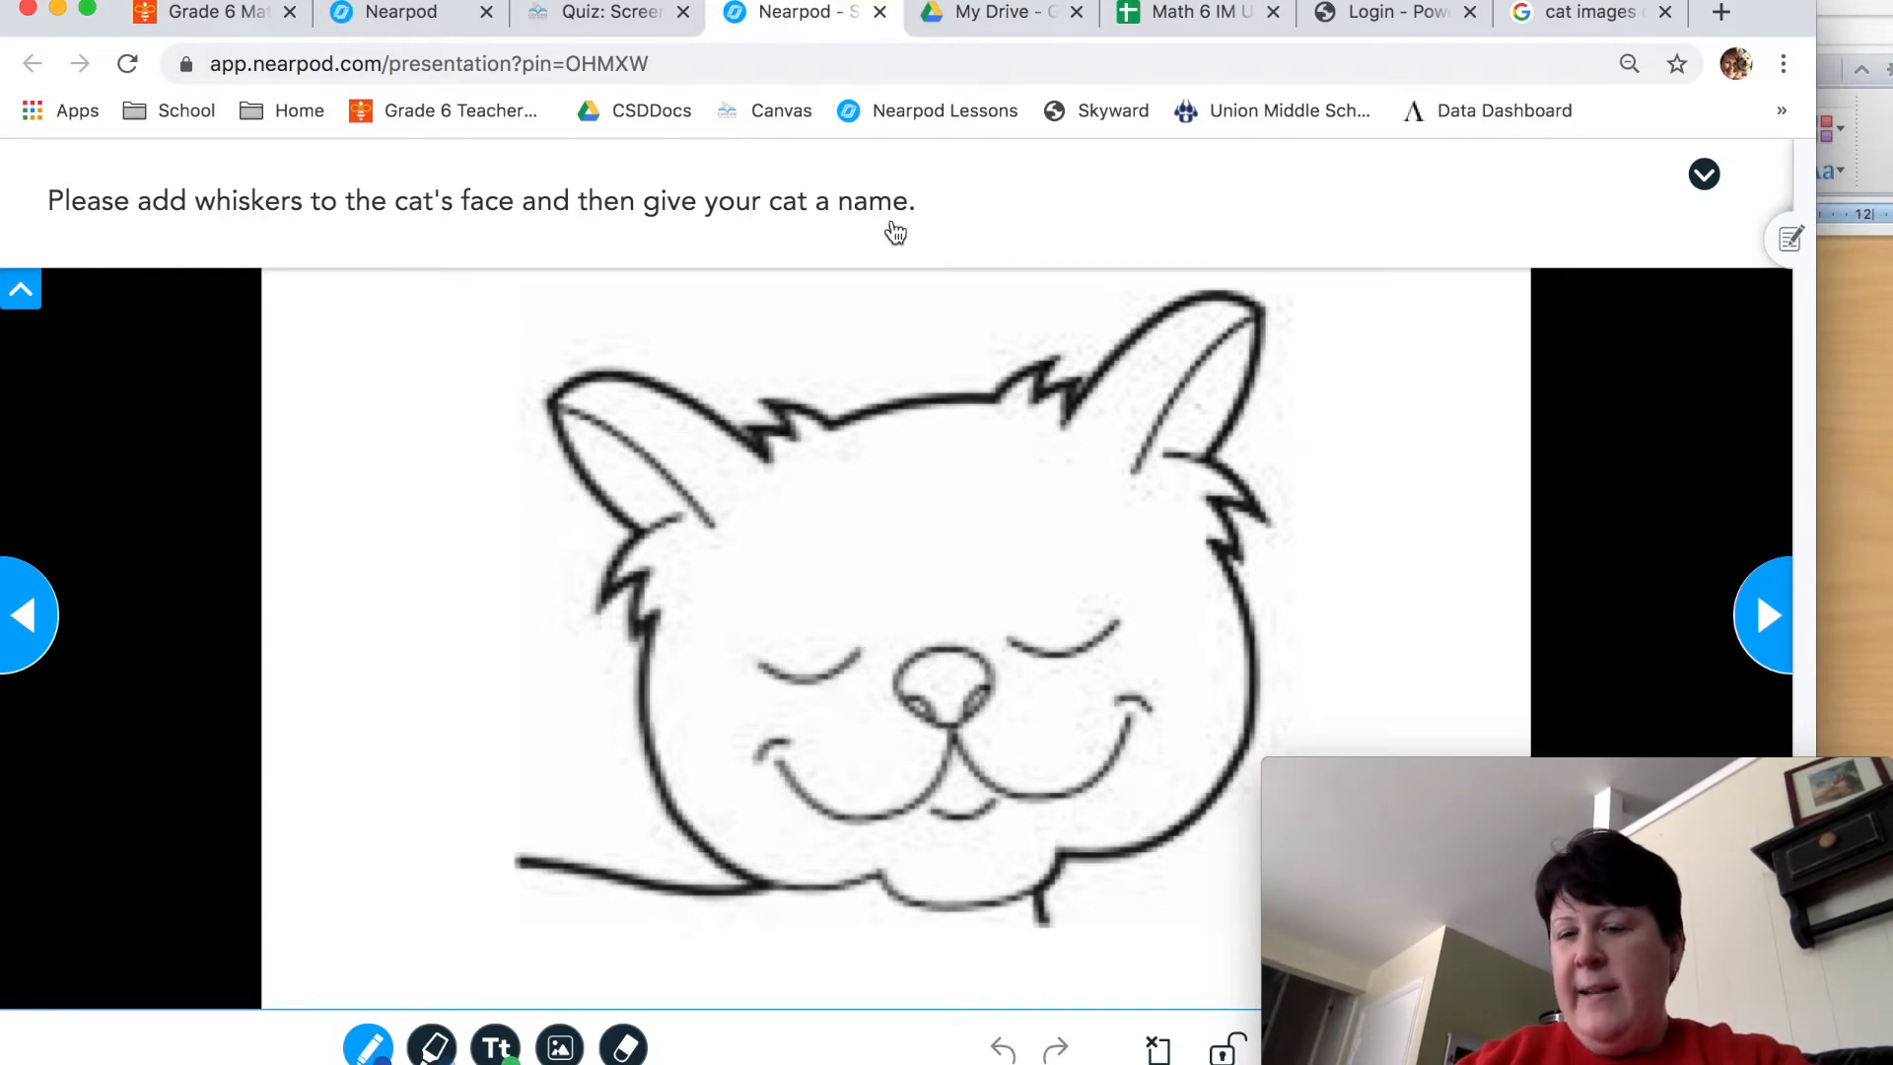
mouse_move(454, 207)
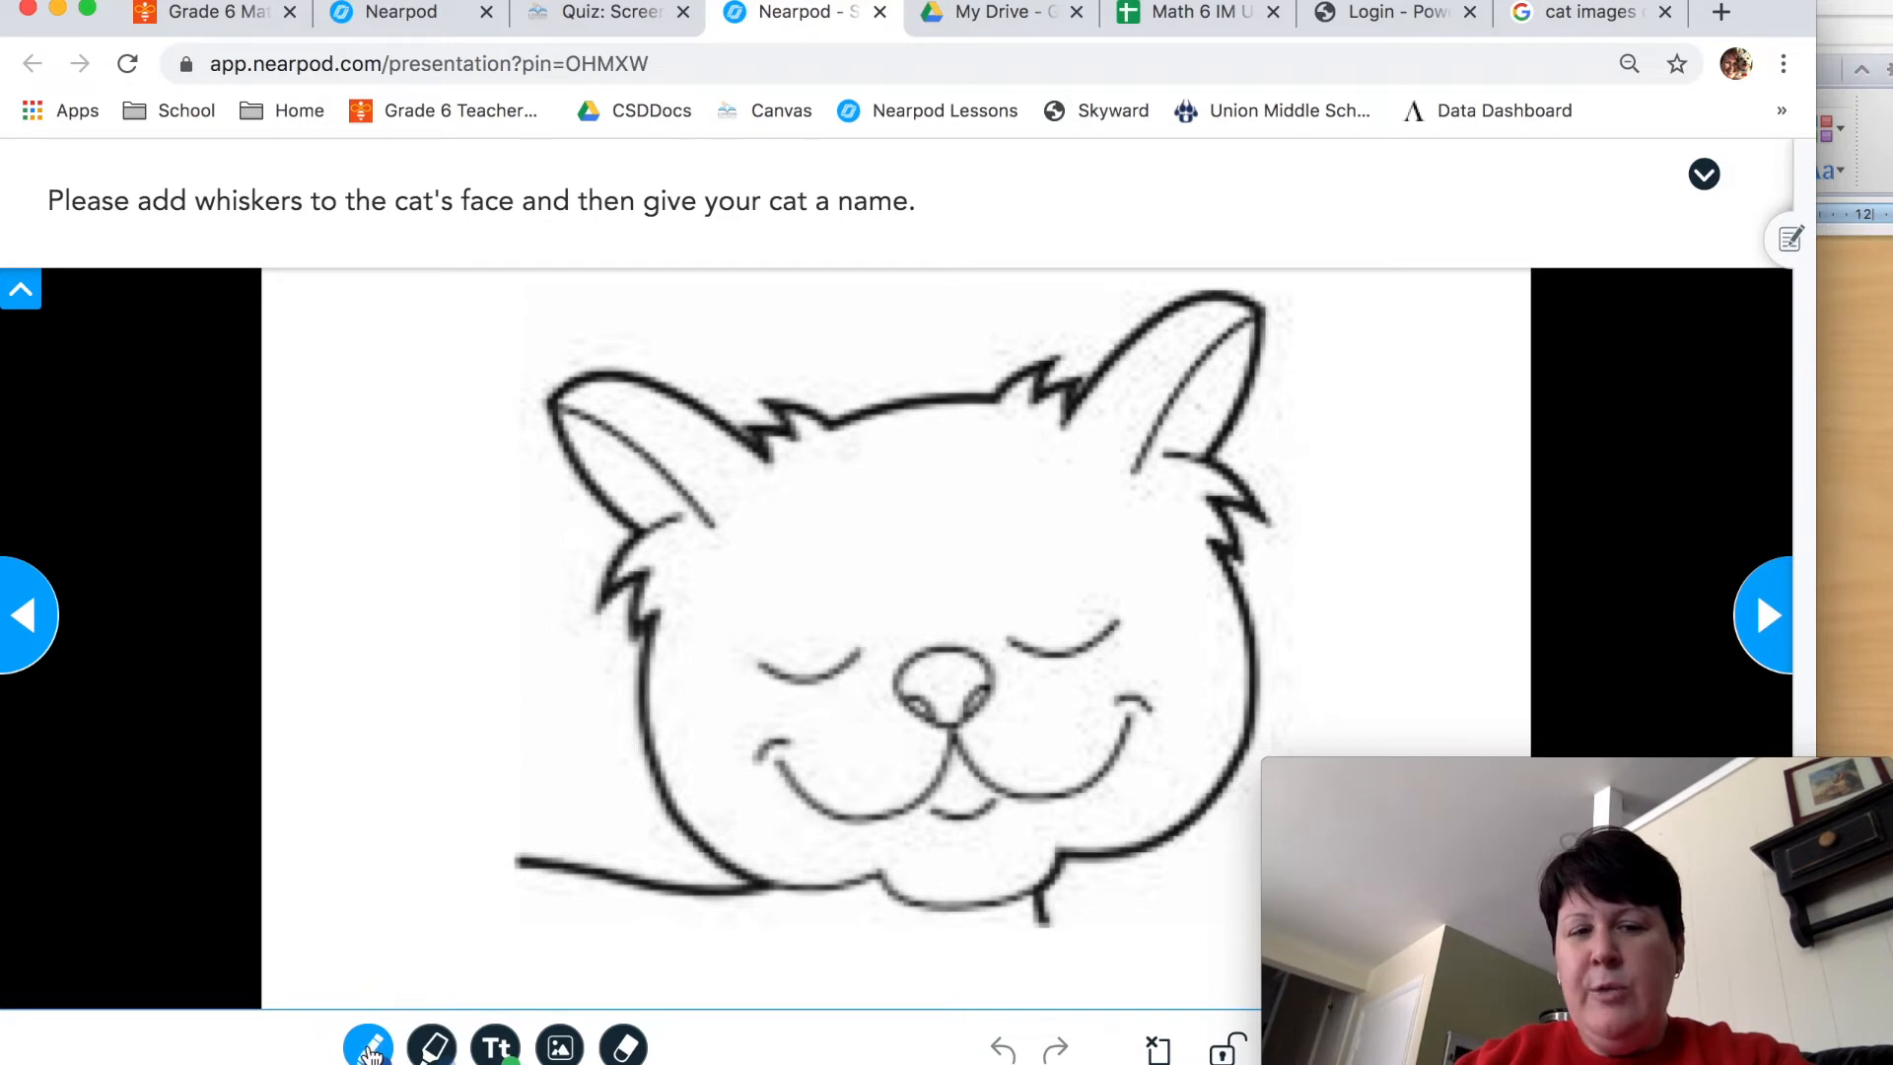
Choose the freehand pen and settle on blue ink after trying yellow
left_click(369, 1045)
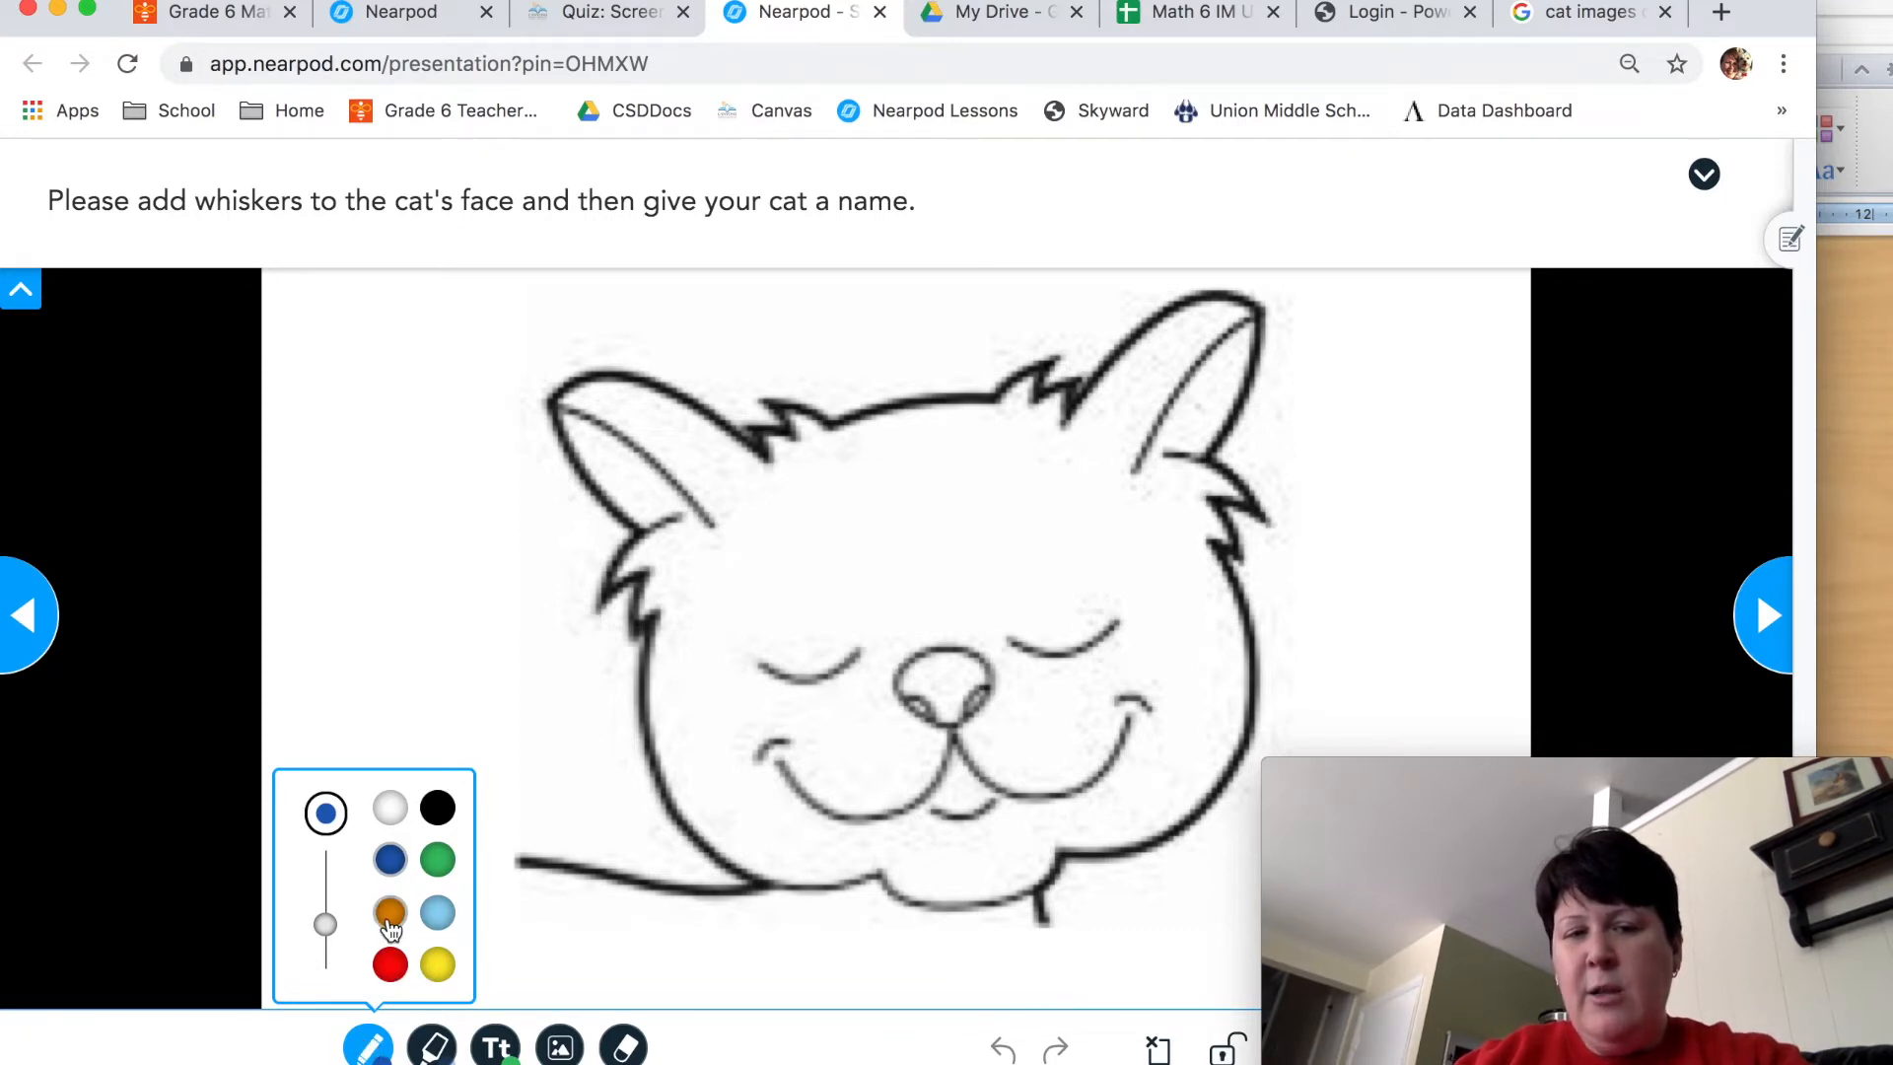
left_click(438, 860)
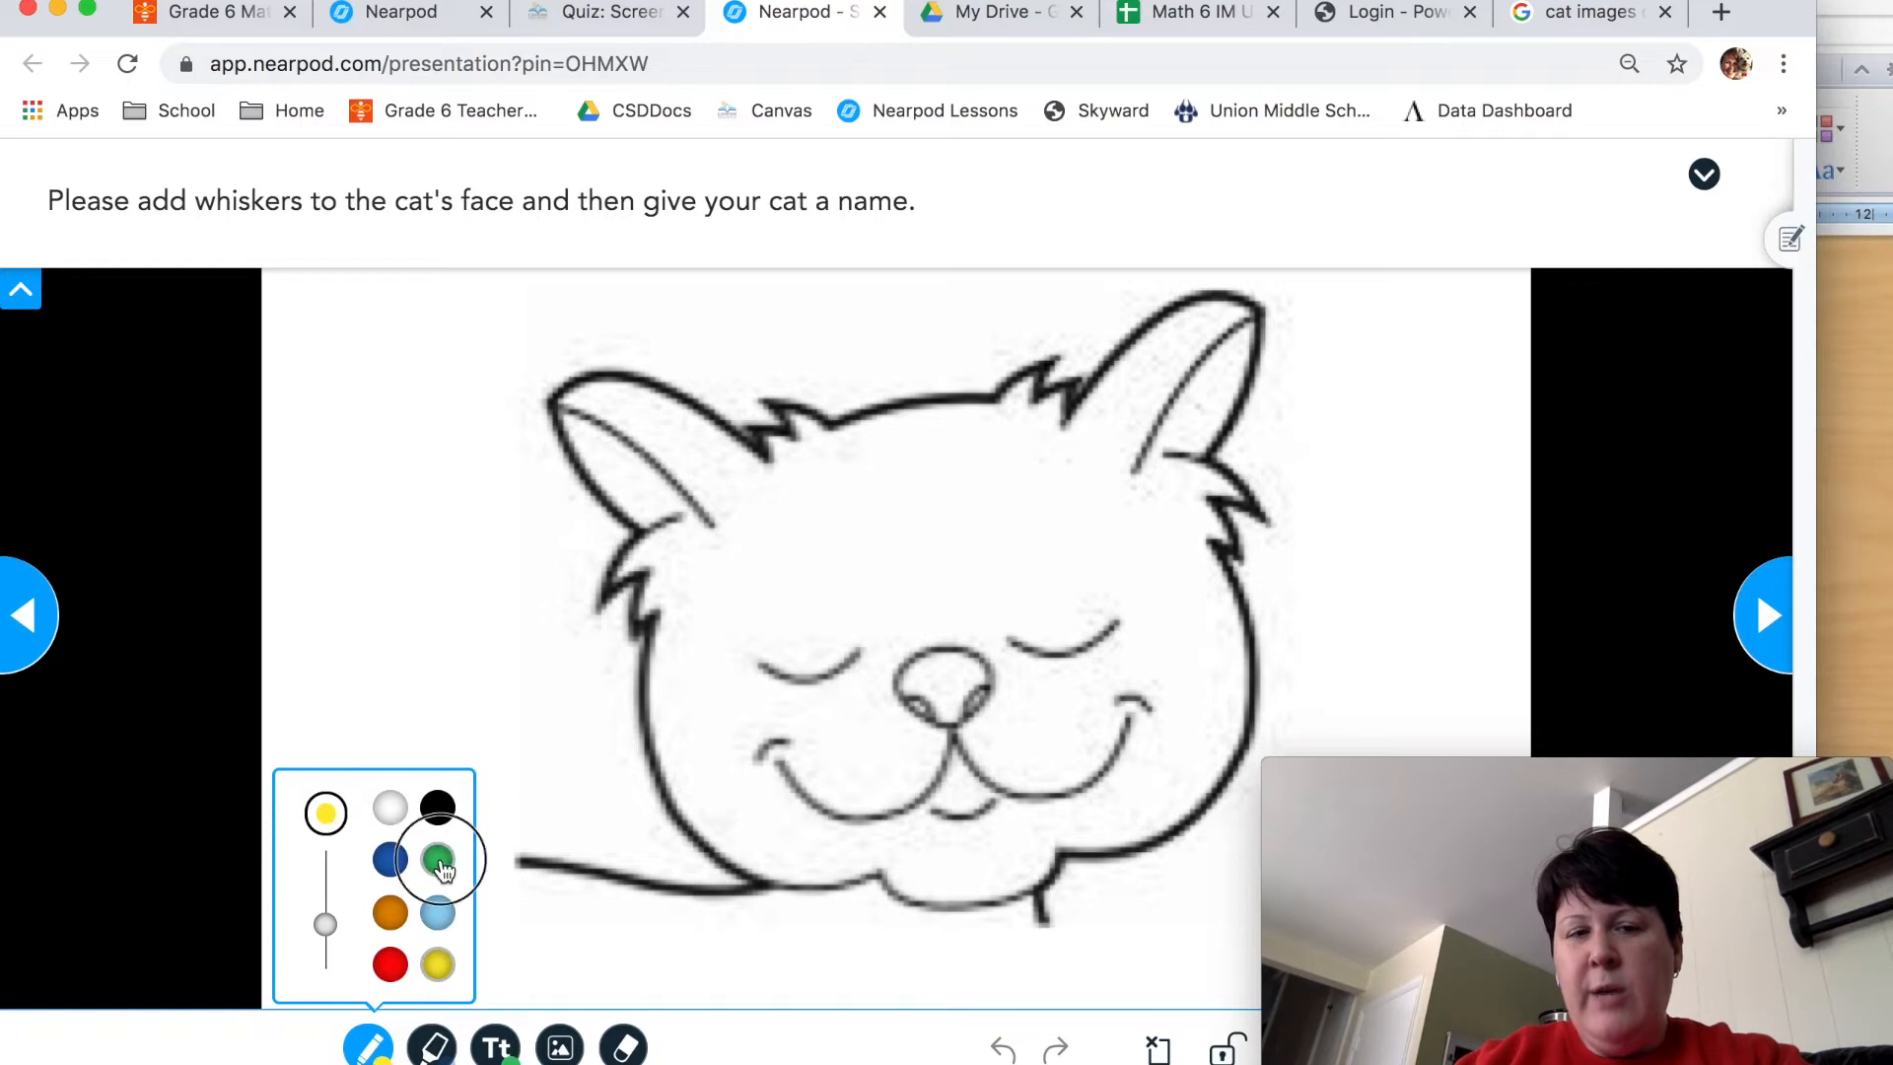
left_click(388, 860)
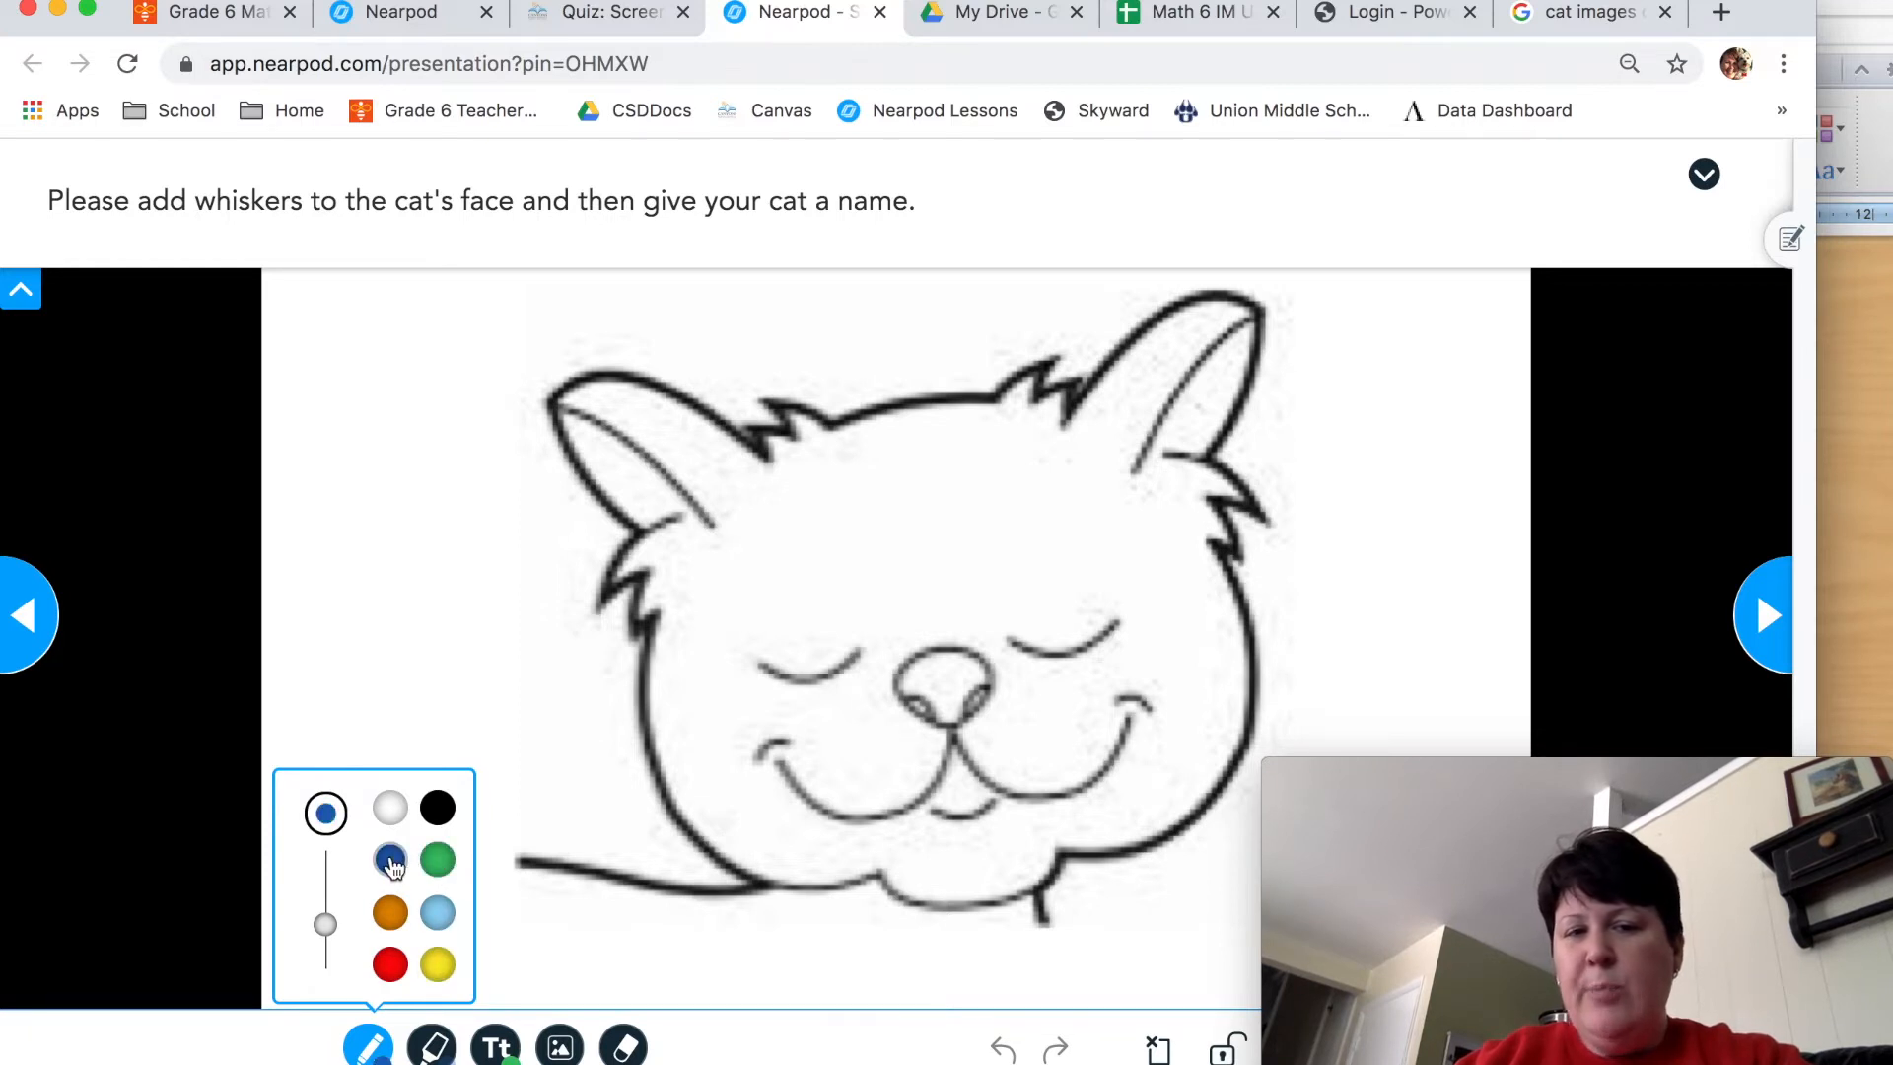
mouse_move(341, 869)
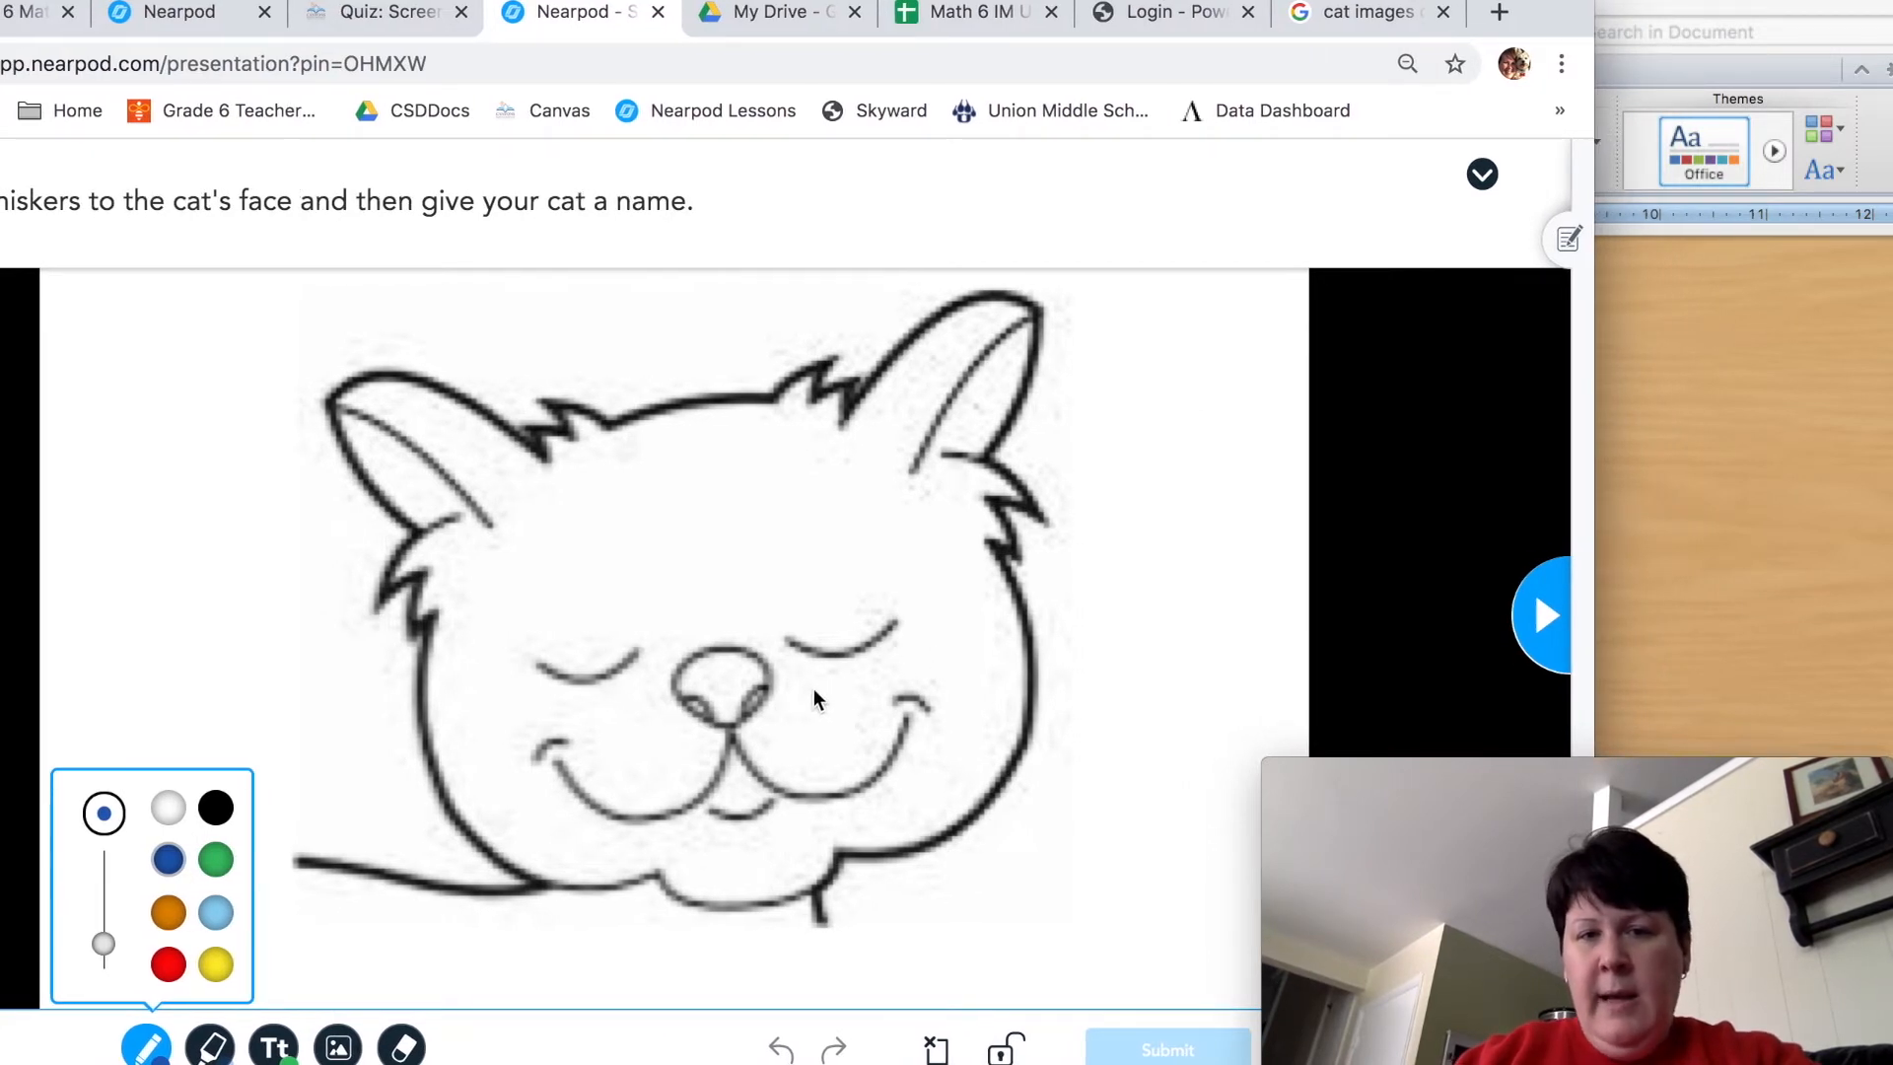
Draw three blue whiskers on the right cheek and three on the left, restoring one undone stroke
left_click_drag(803, 692, 929, 658)
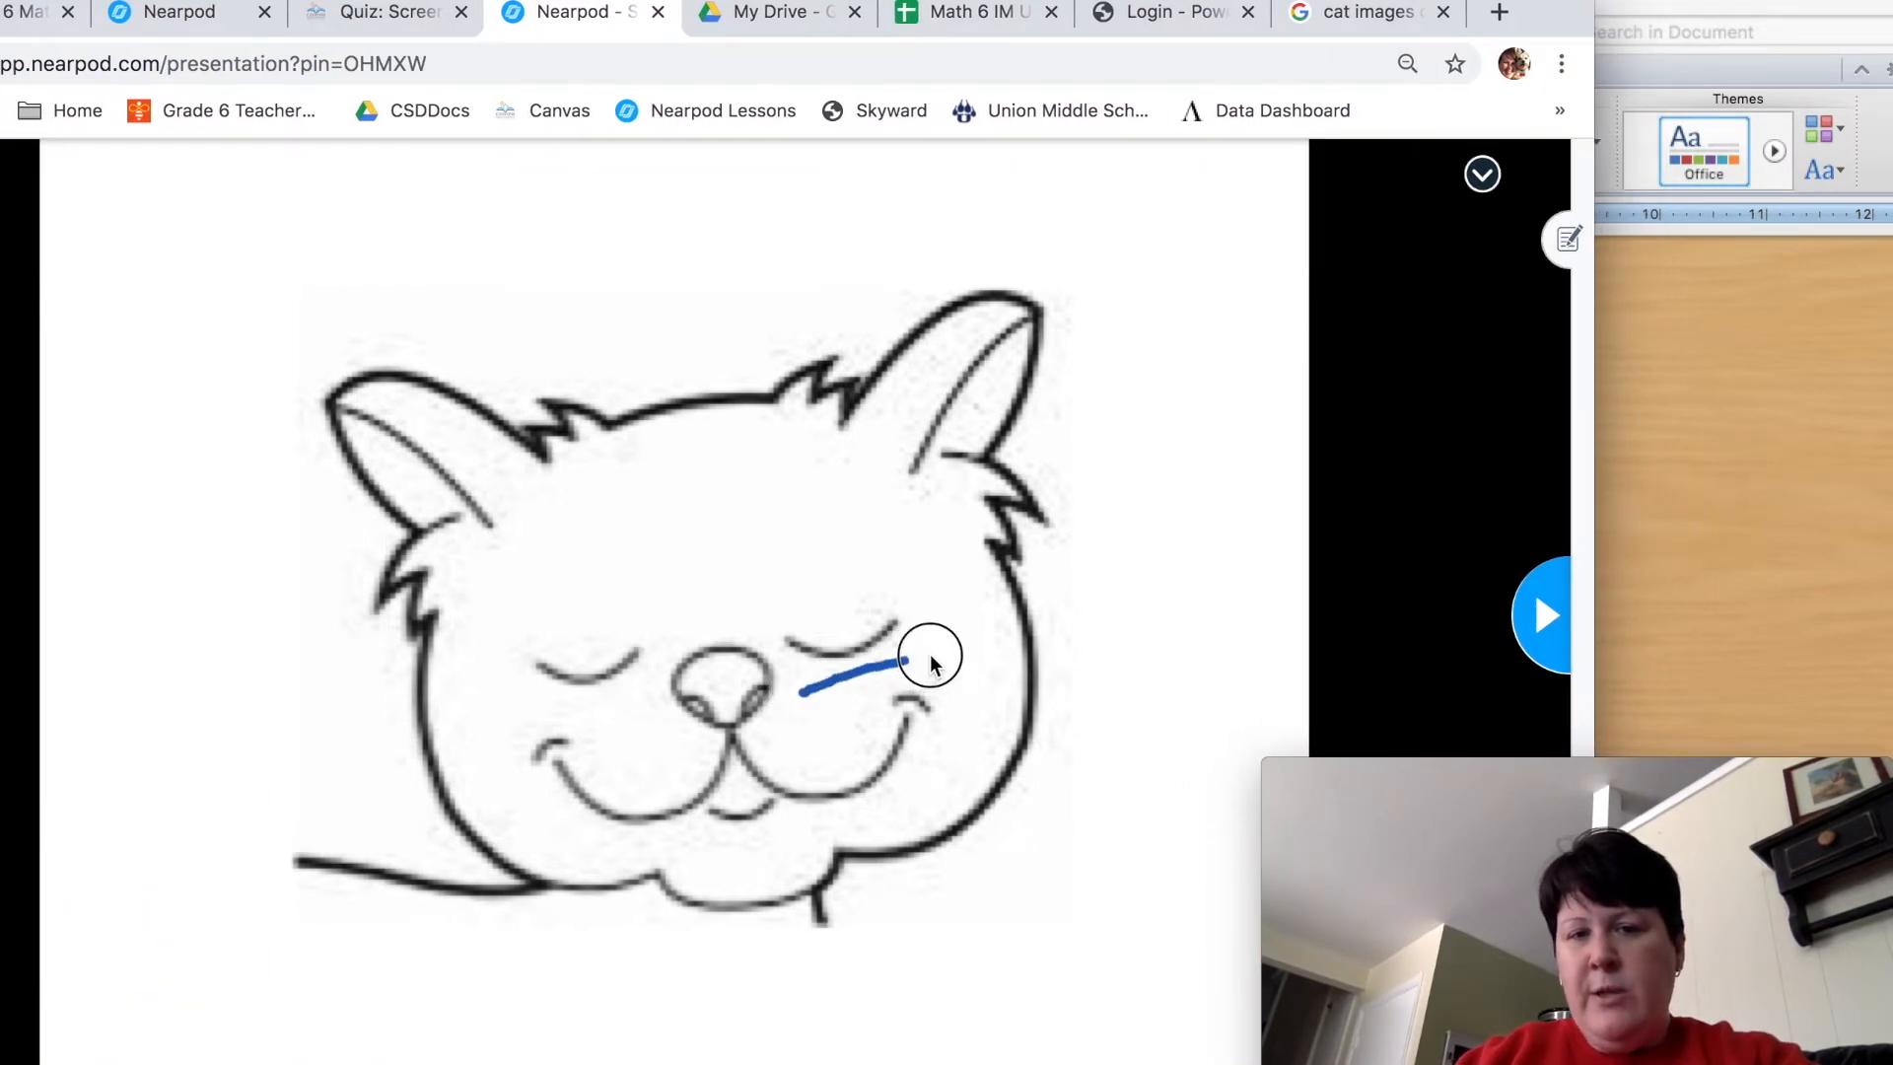
left_click_drag(899, 662, 1159, 676)
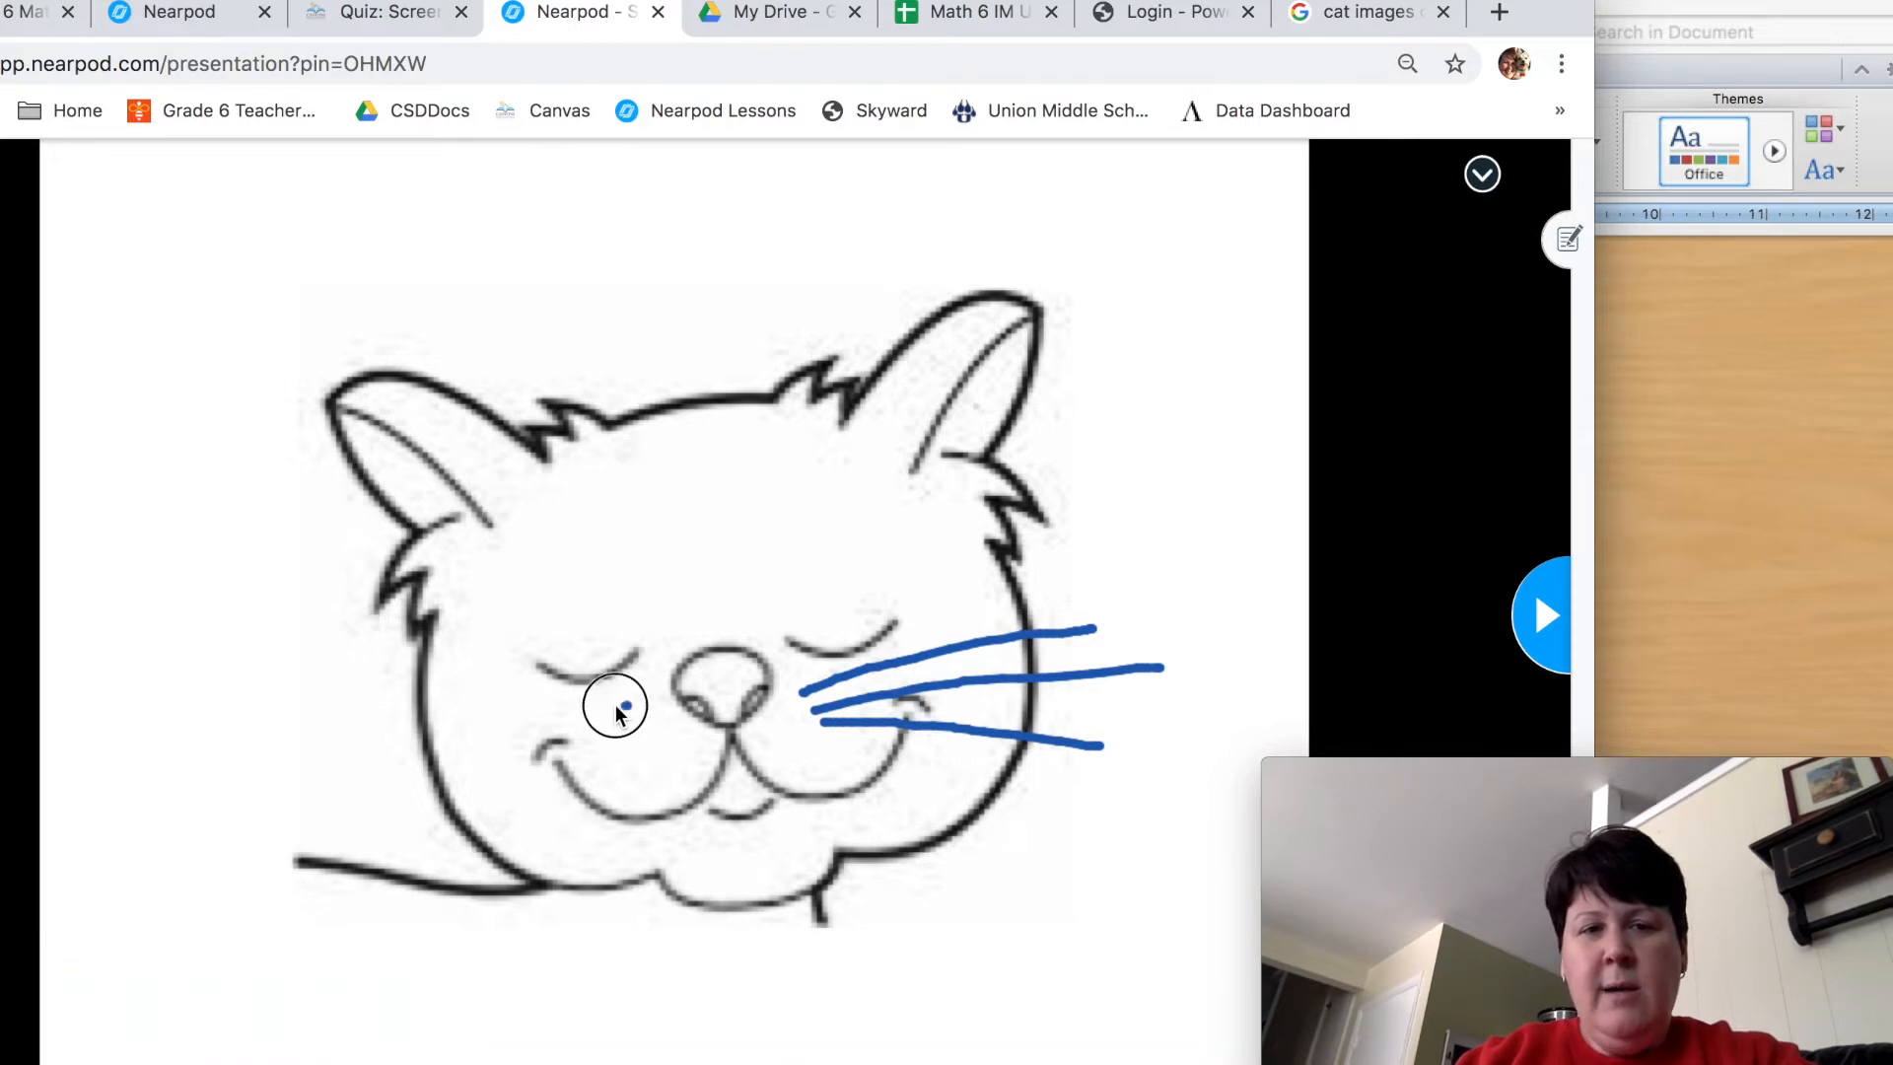
left_click_drag(622, 700, 301, 682)
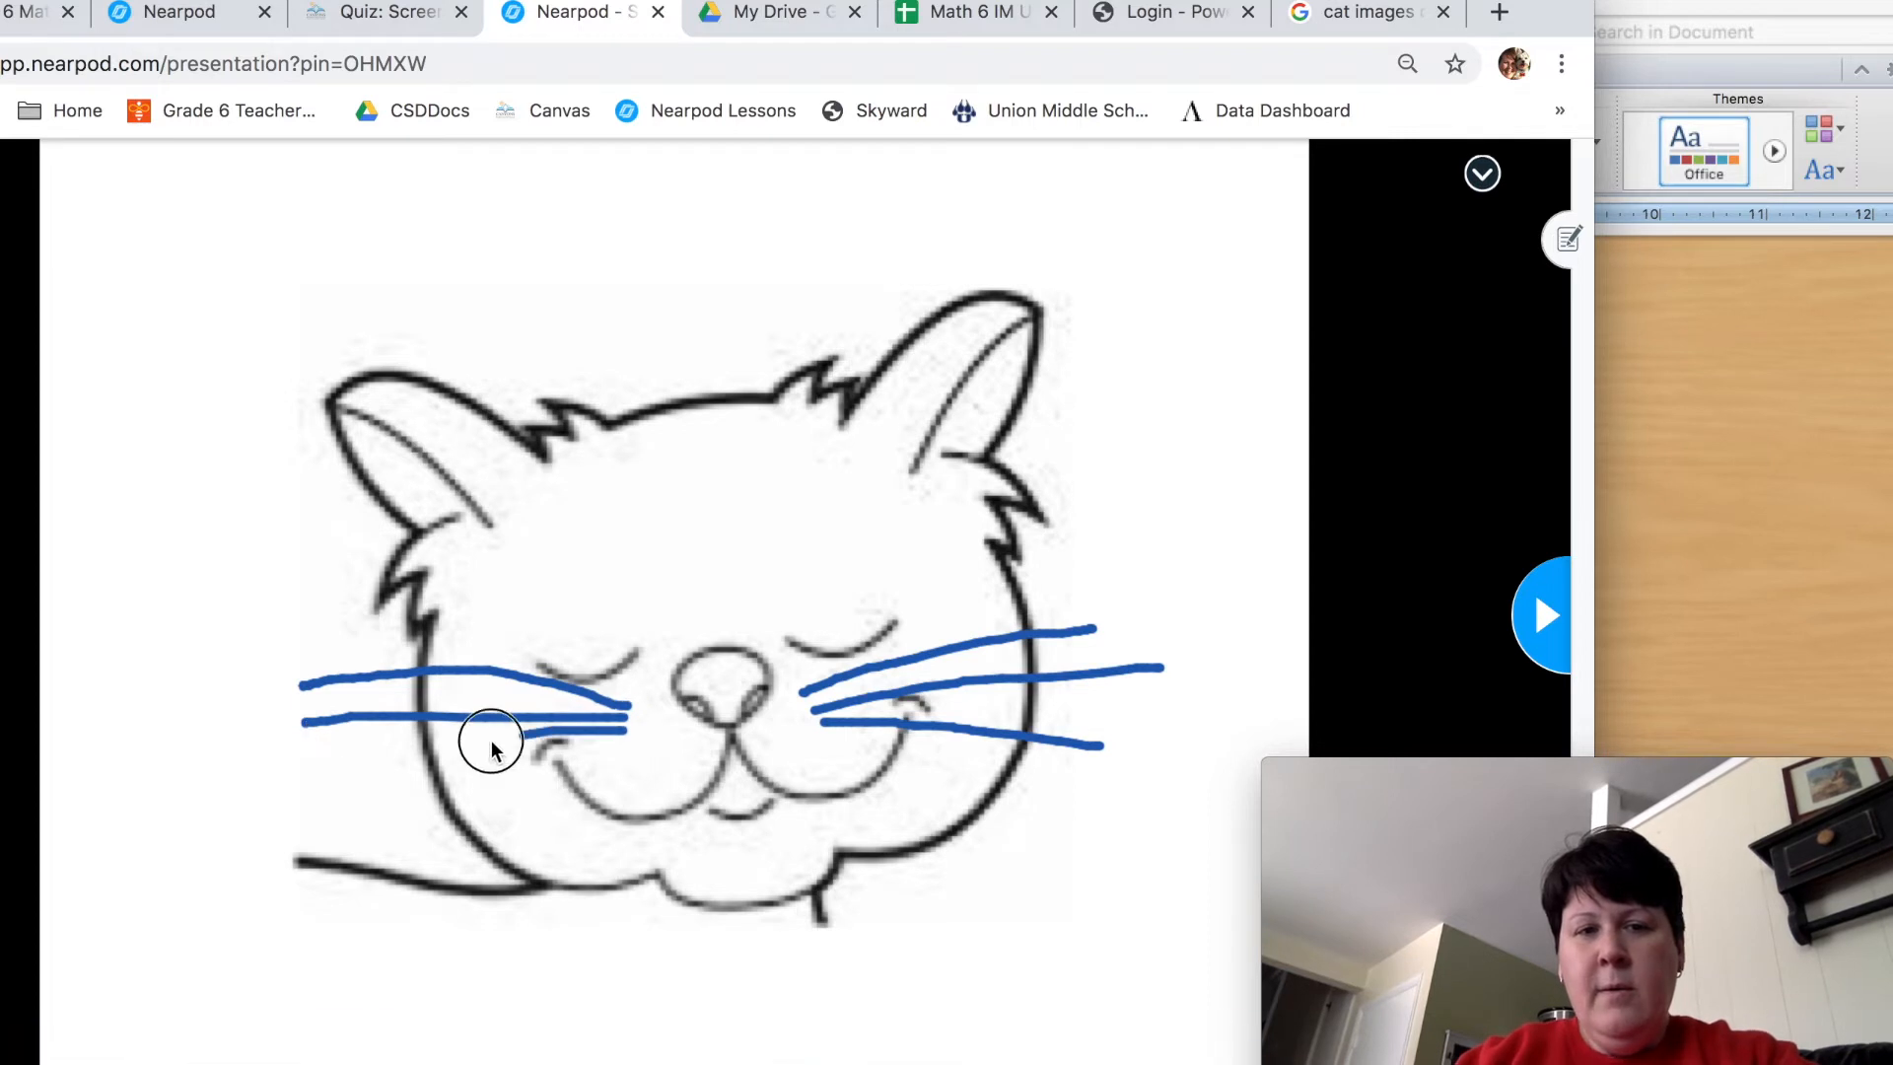
left_click_drag(518, 734, 341, 785)
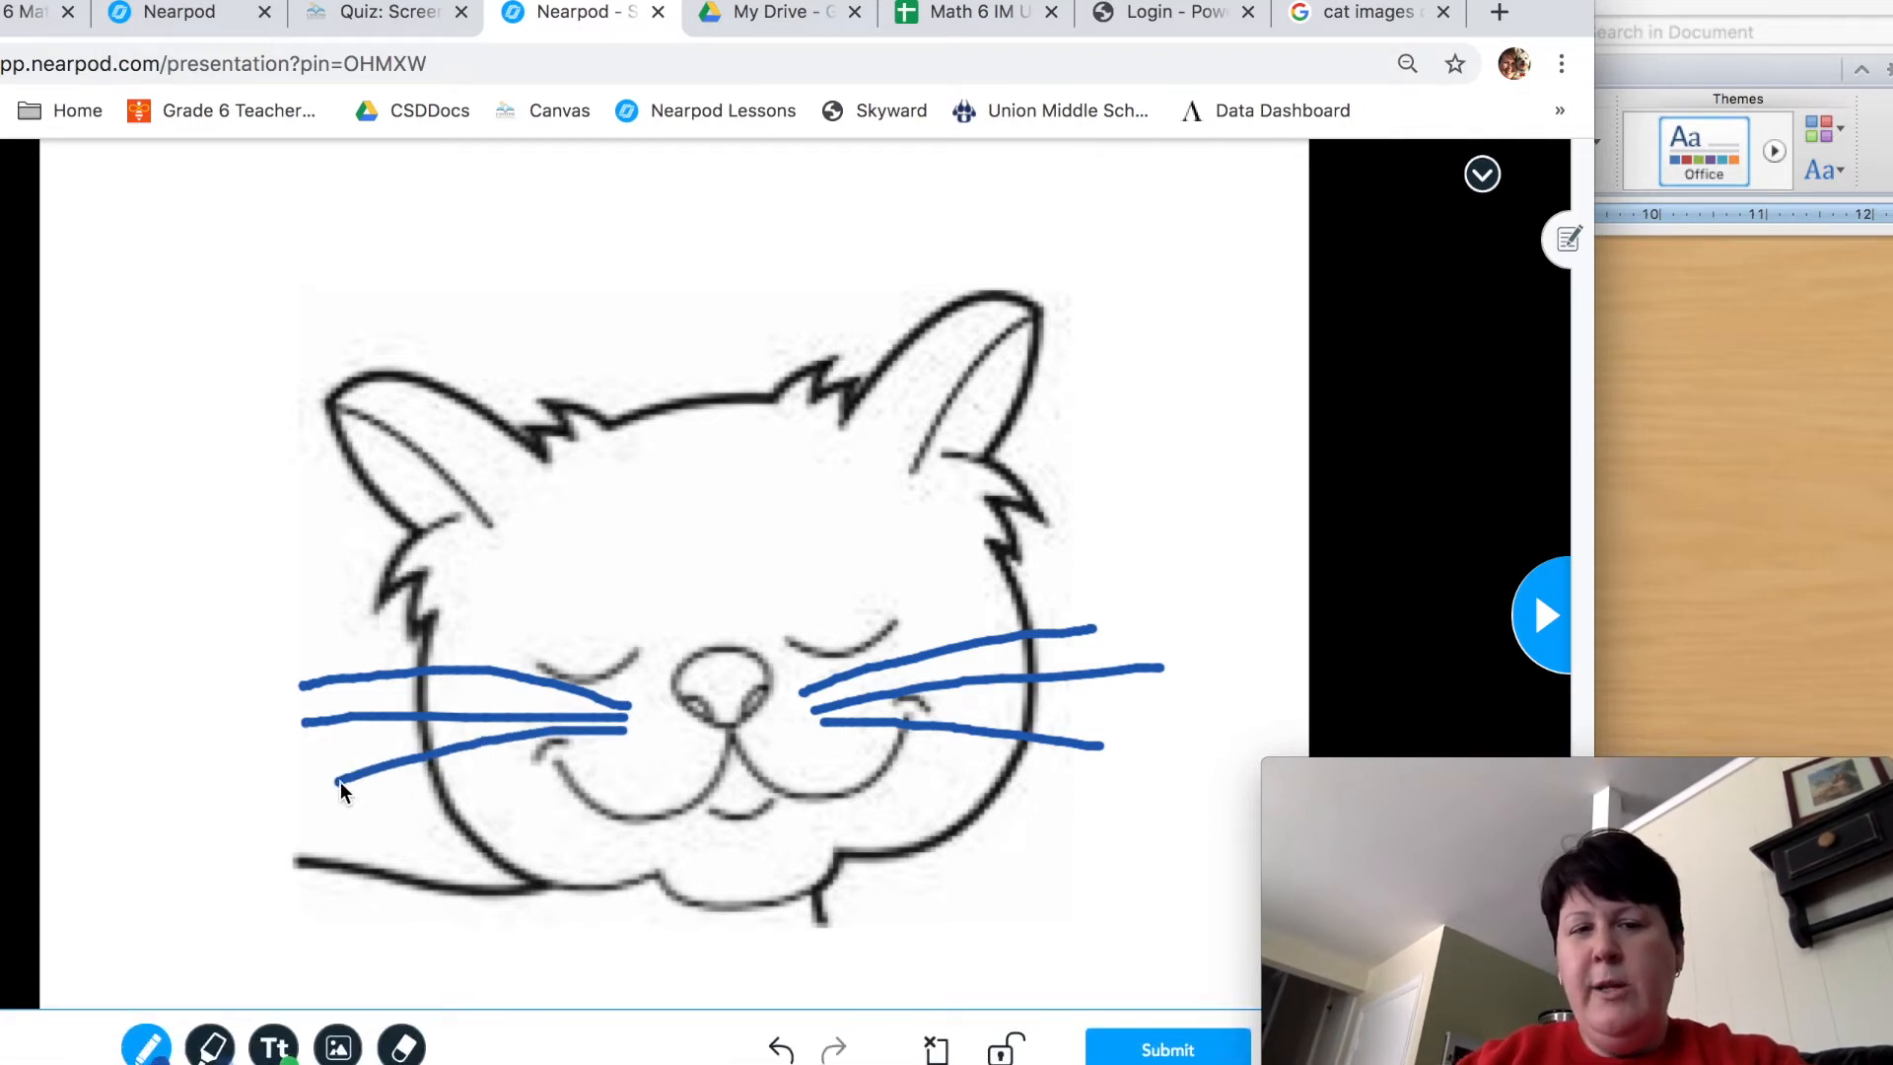
mouse_move(422, 712)
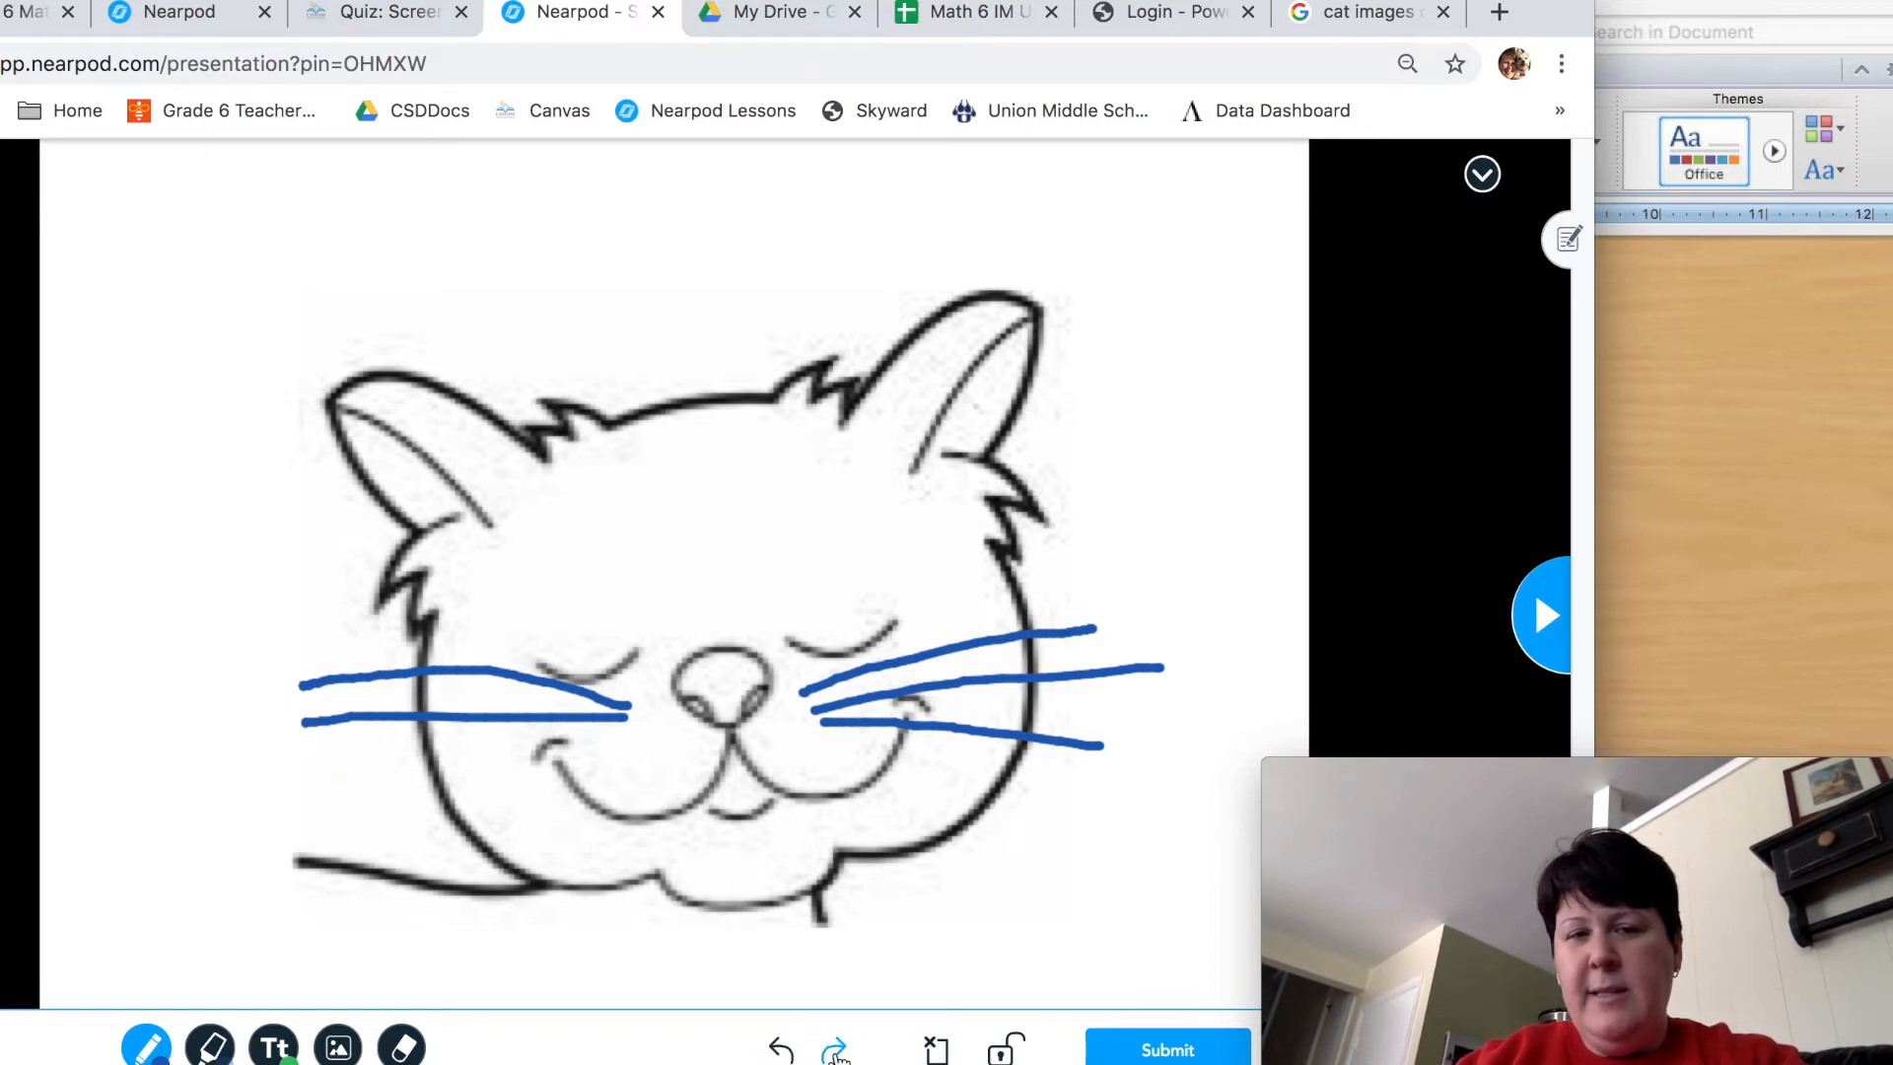
left_click_drag(337, 785, 627, 735)
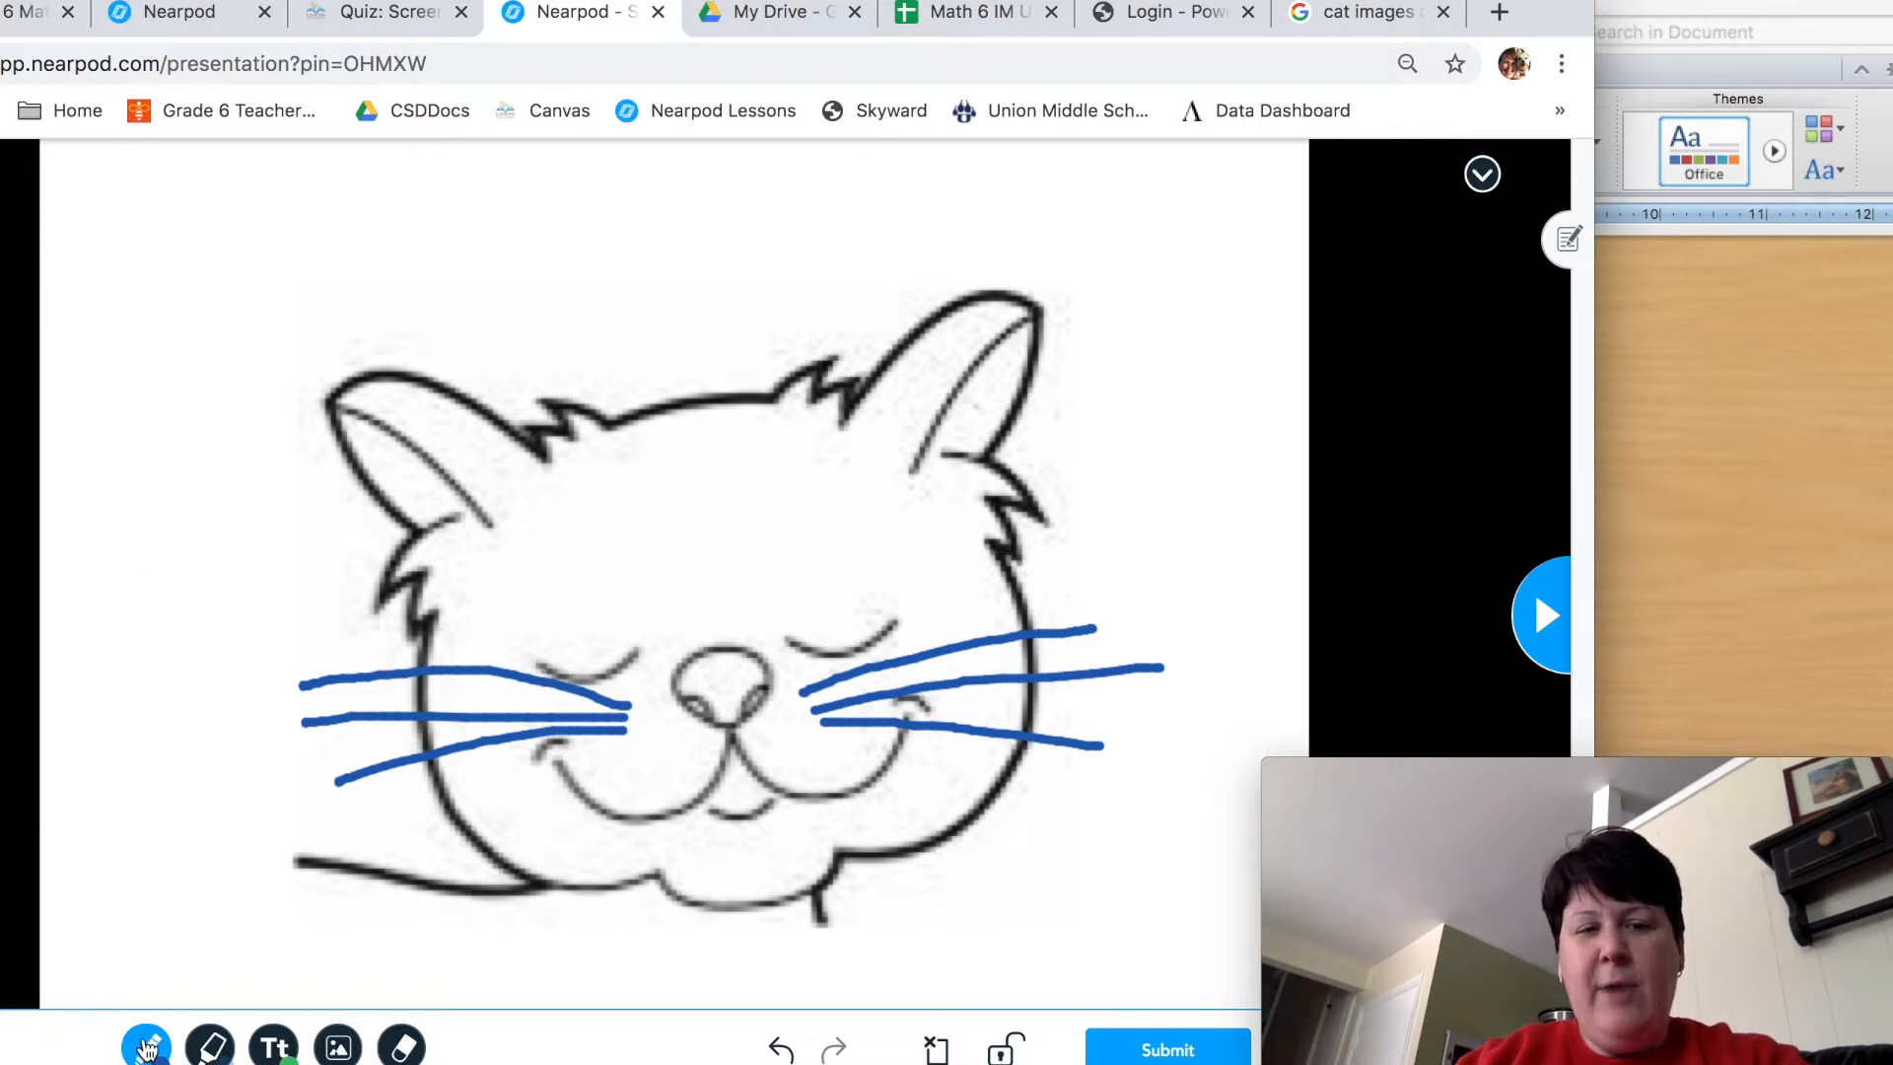
Switch to red ink and handwrite the name 'Fluffy' above the cat's head
left_click(144, 1043)
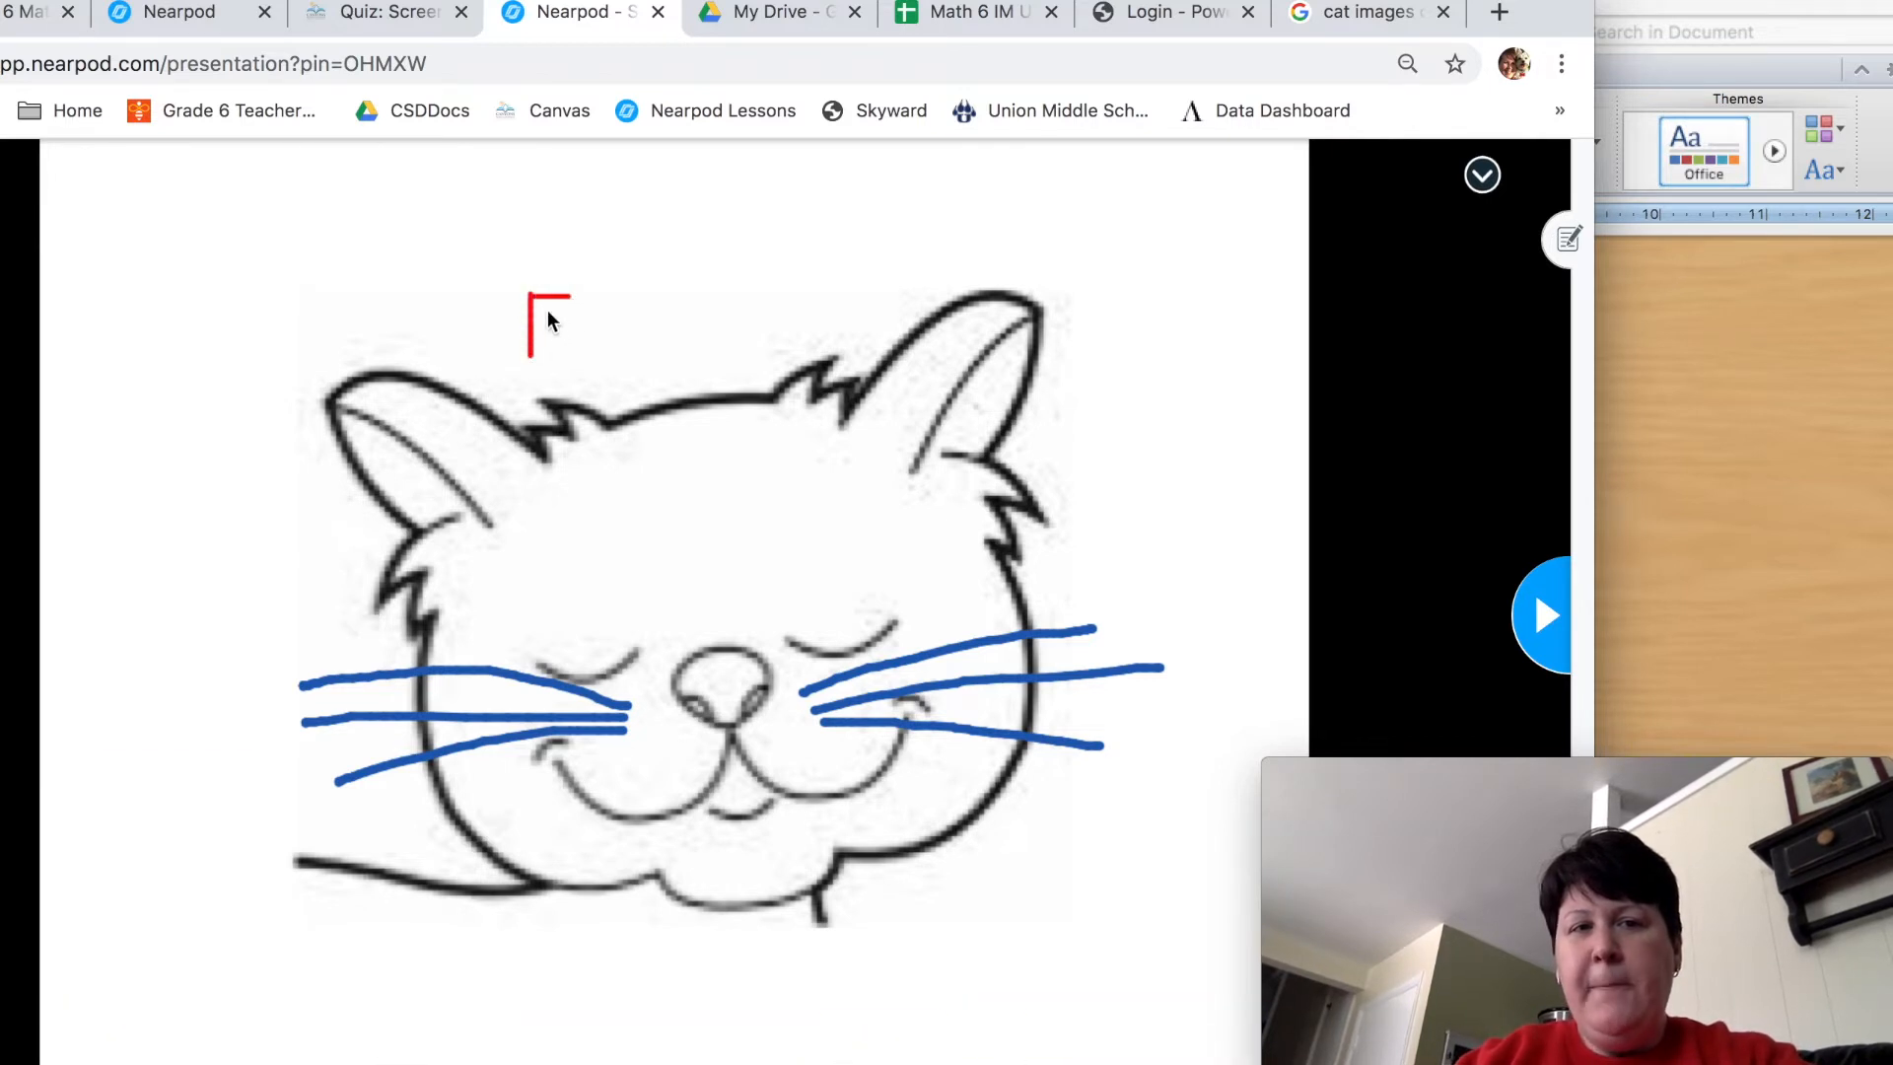
type("Fl")
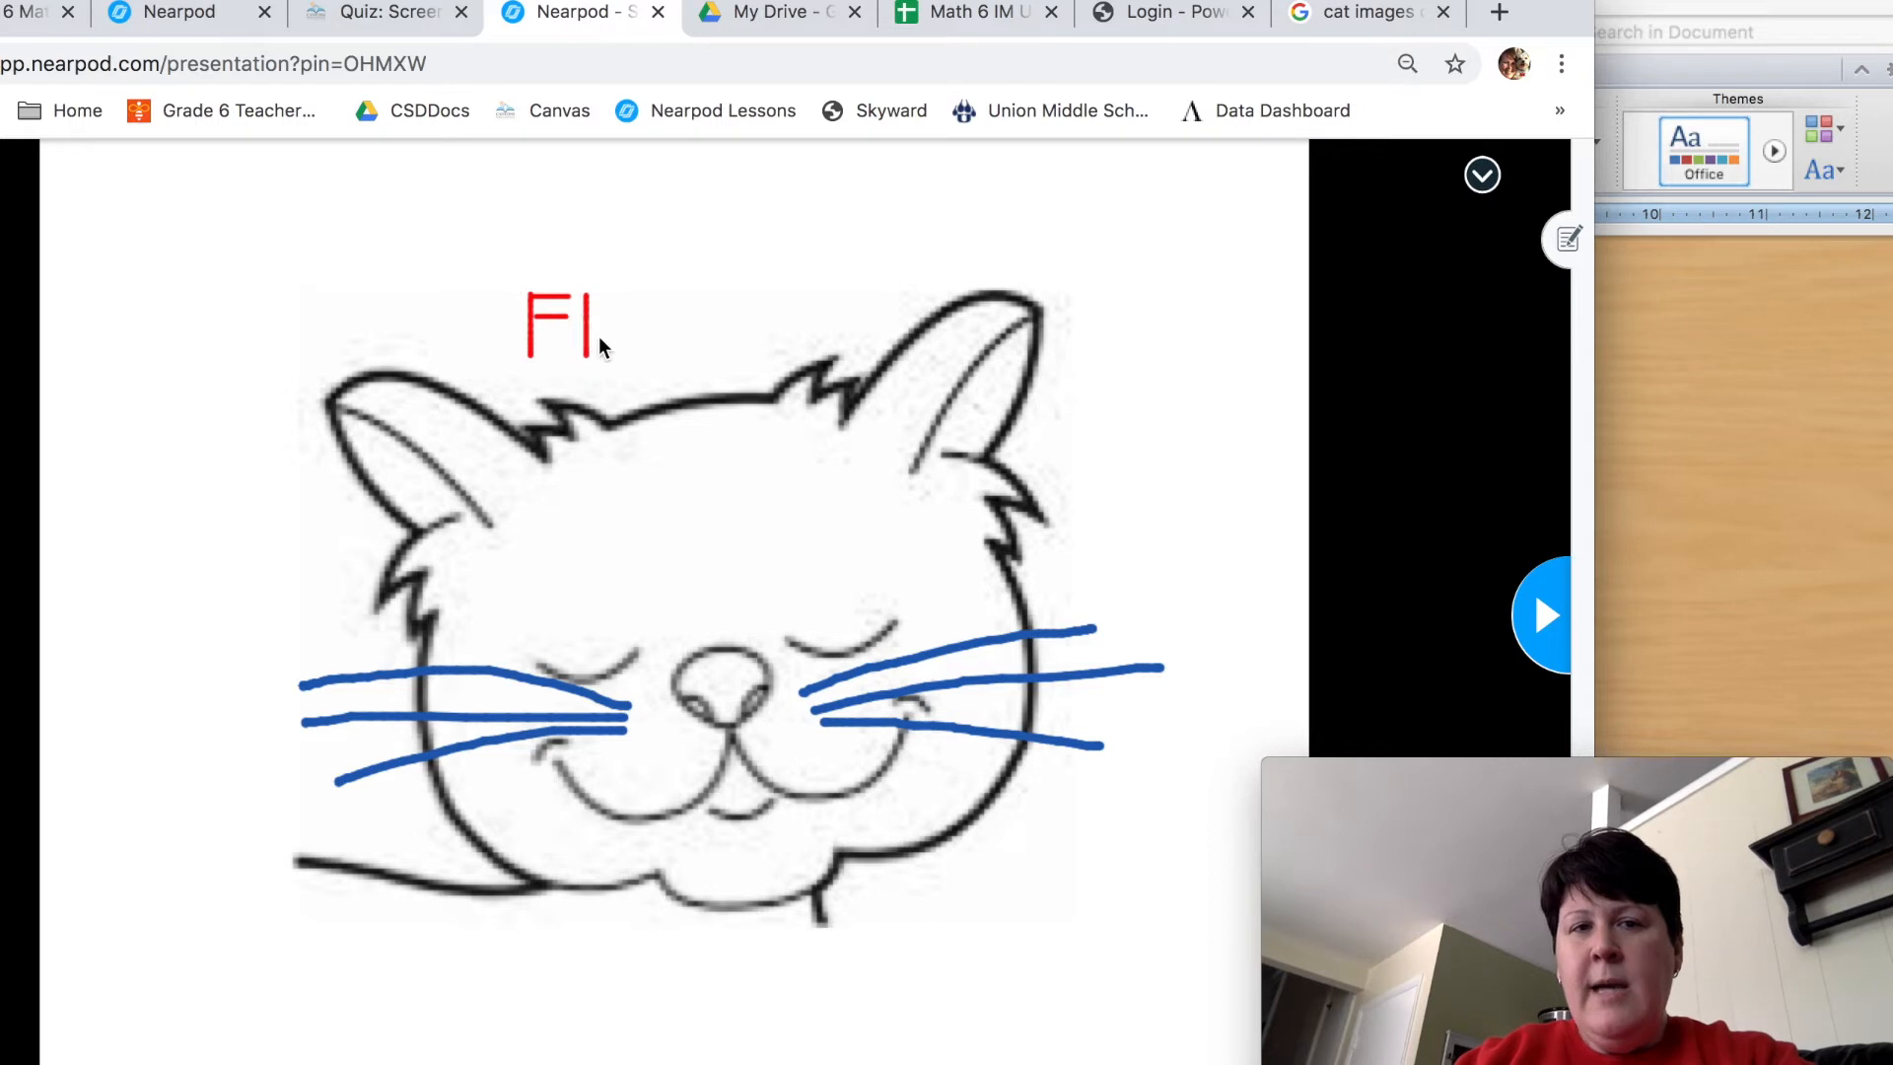
type("u")
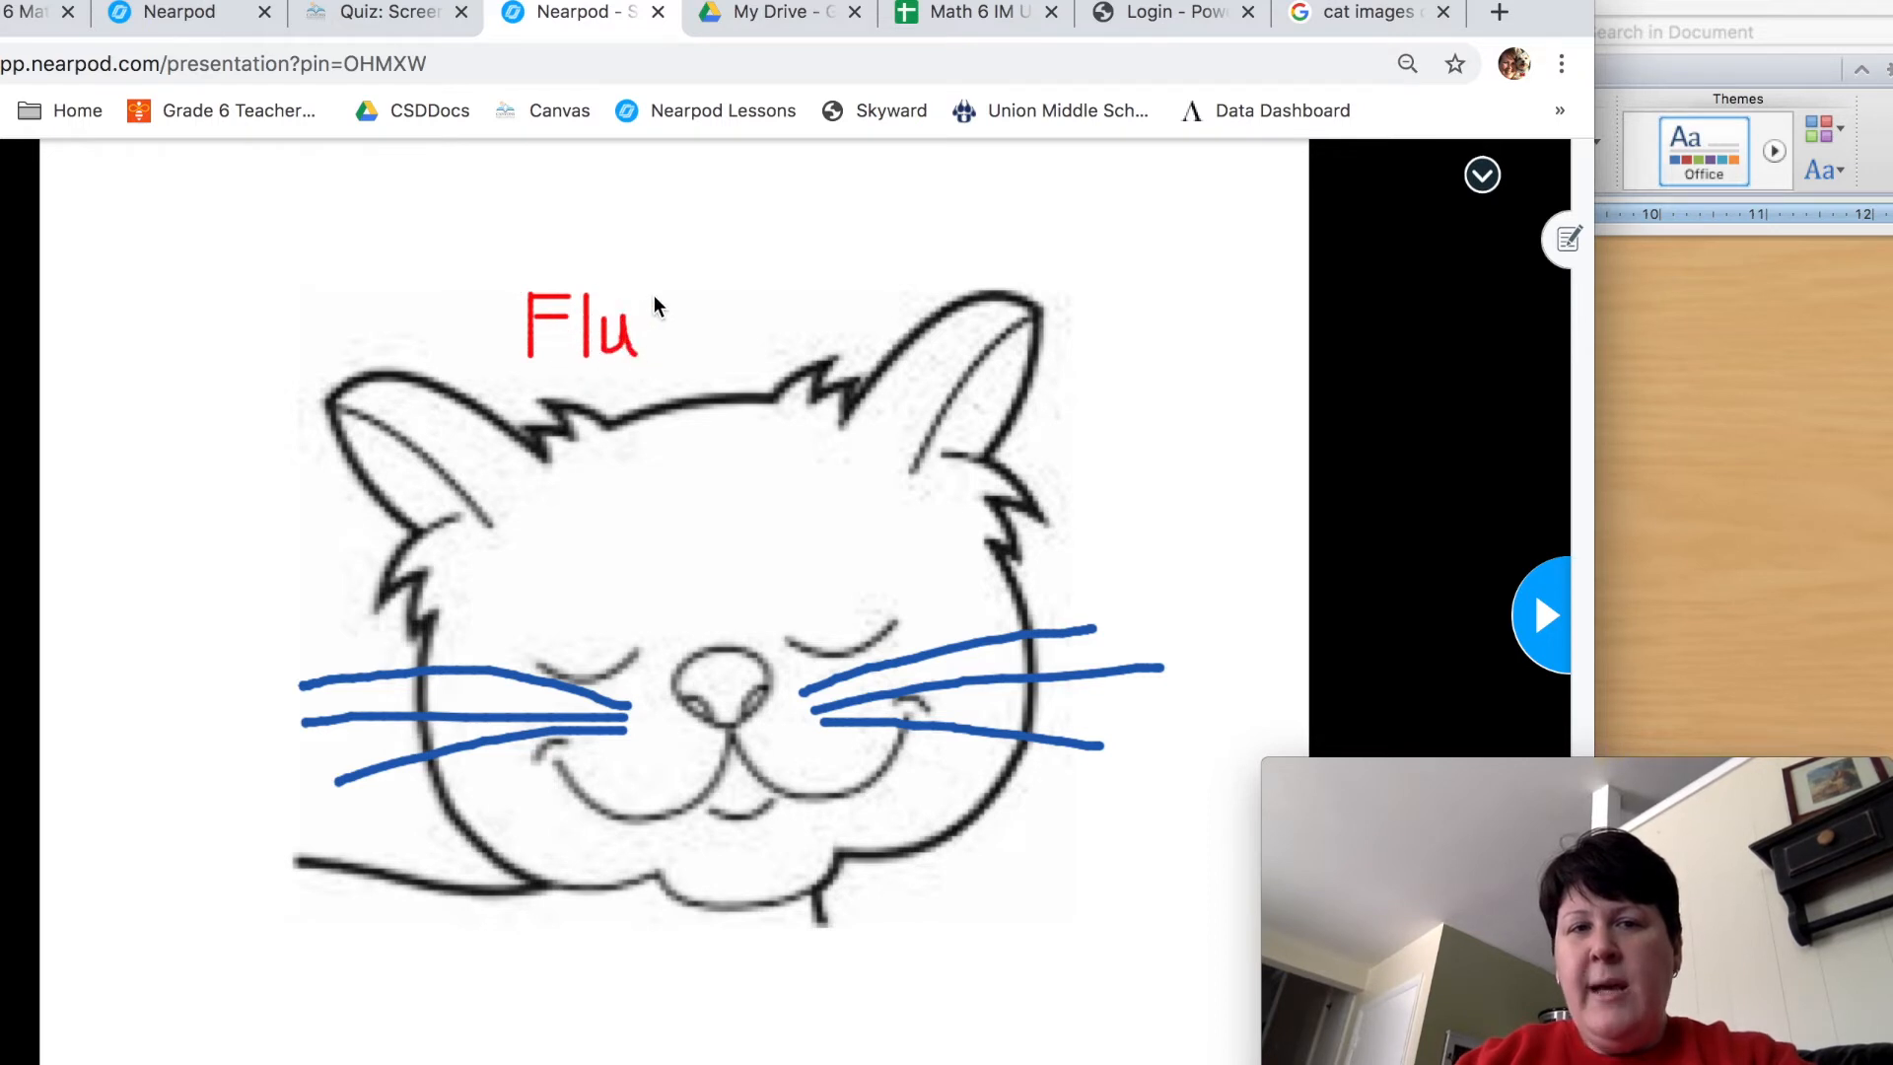
type("ff")
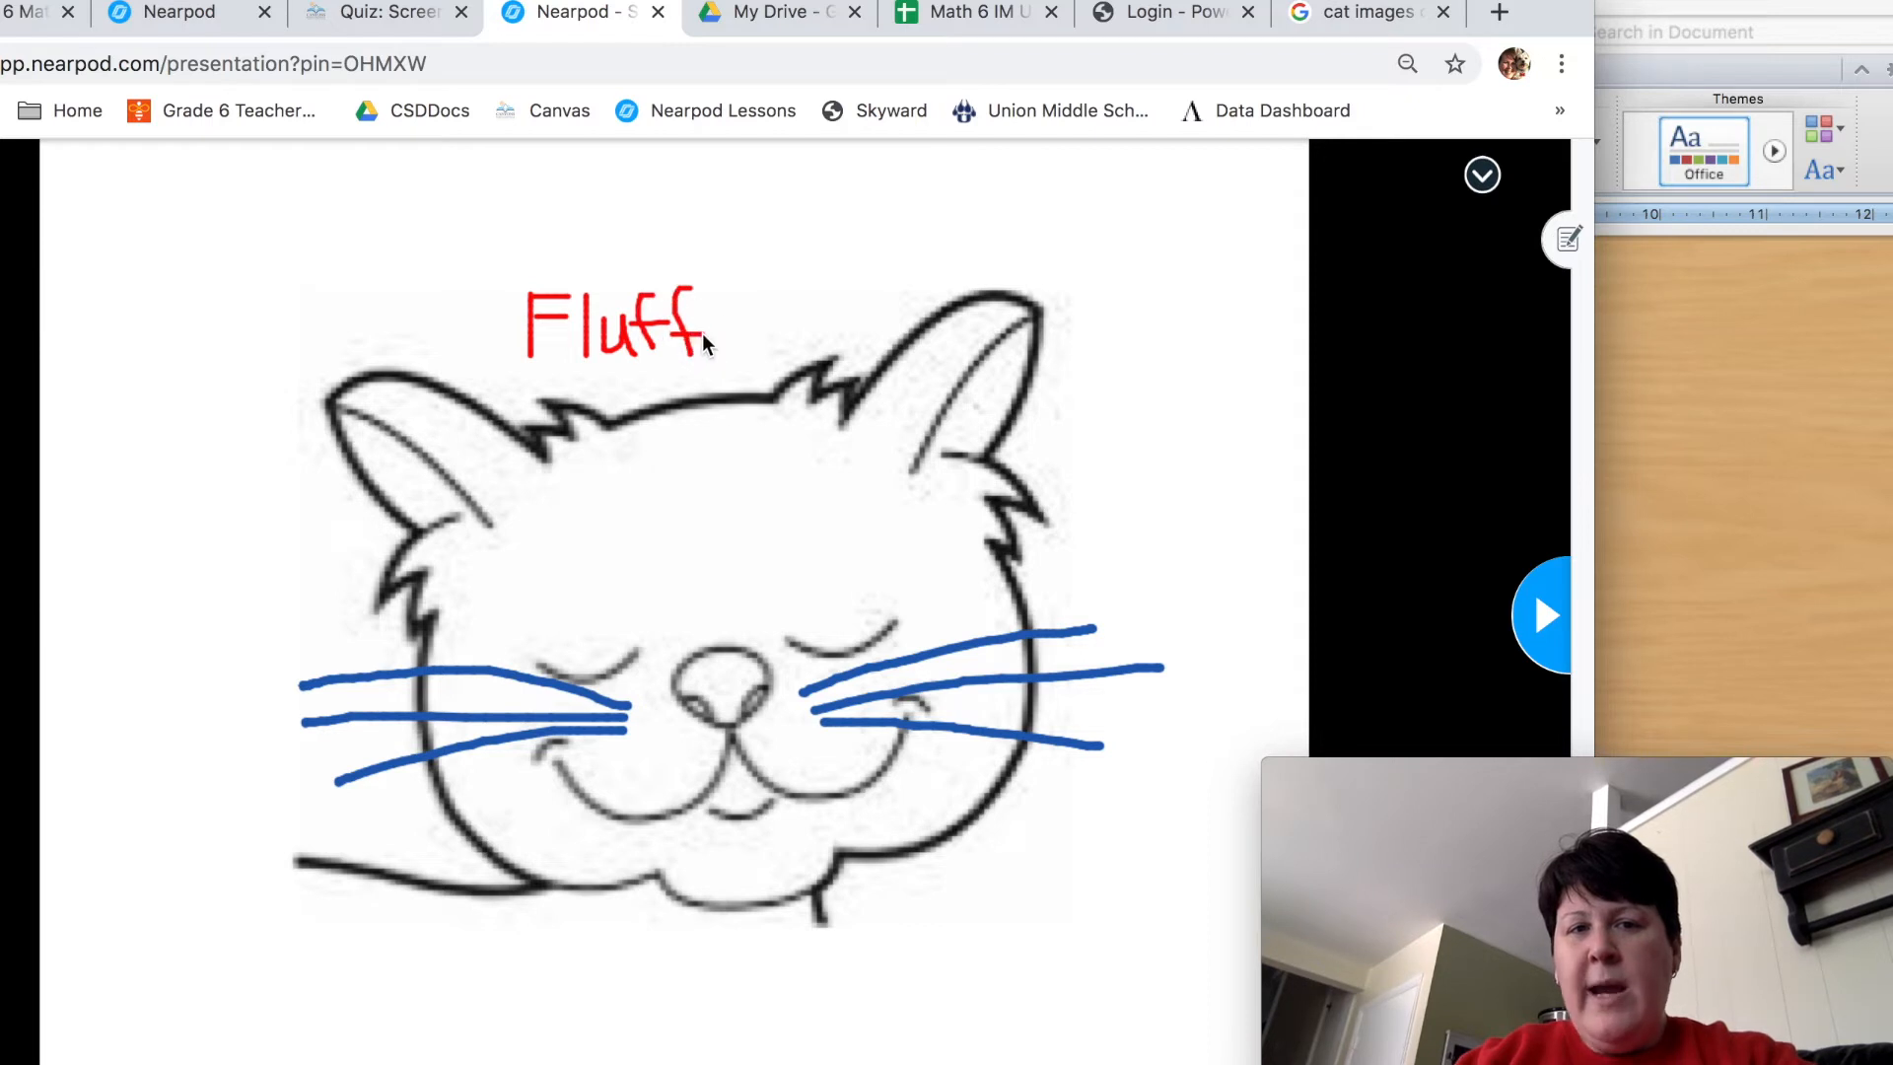
left_click_drag(706, 331, 717, 386)
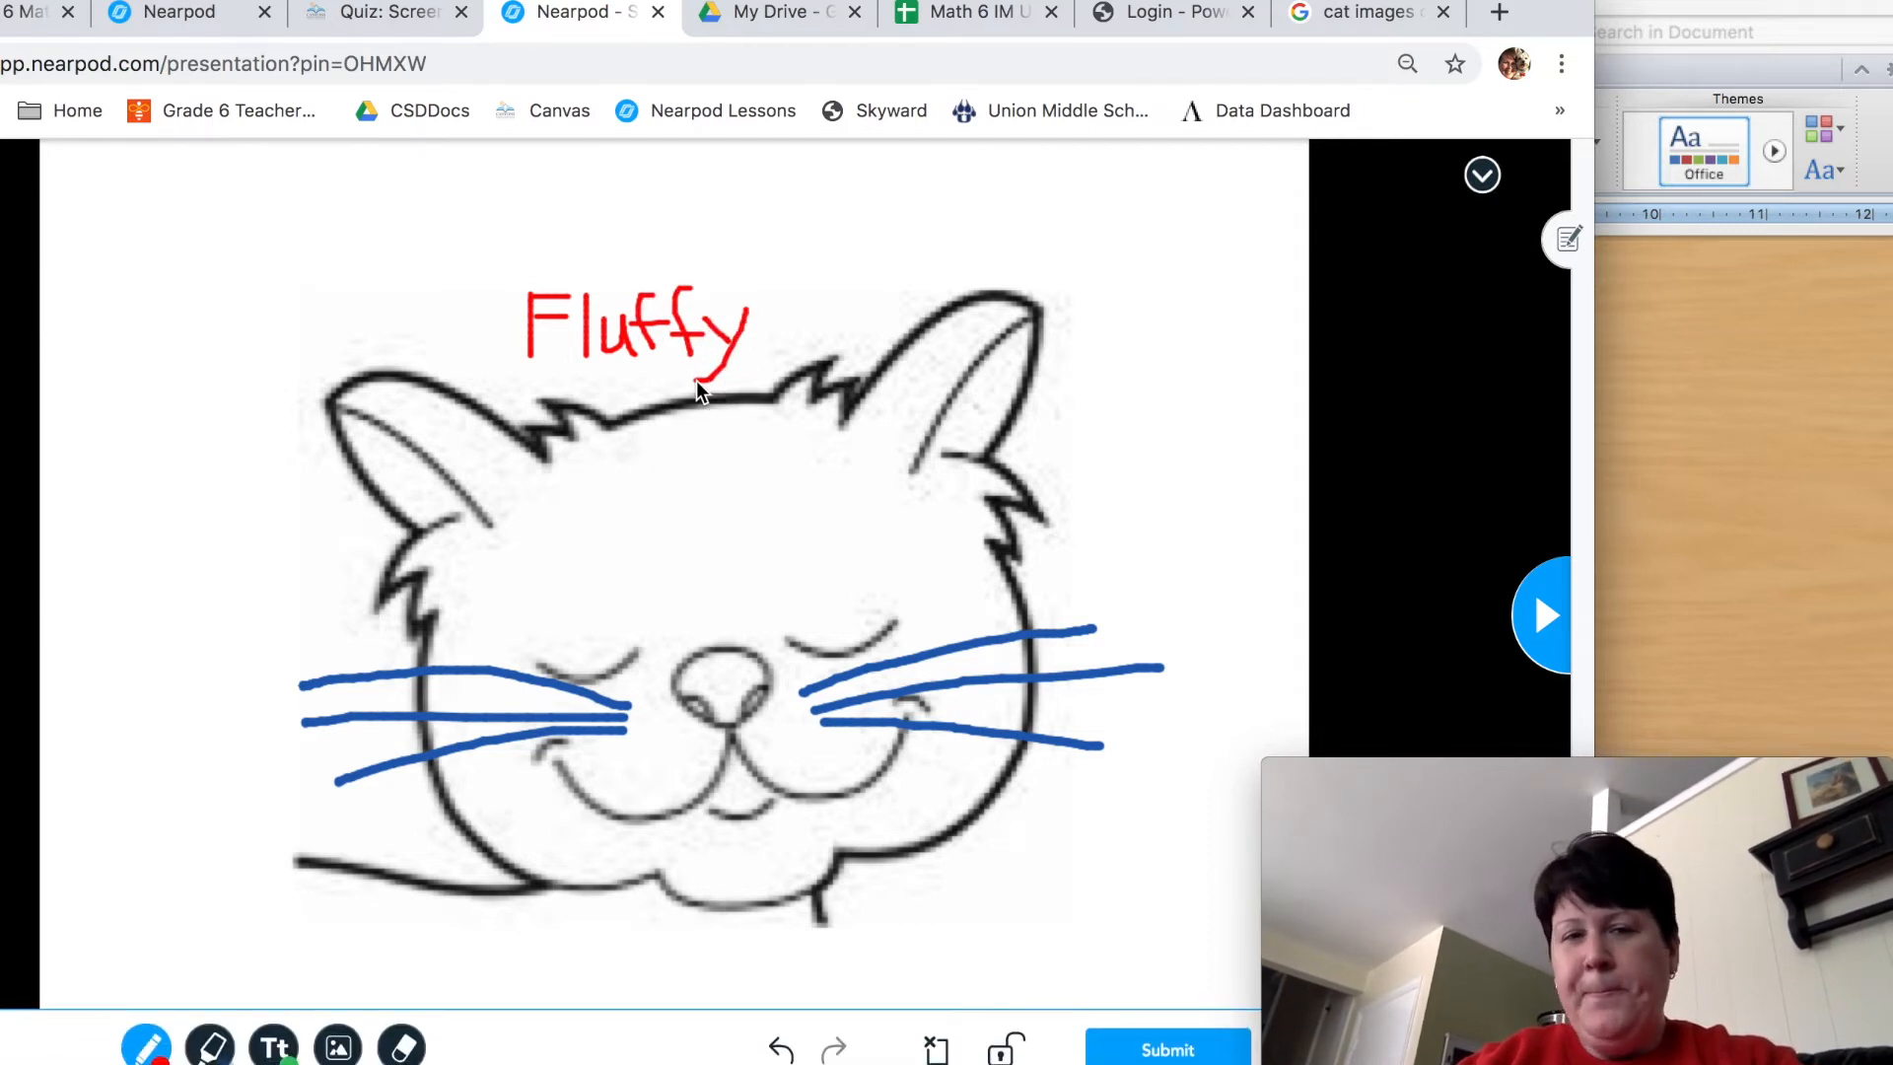
mouse_move(1216, 308)
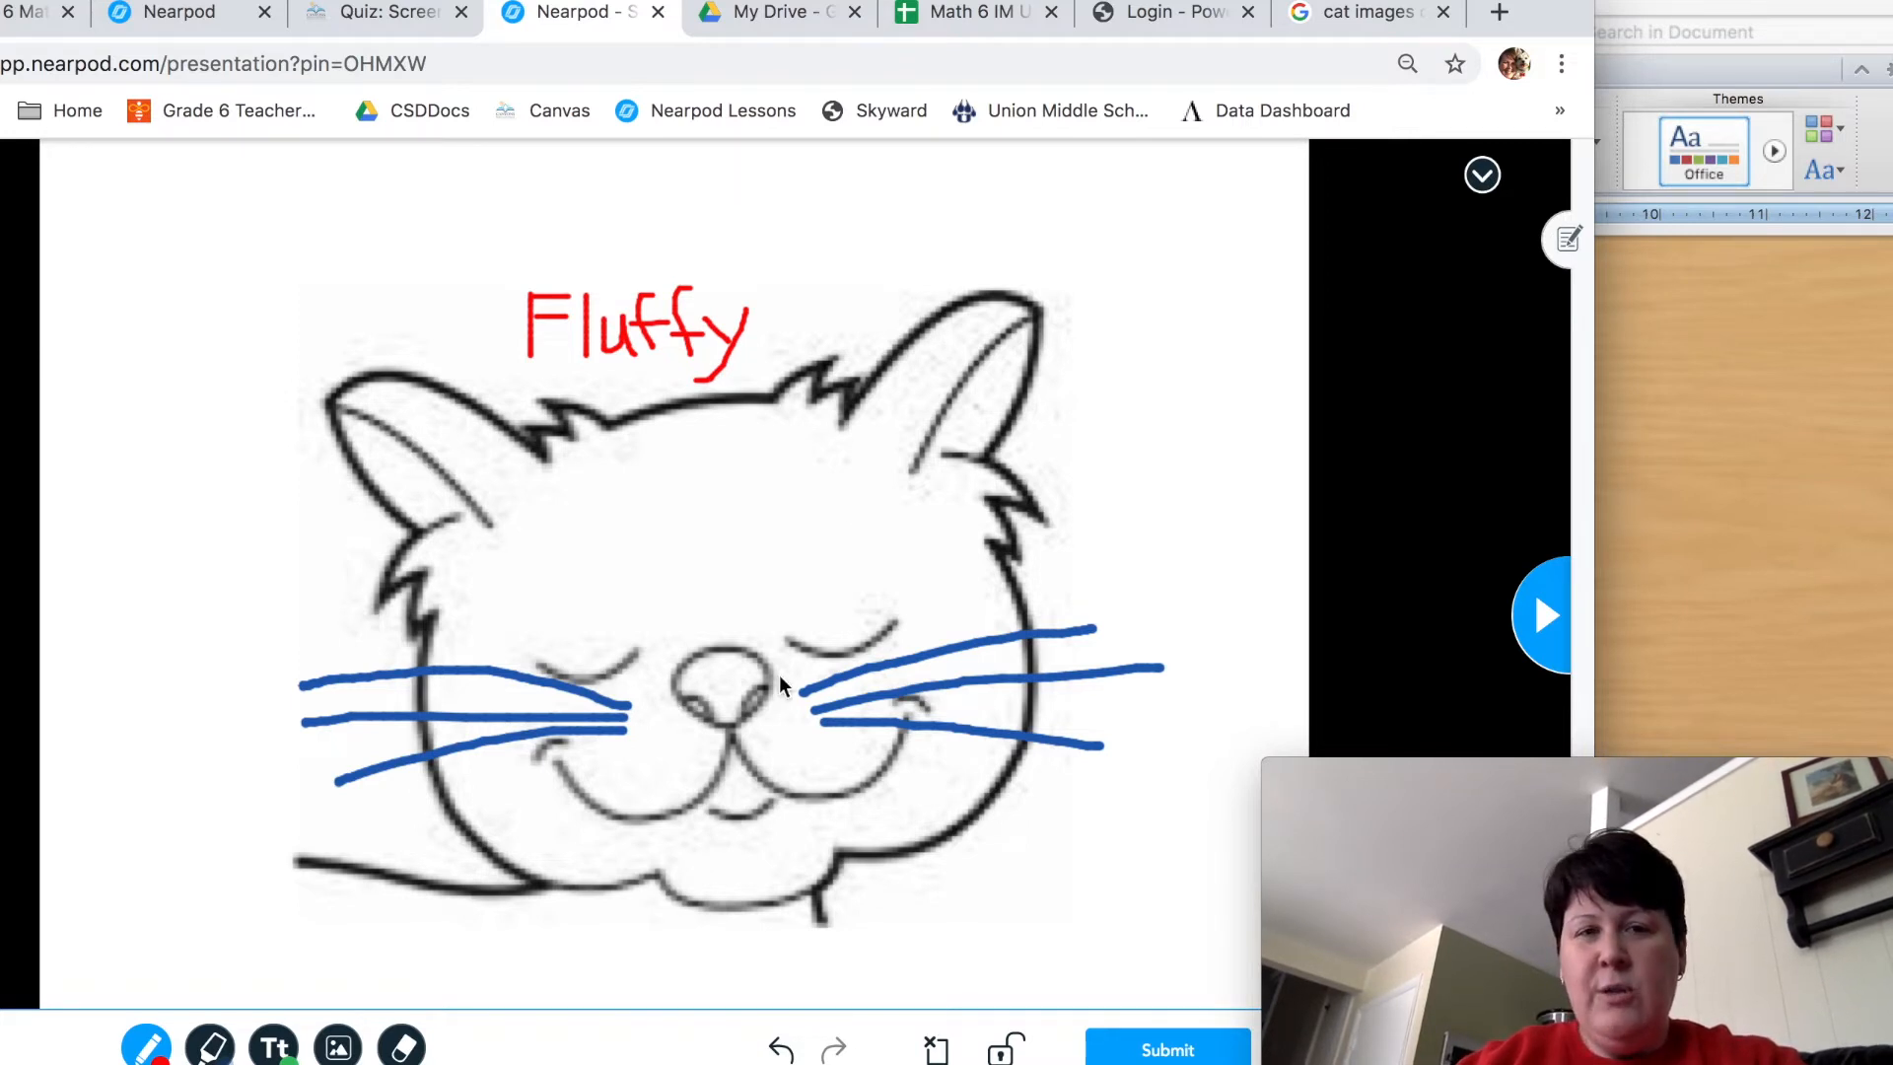
mouse_move(682, 530)
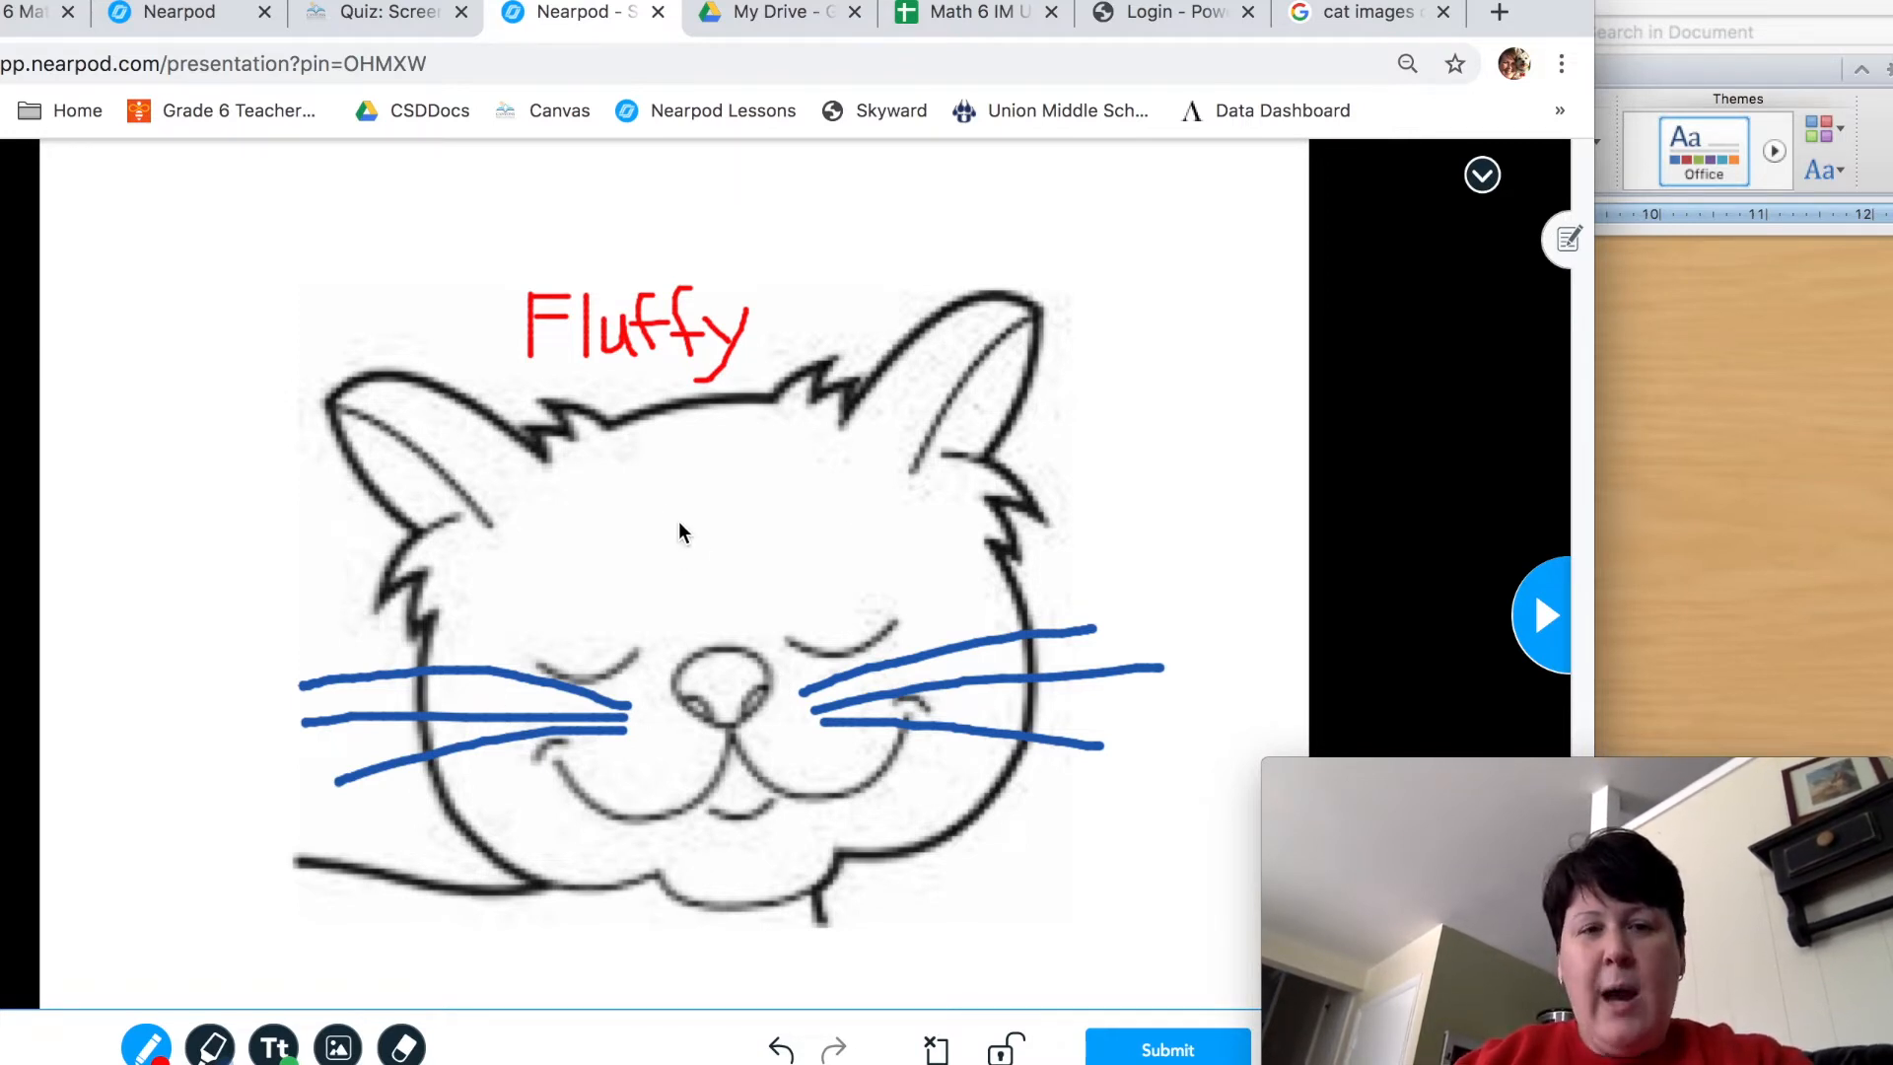
mouse_move(373, 288)
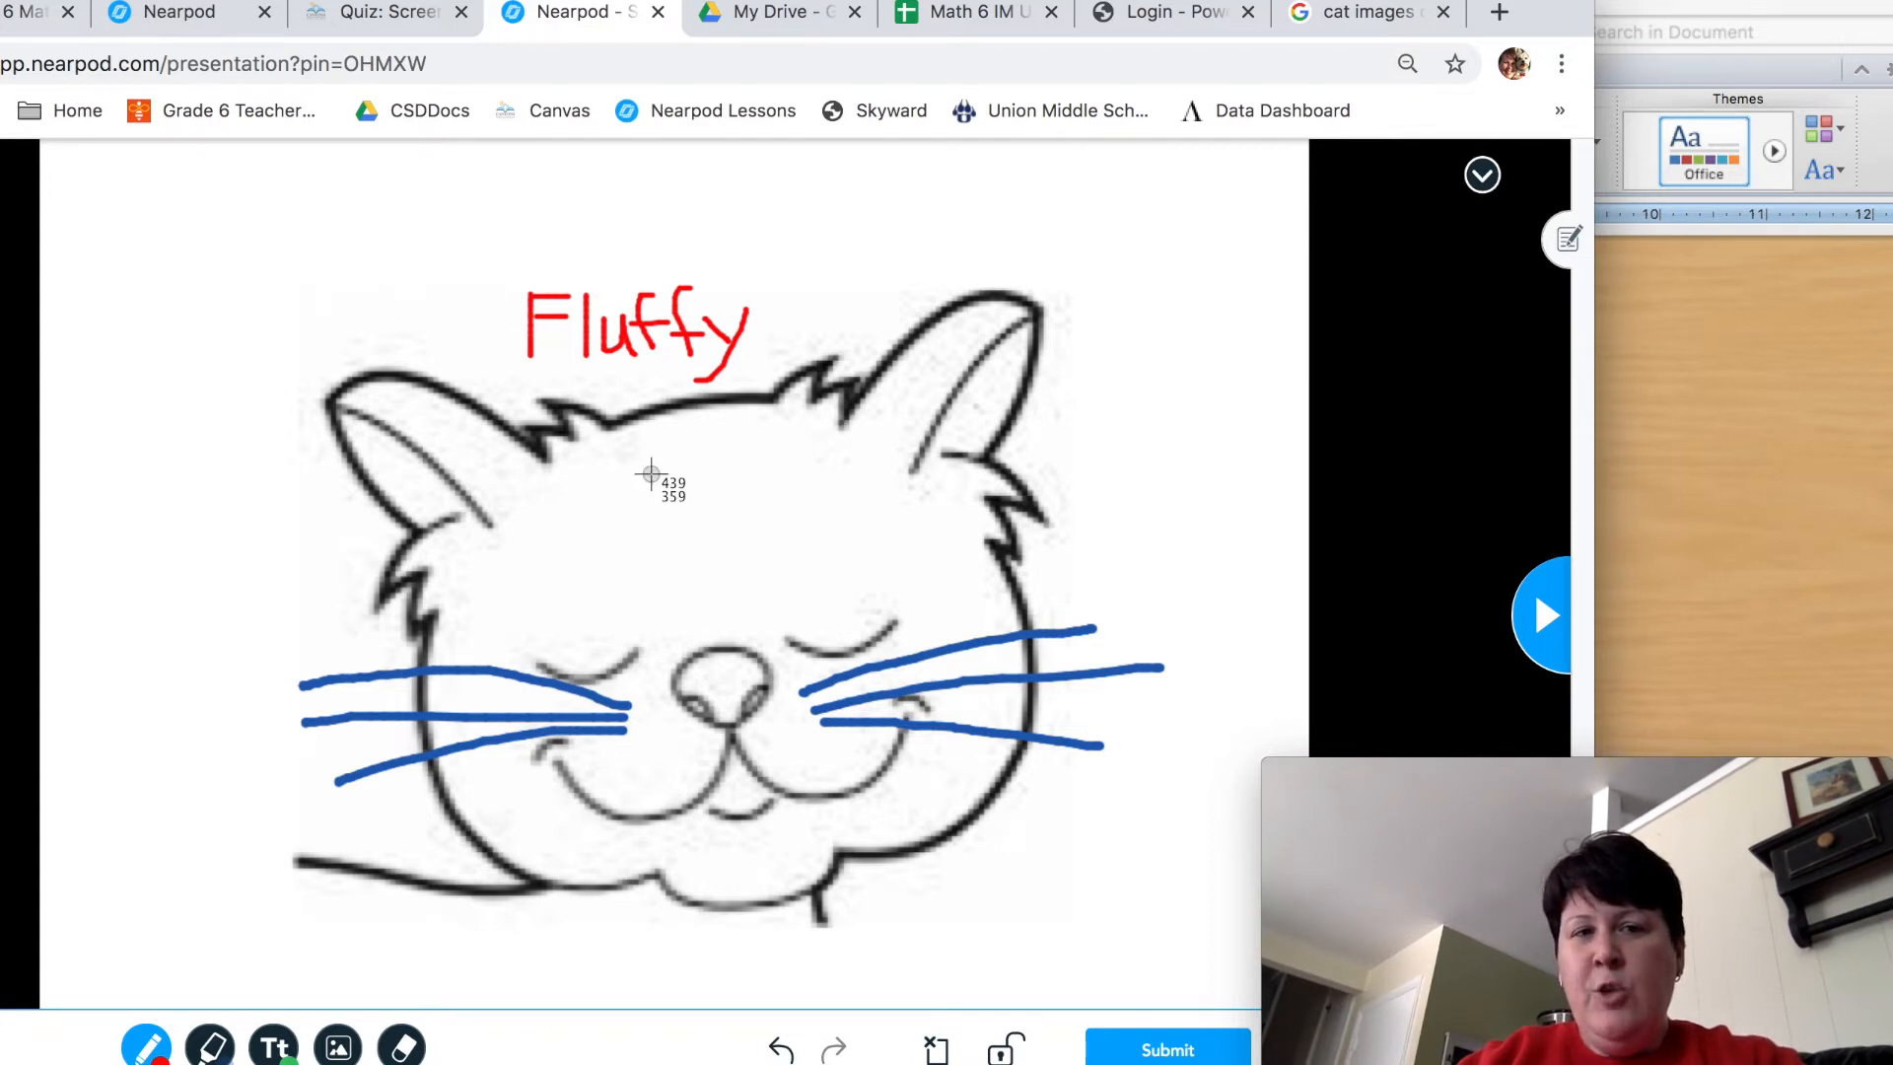
mouse_move(309, 250)
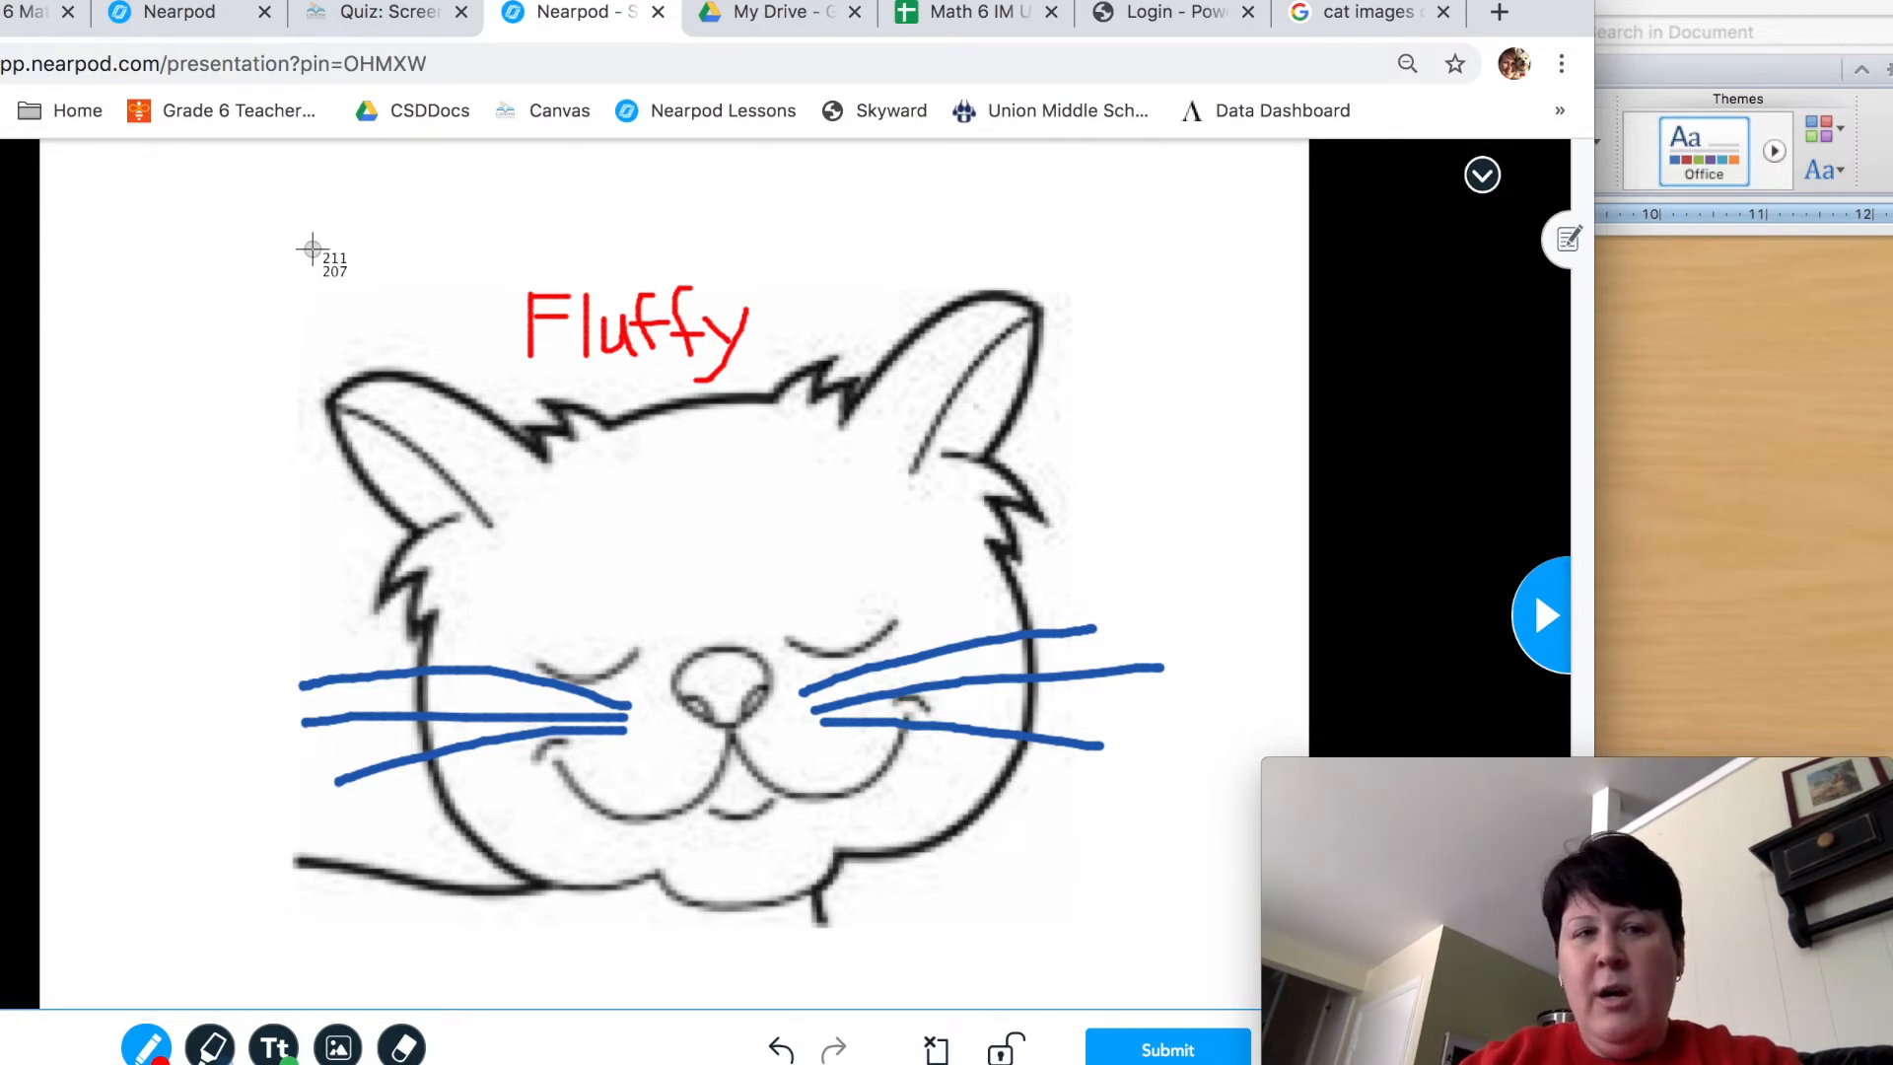
mouse_move(276, 250)
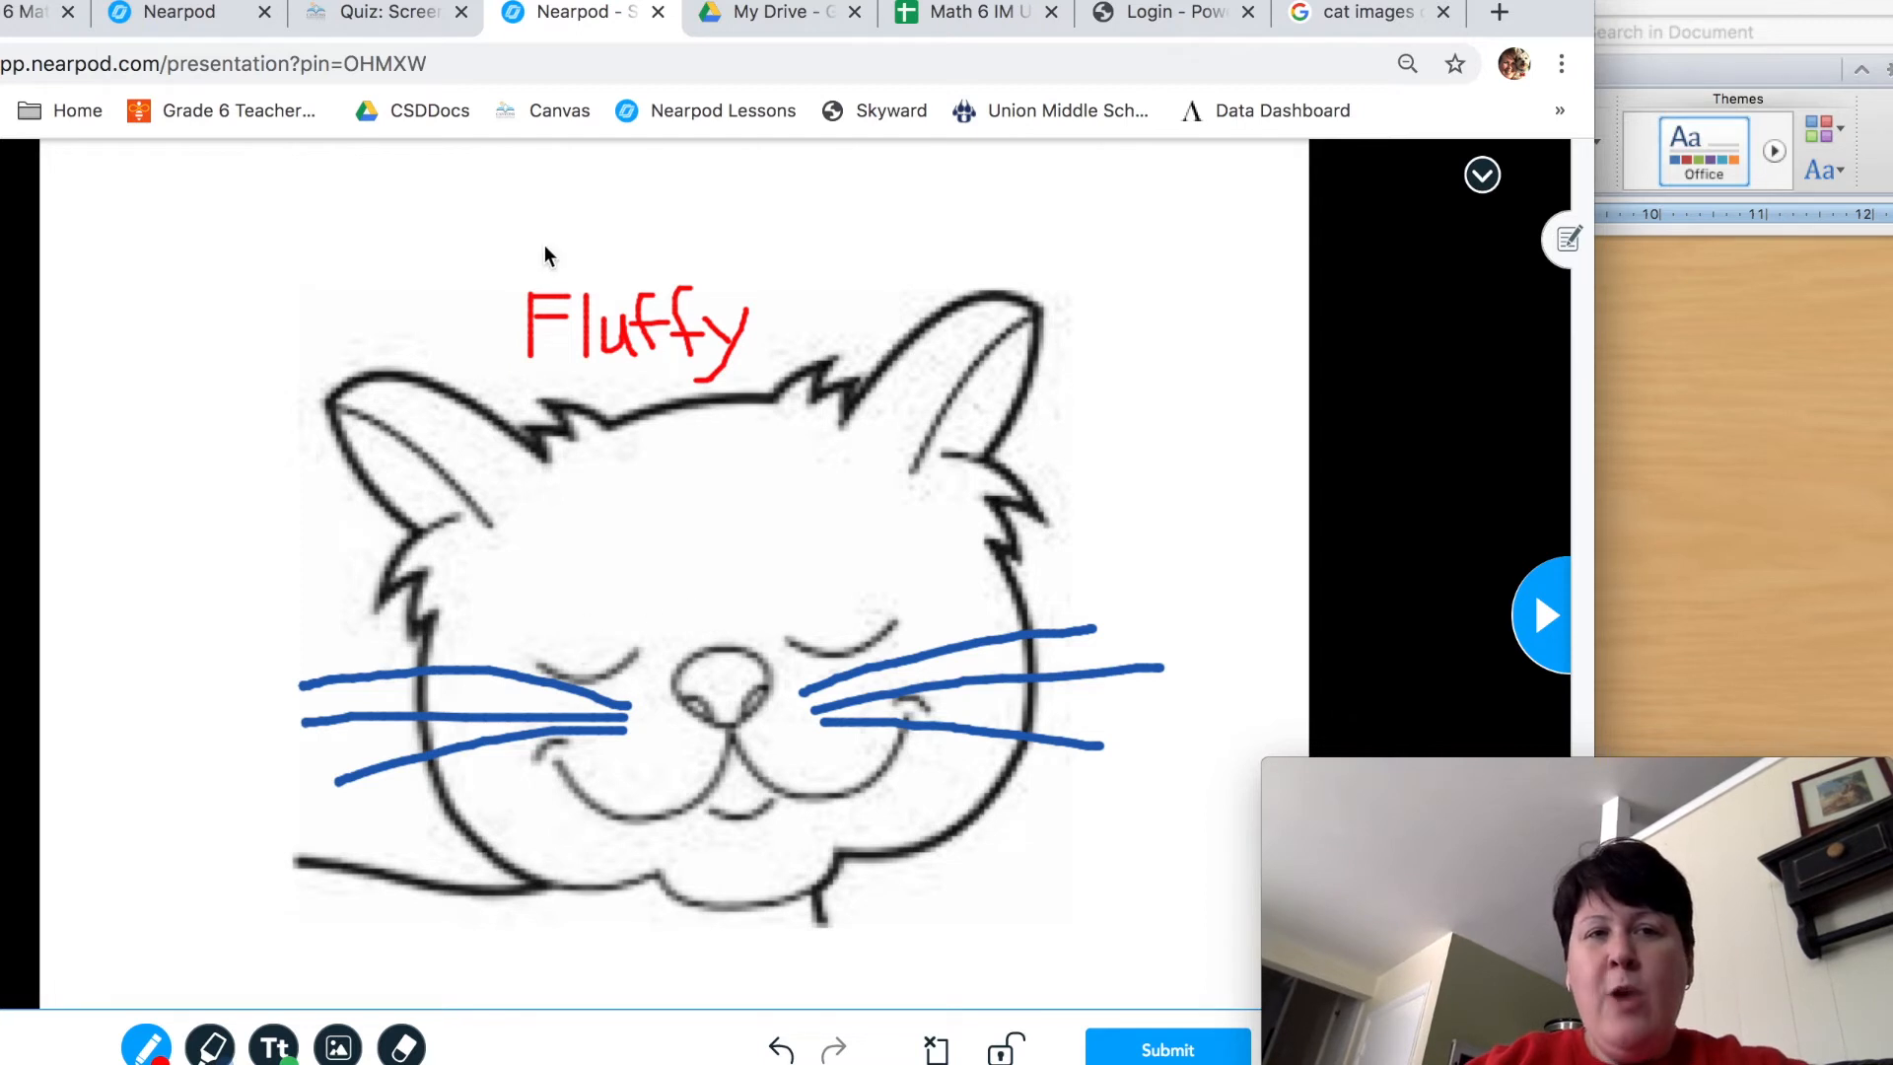
Settle on the Canvas quiz tab and activate Question 1's answer box
left_click(384, 12)
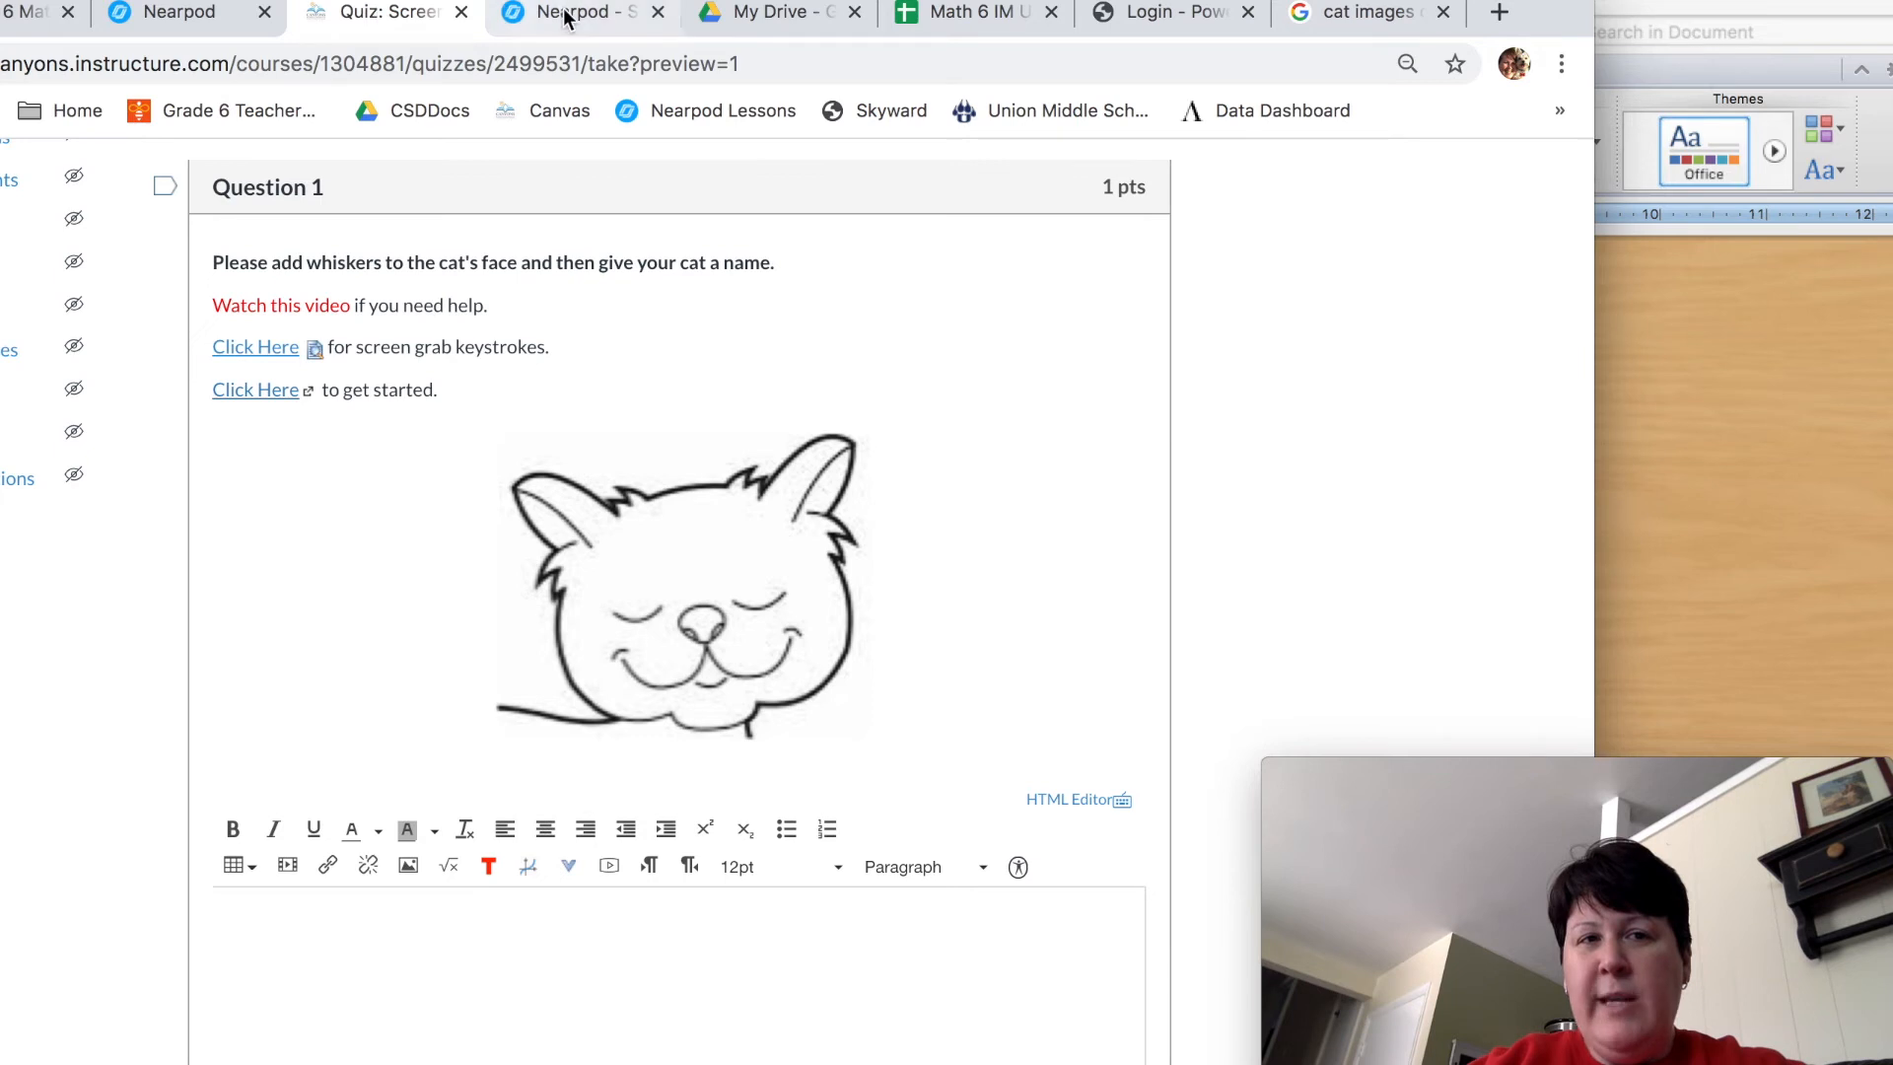
left_click(568, 13)
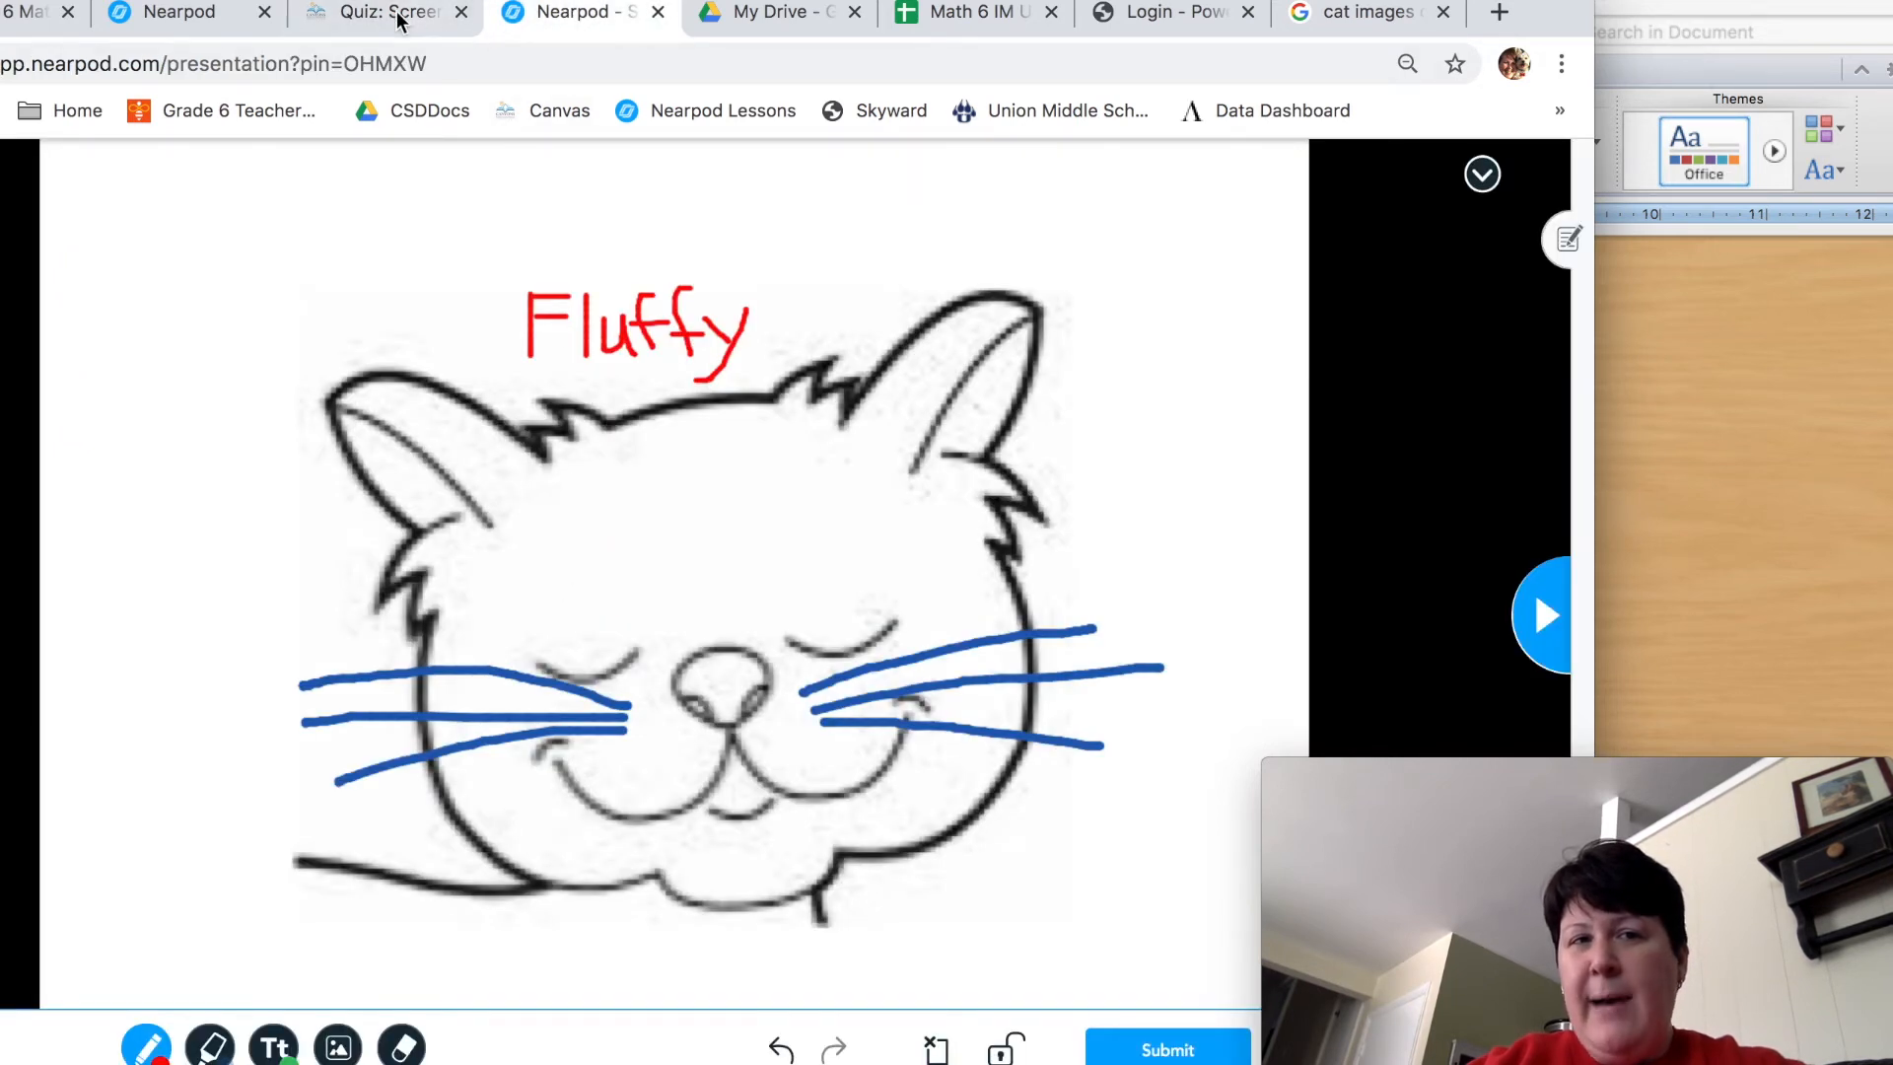
left_click(385, 11)
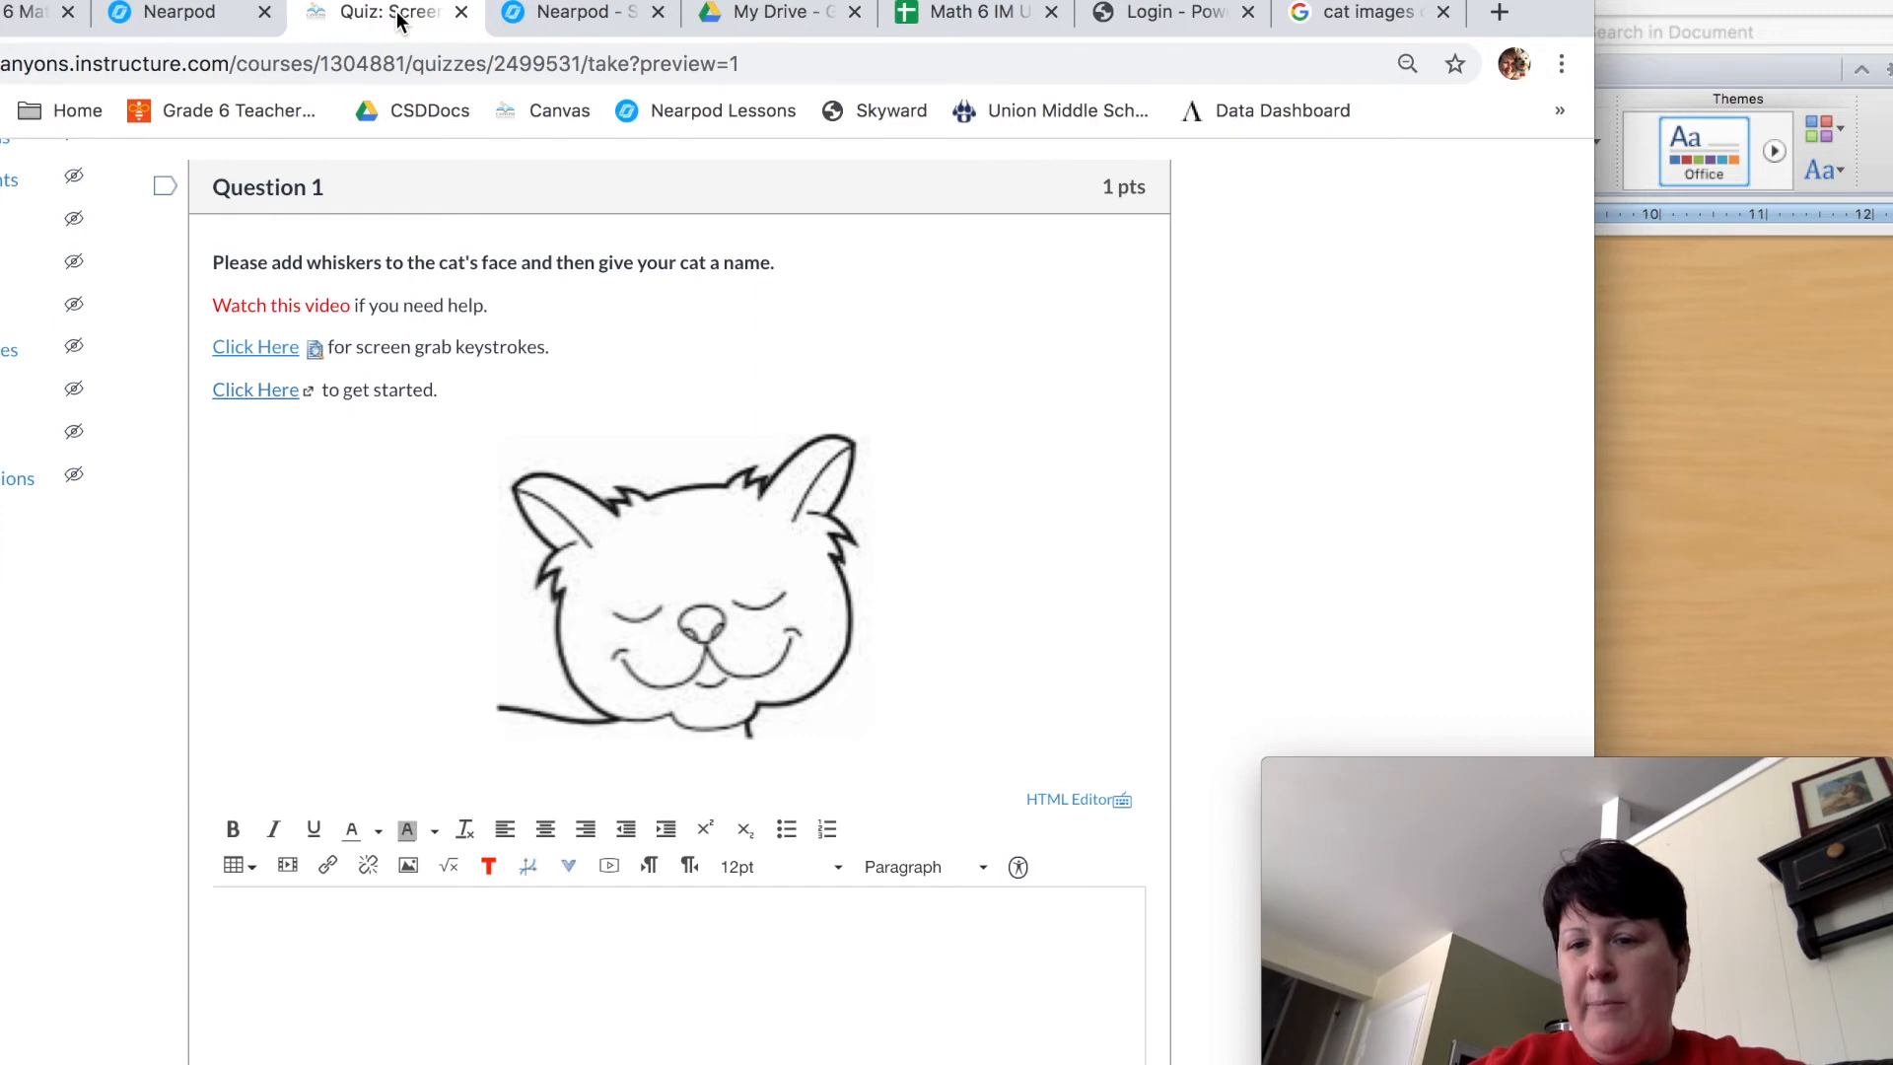
left_click(562, 12)
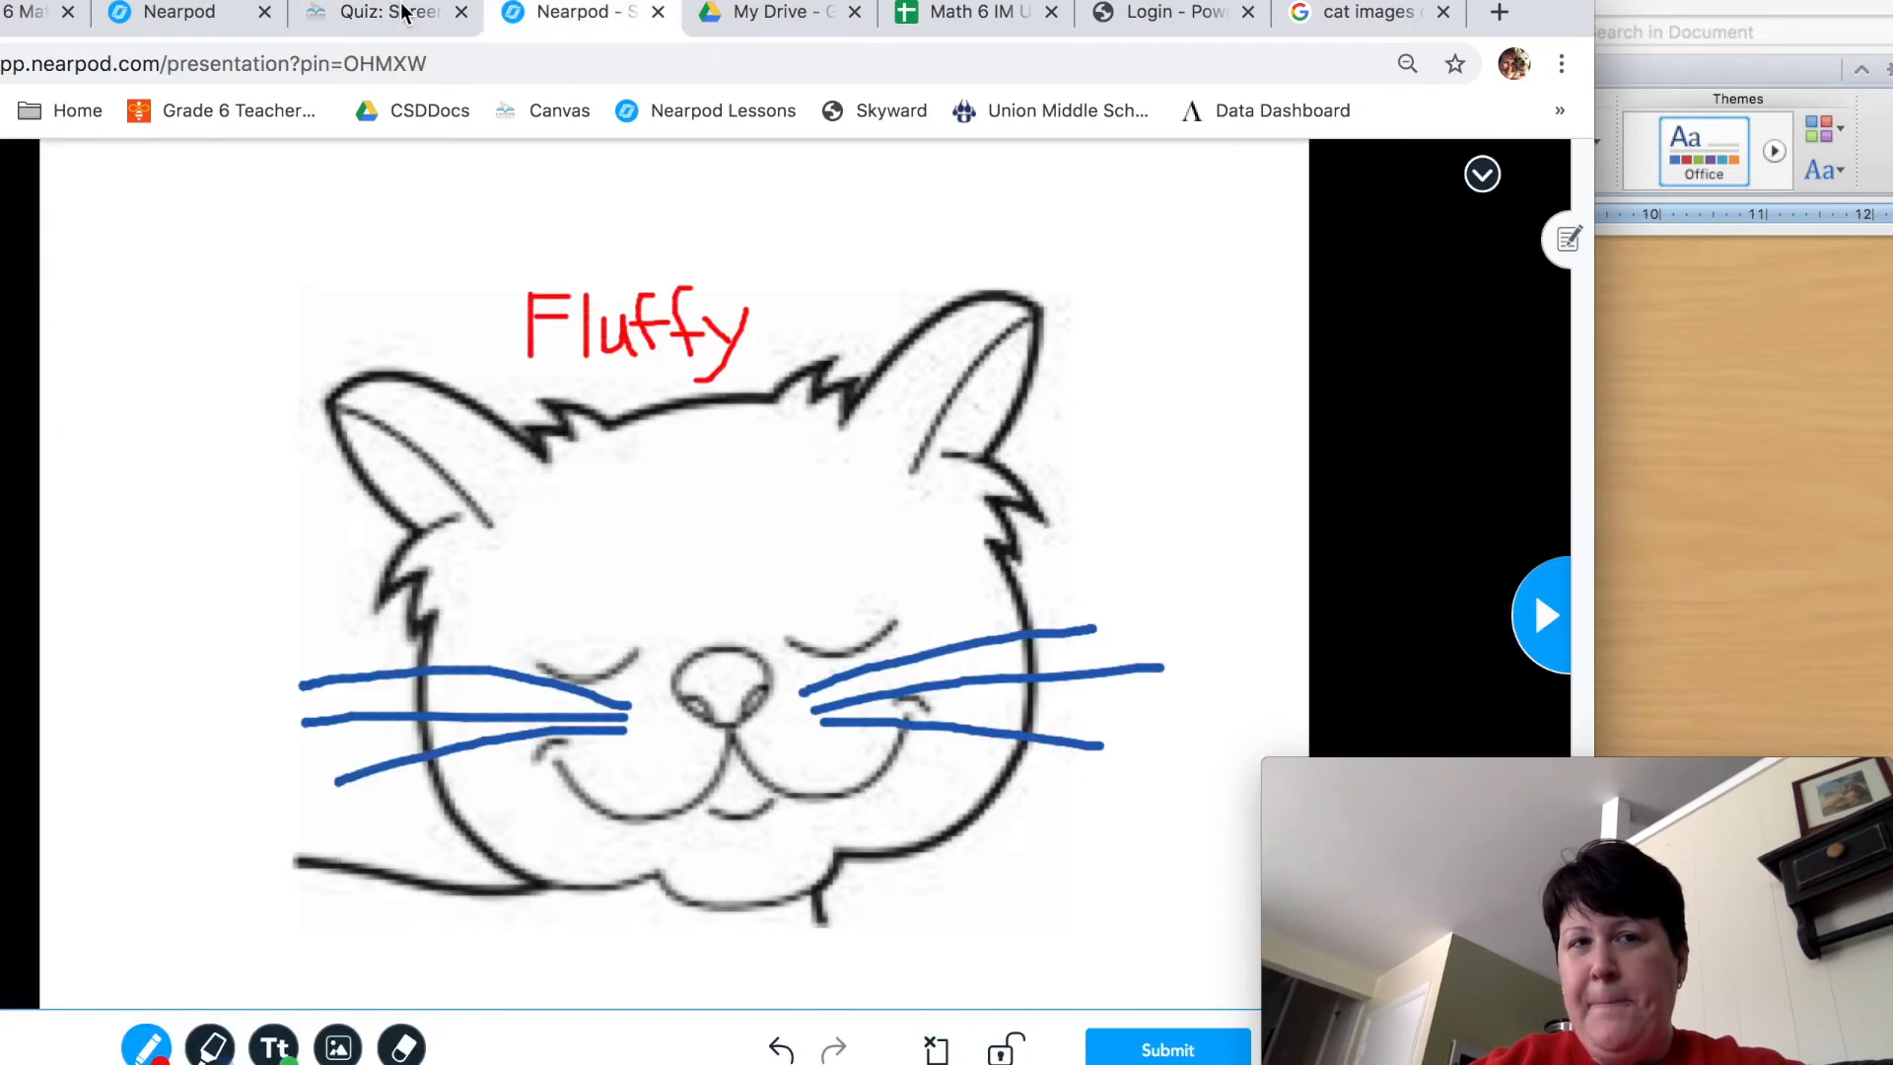
left_click(384, 12)
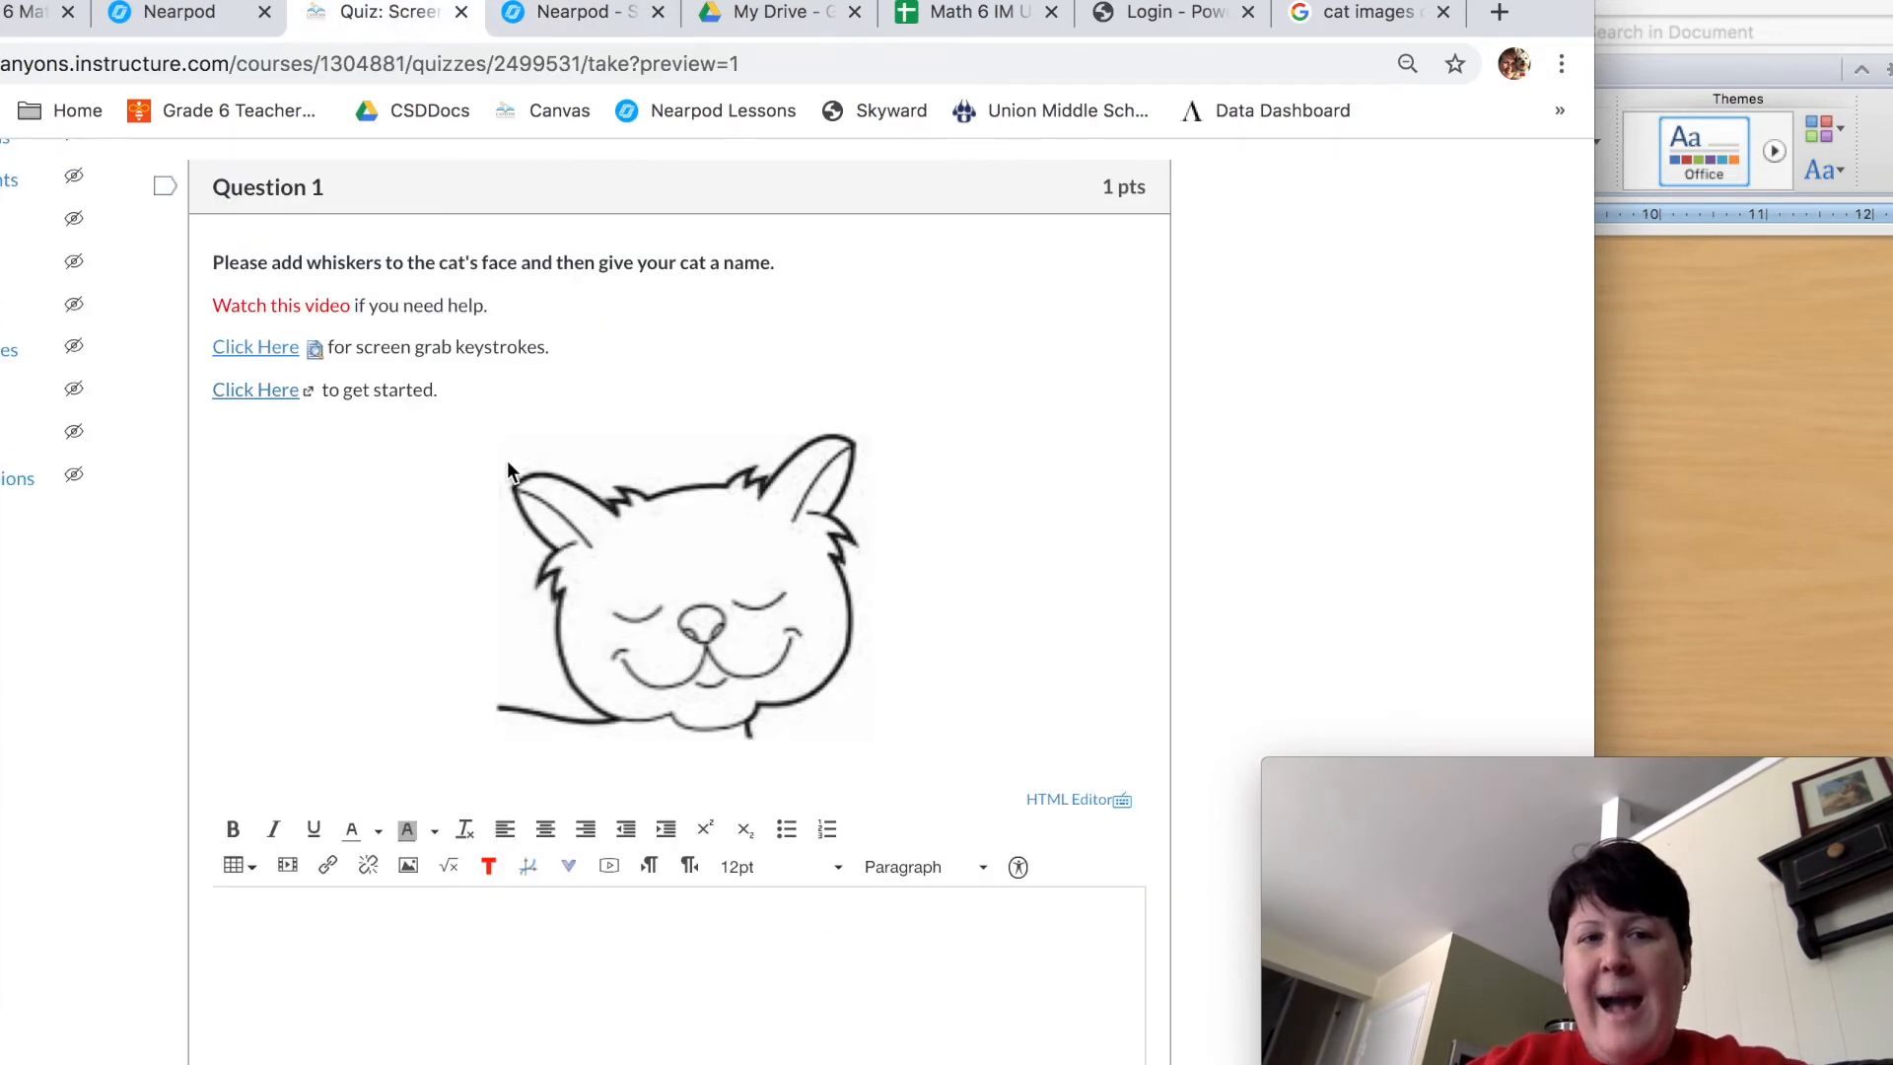
scroll("down", 3)
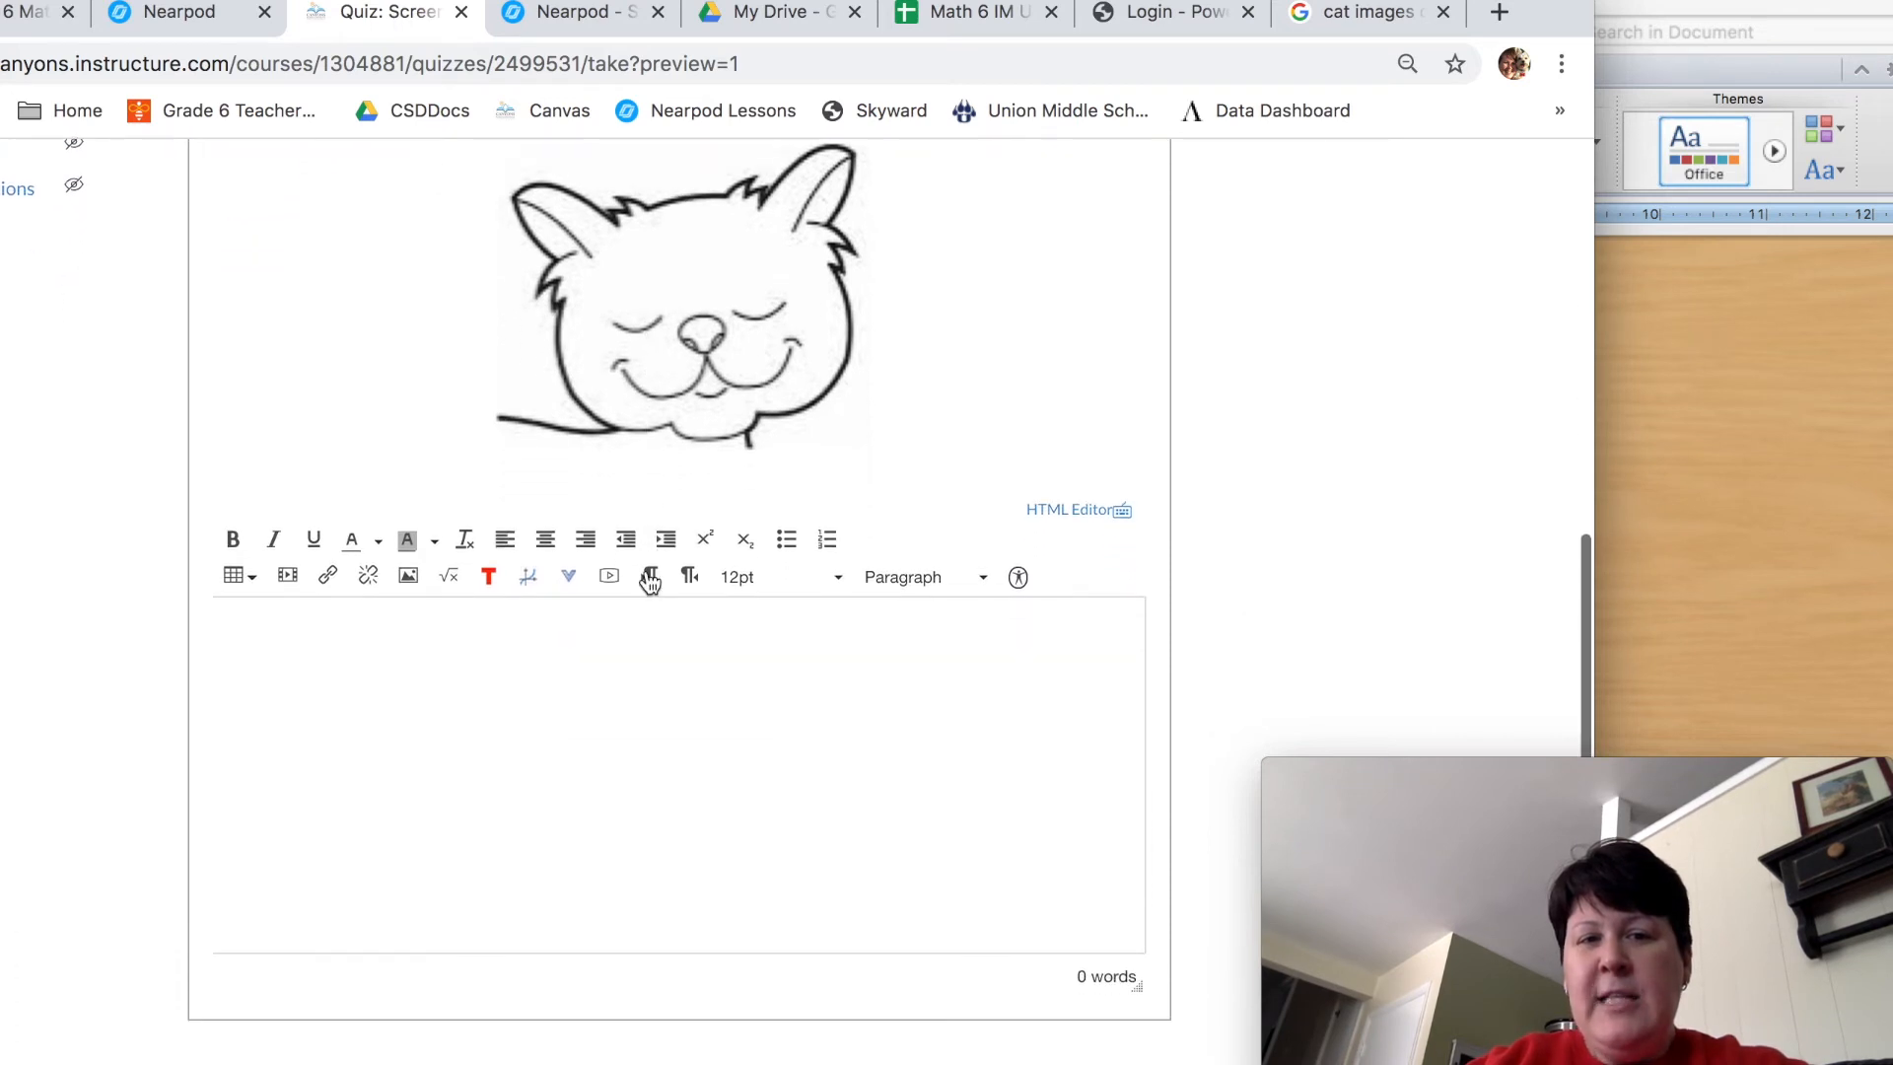
left_click(520, 684)
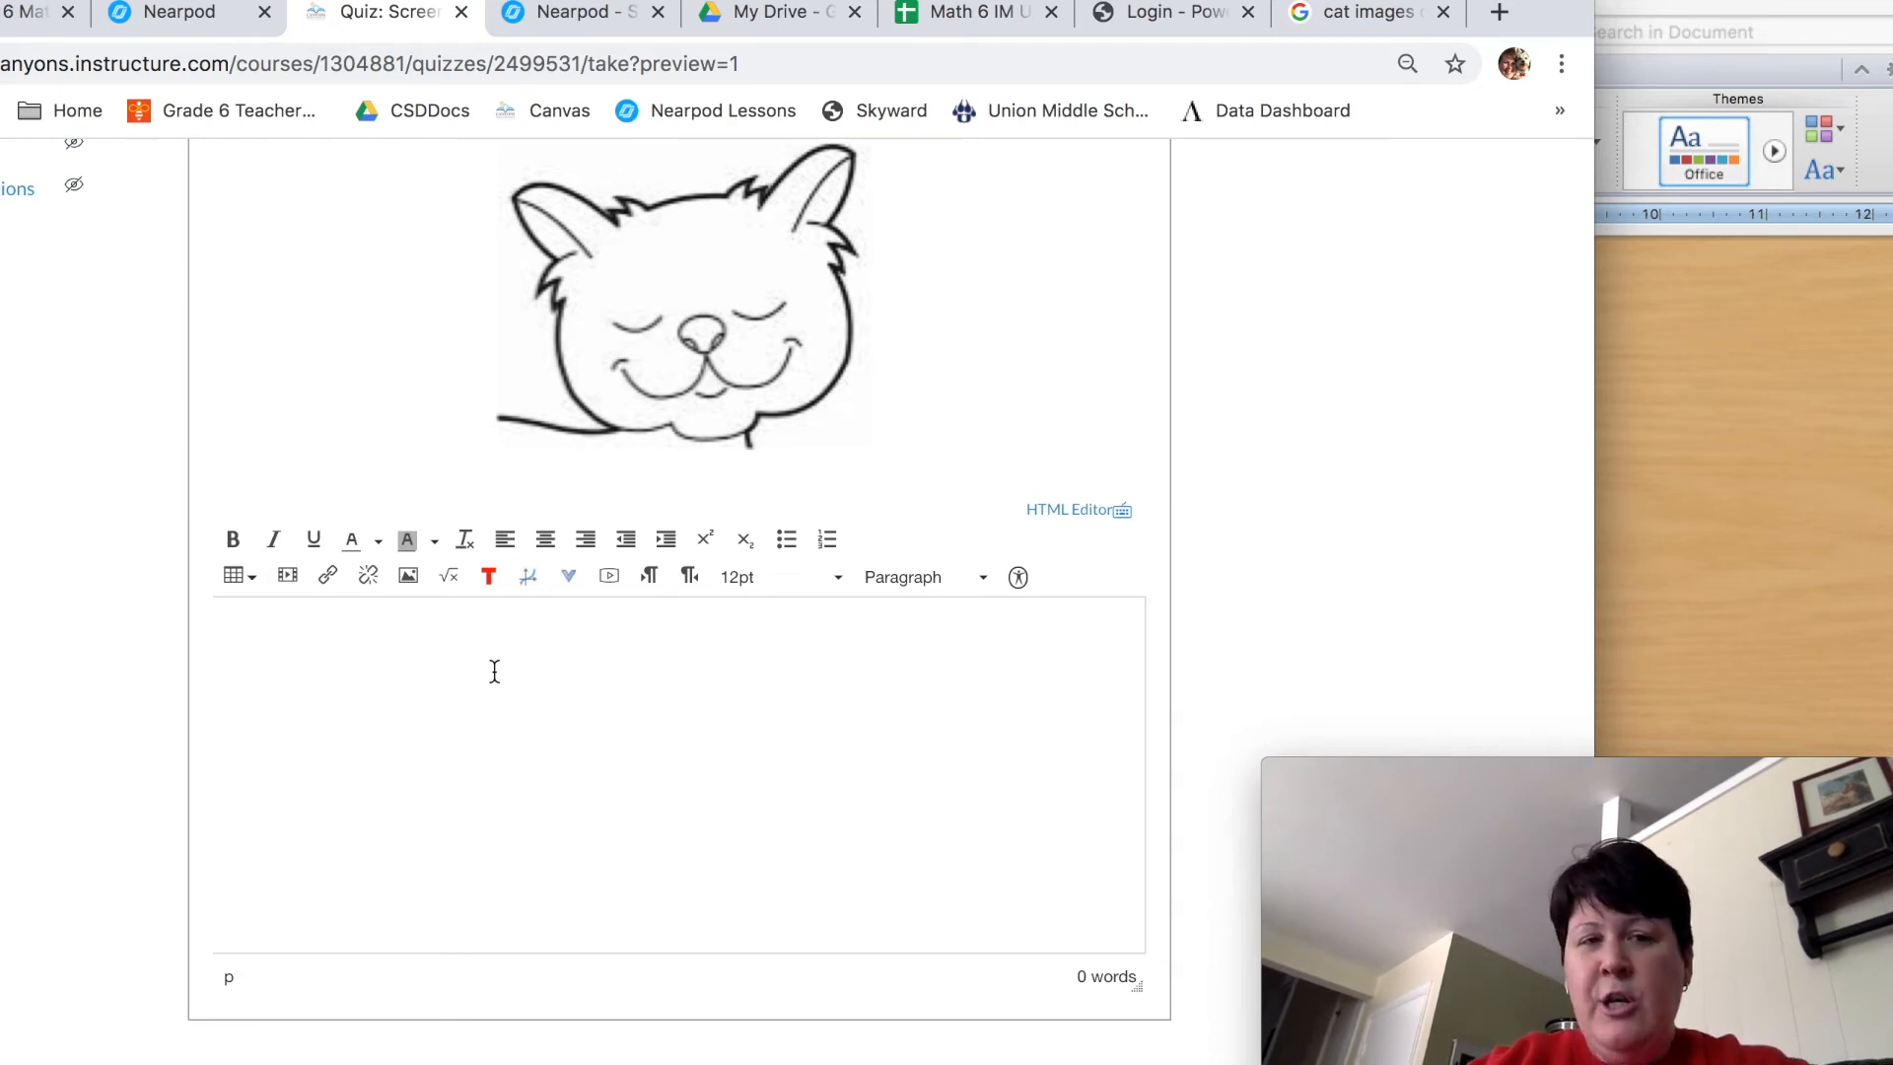
mouse_move(408, 576)
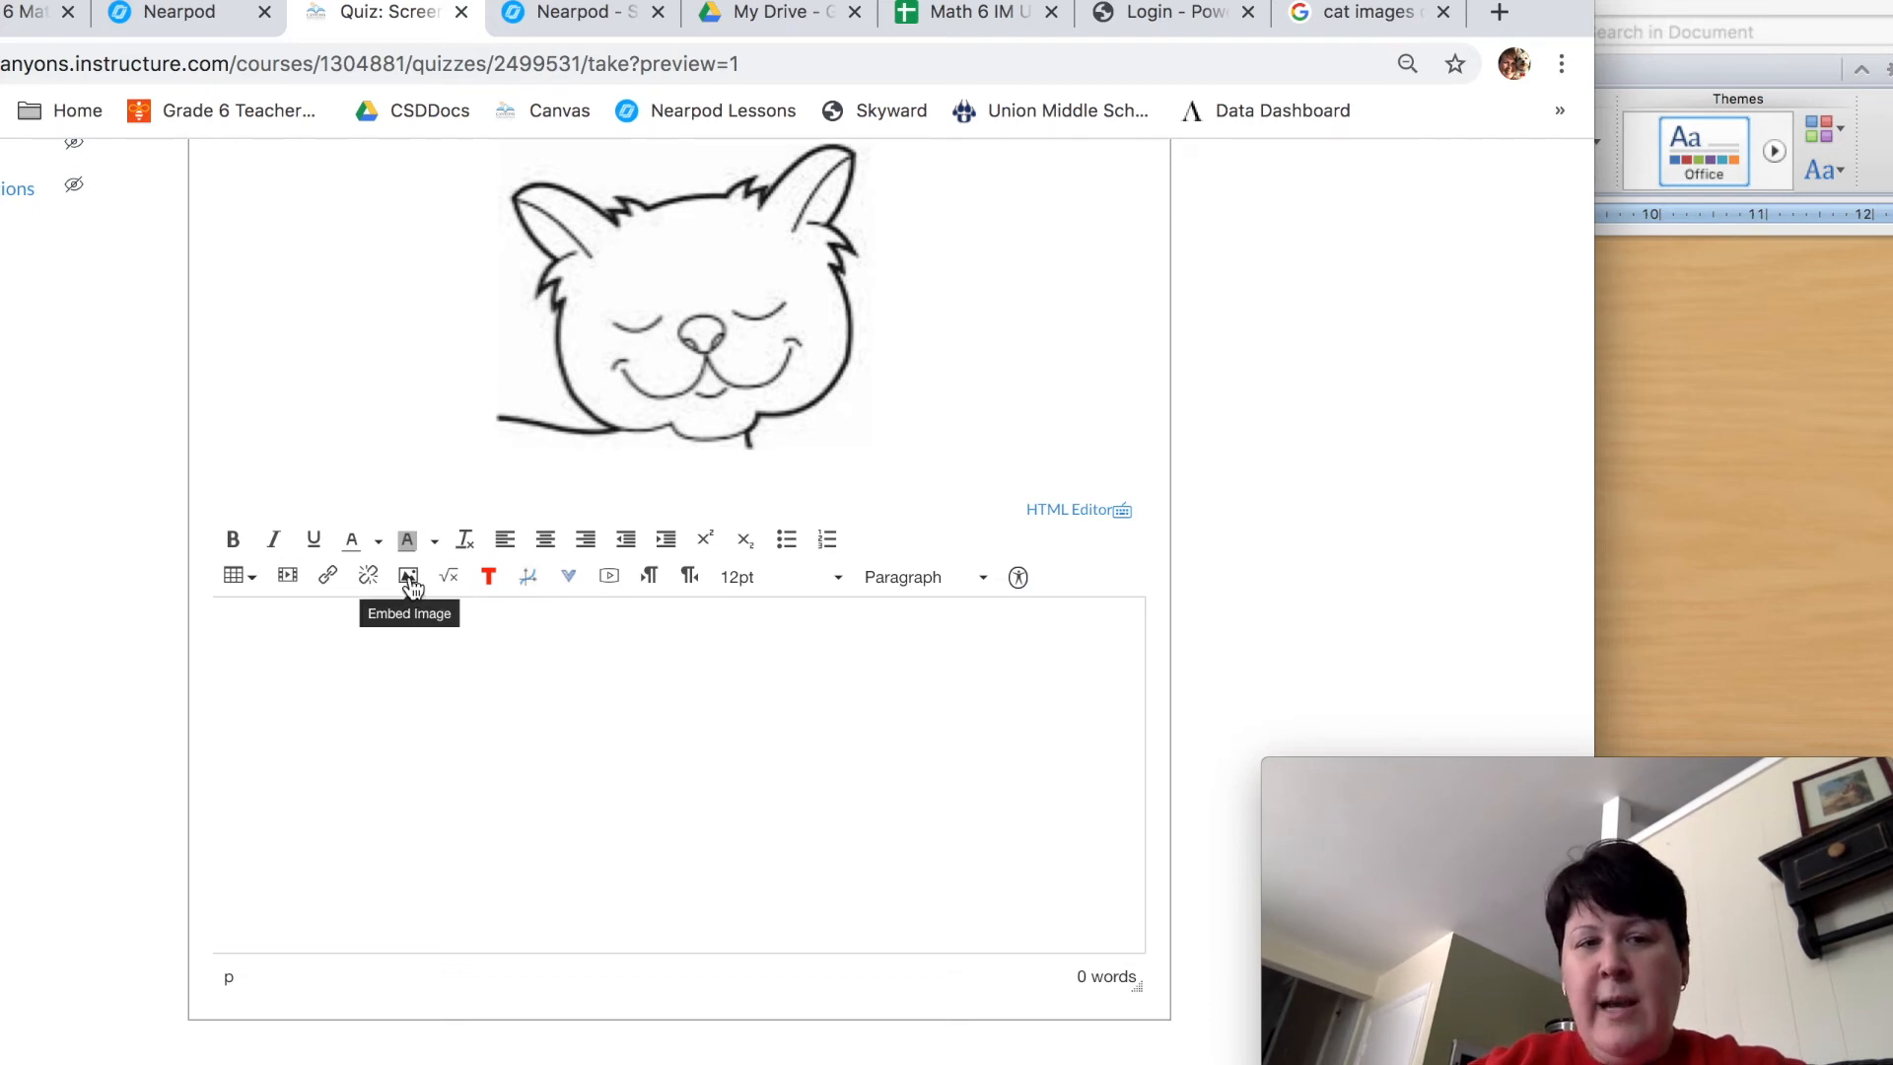
Start an image insert from Canvas files and expand the My files folder
left_click(408, 575)
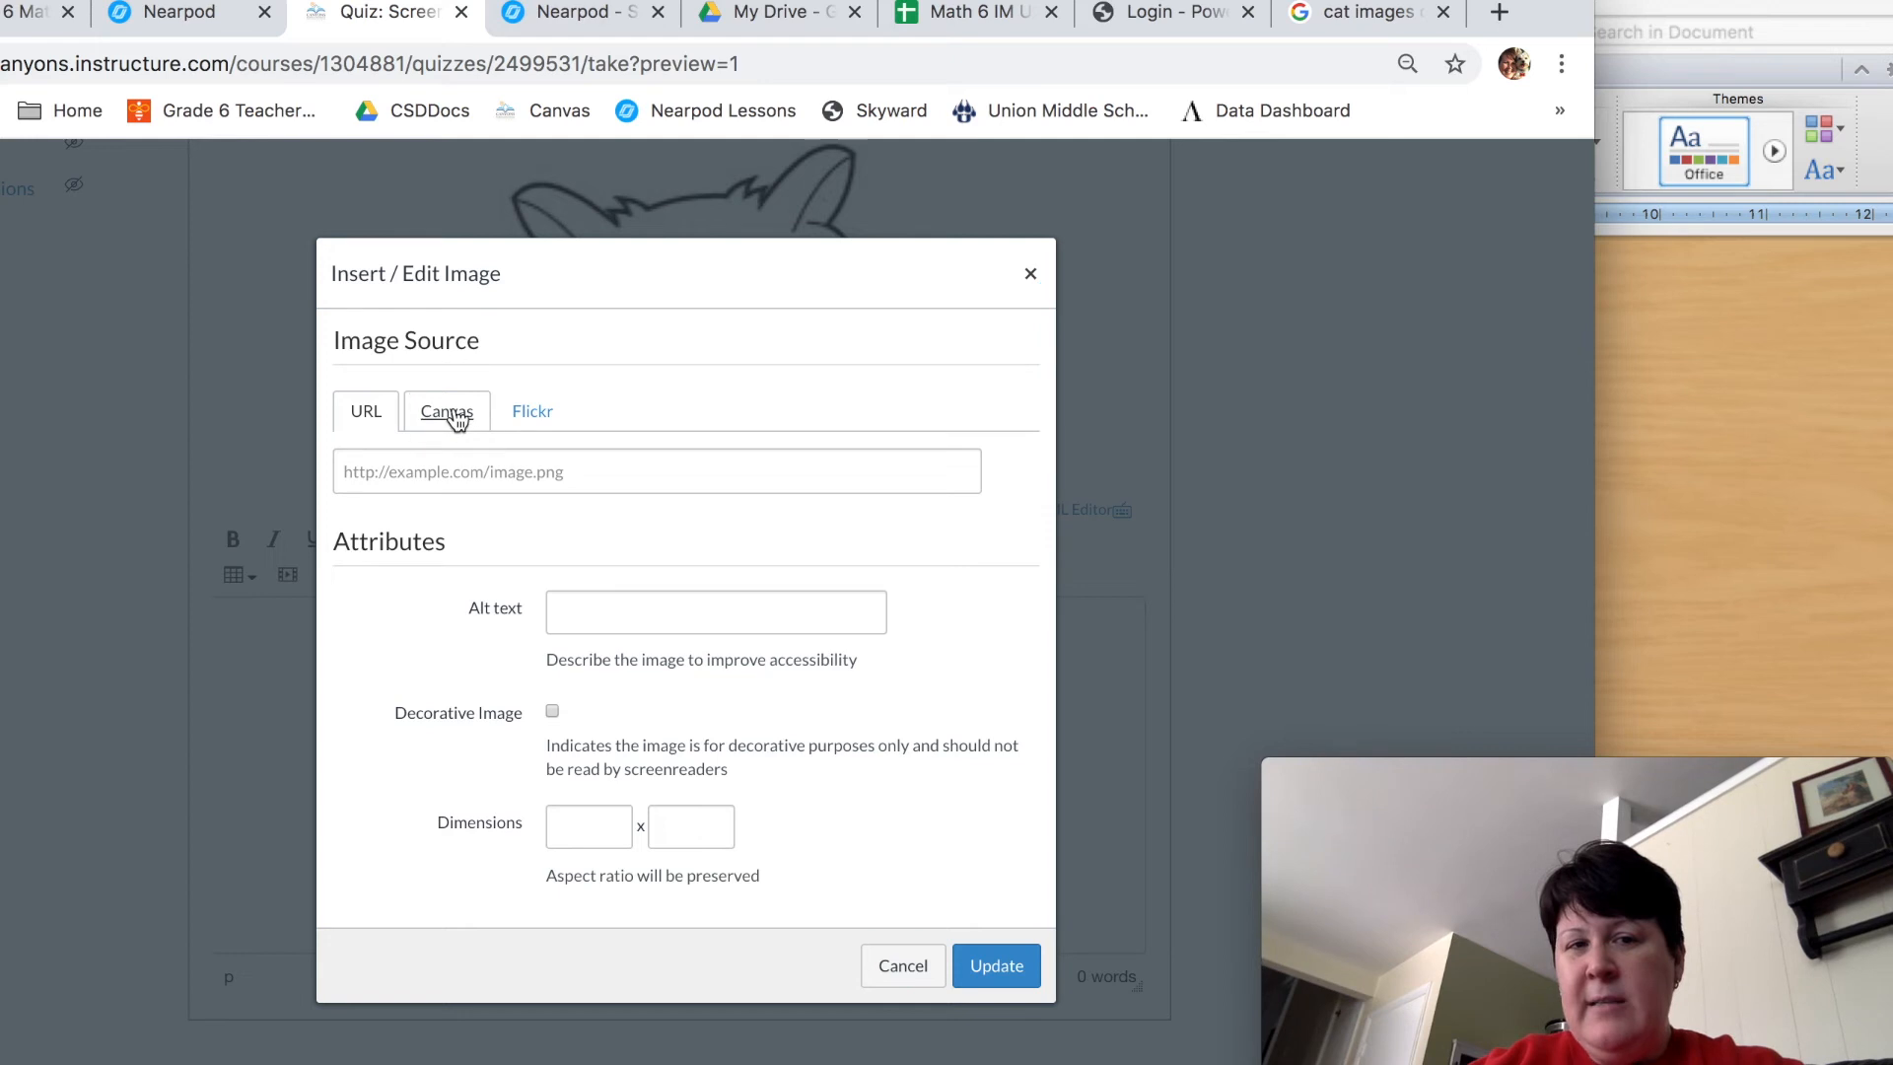
left_click(445, 410)
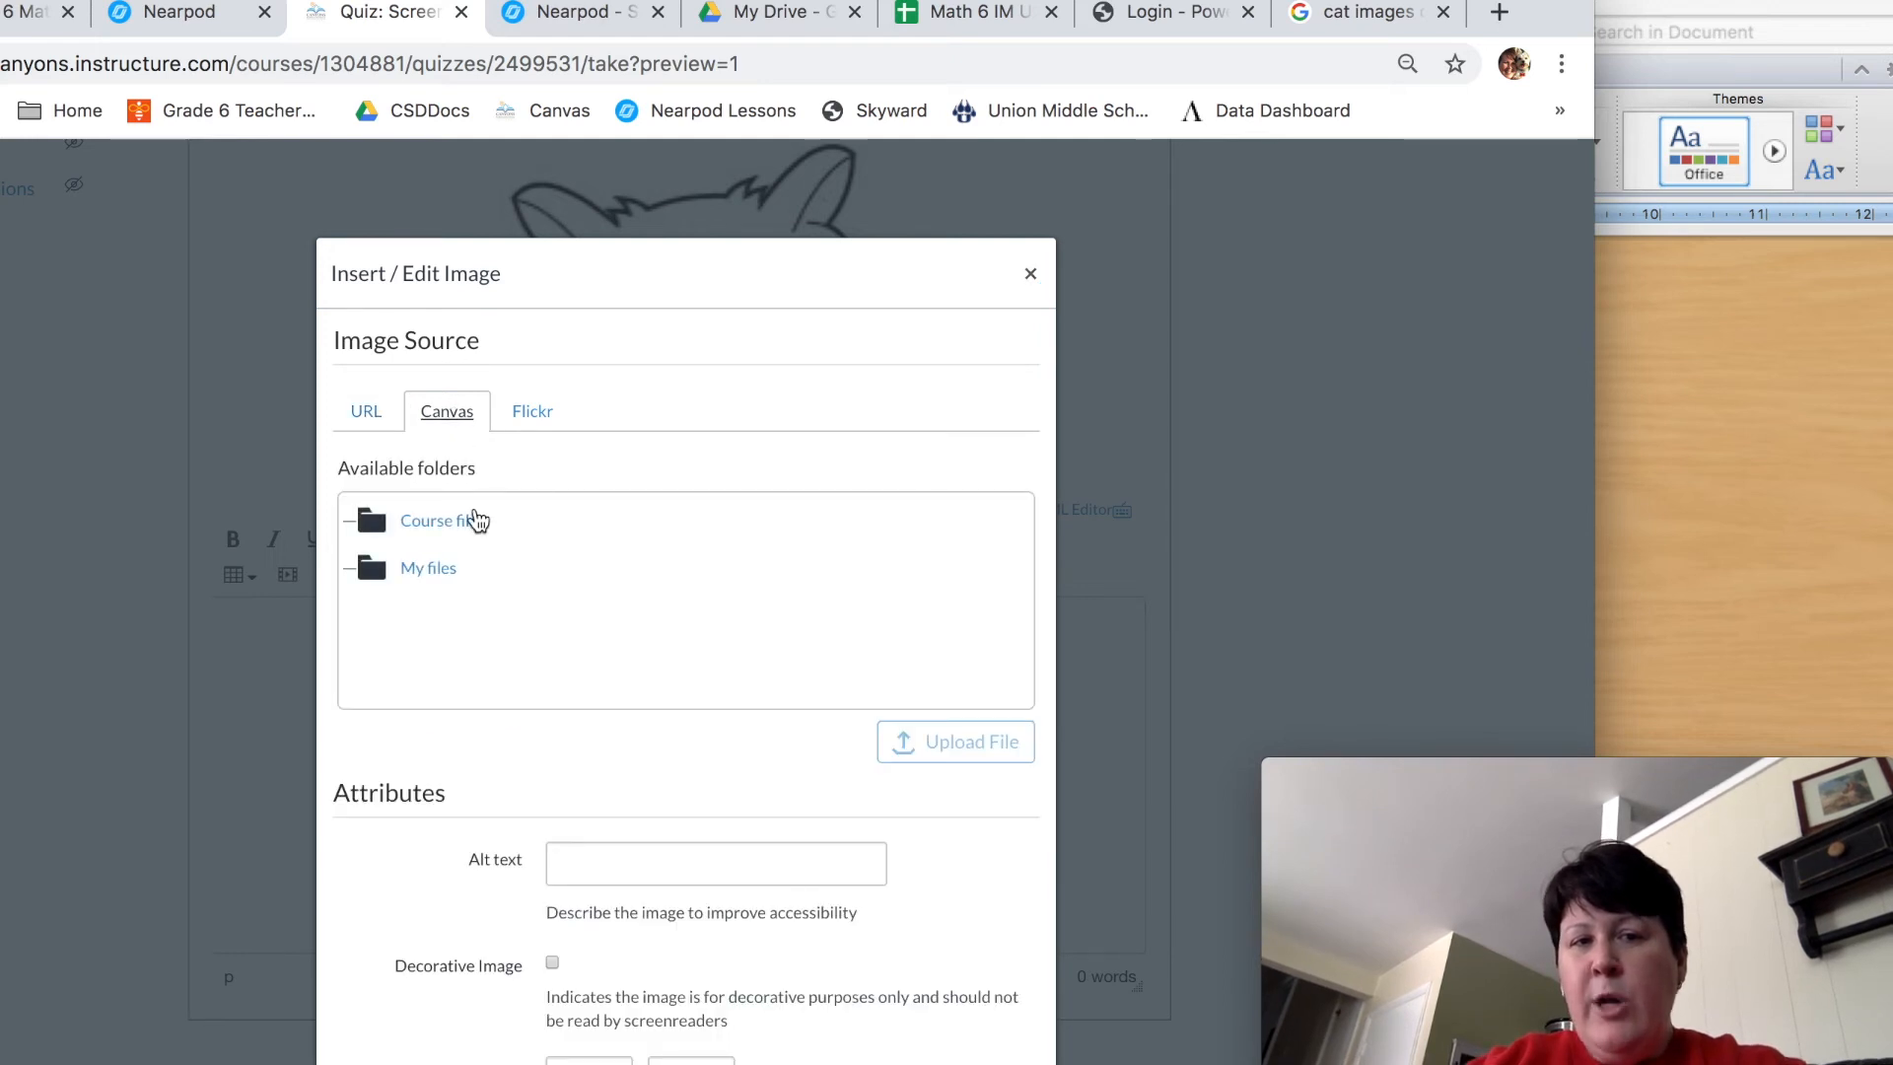
left_click(428, 568)
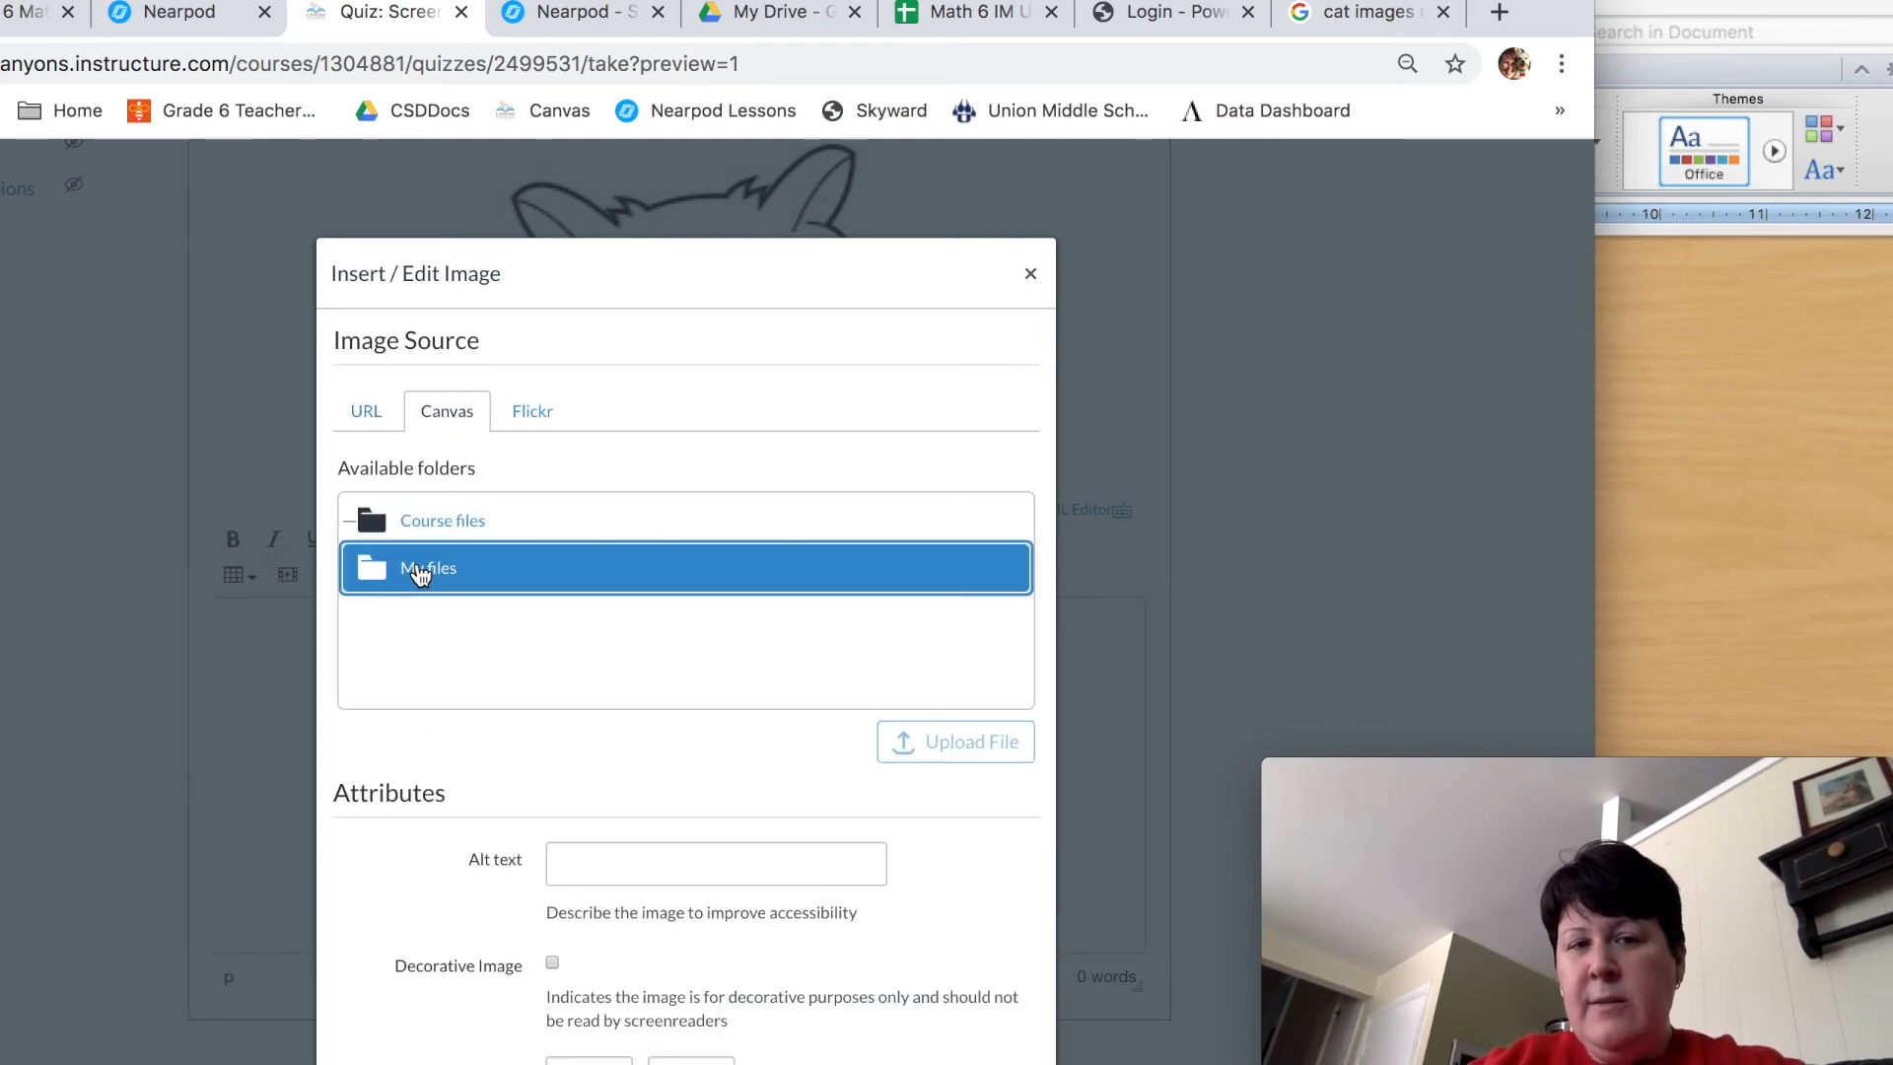
left_click(428, 568)
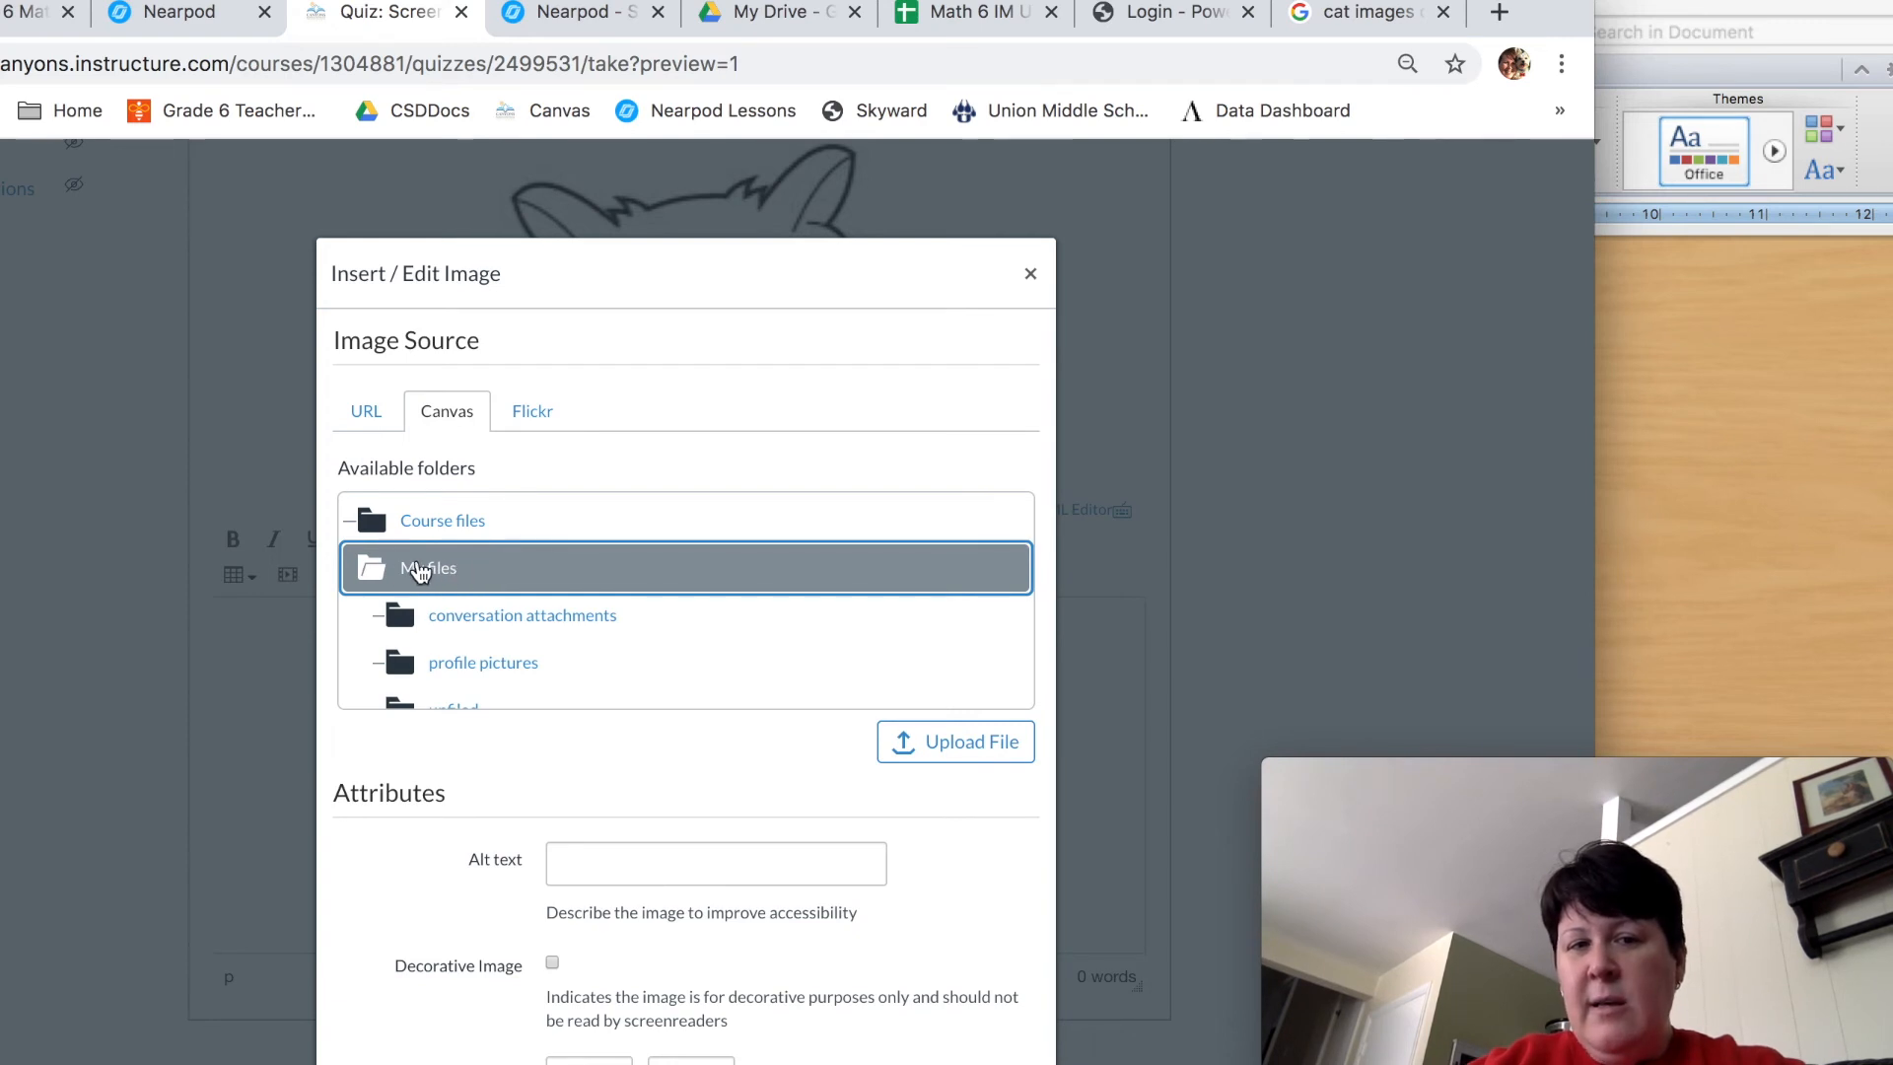
mouse_move(627, 574)
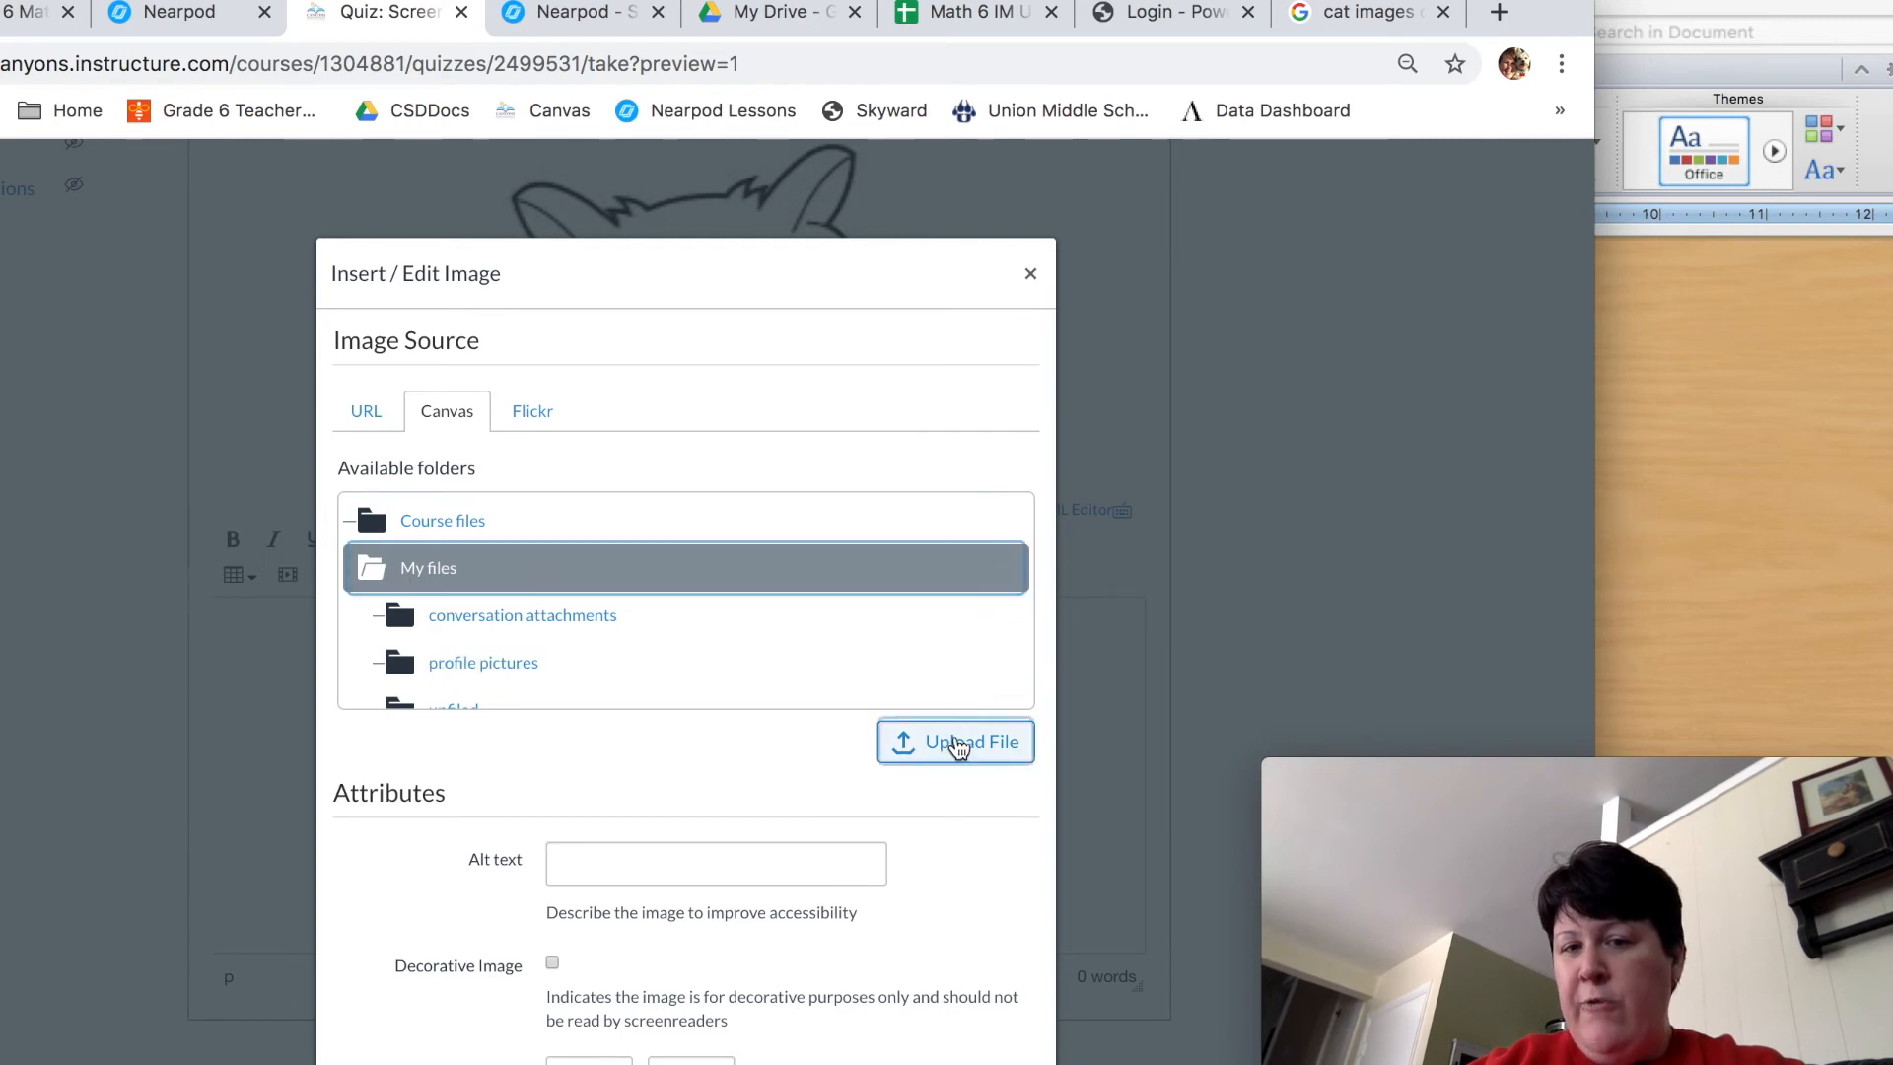
Upload 'Screen Shot 2020-04-02 at 11.21.00 AM.png' from the Desktop into My files
left_click(954, 741)
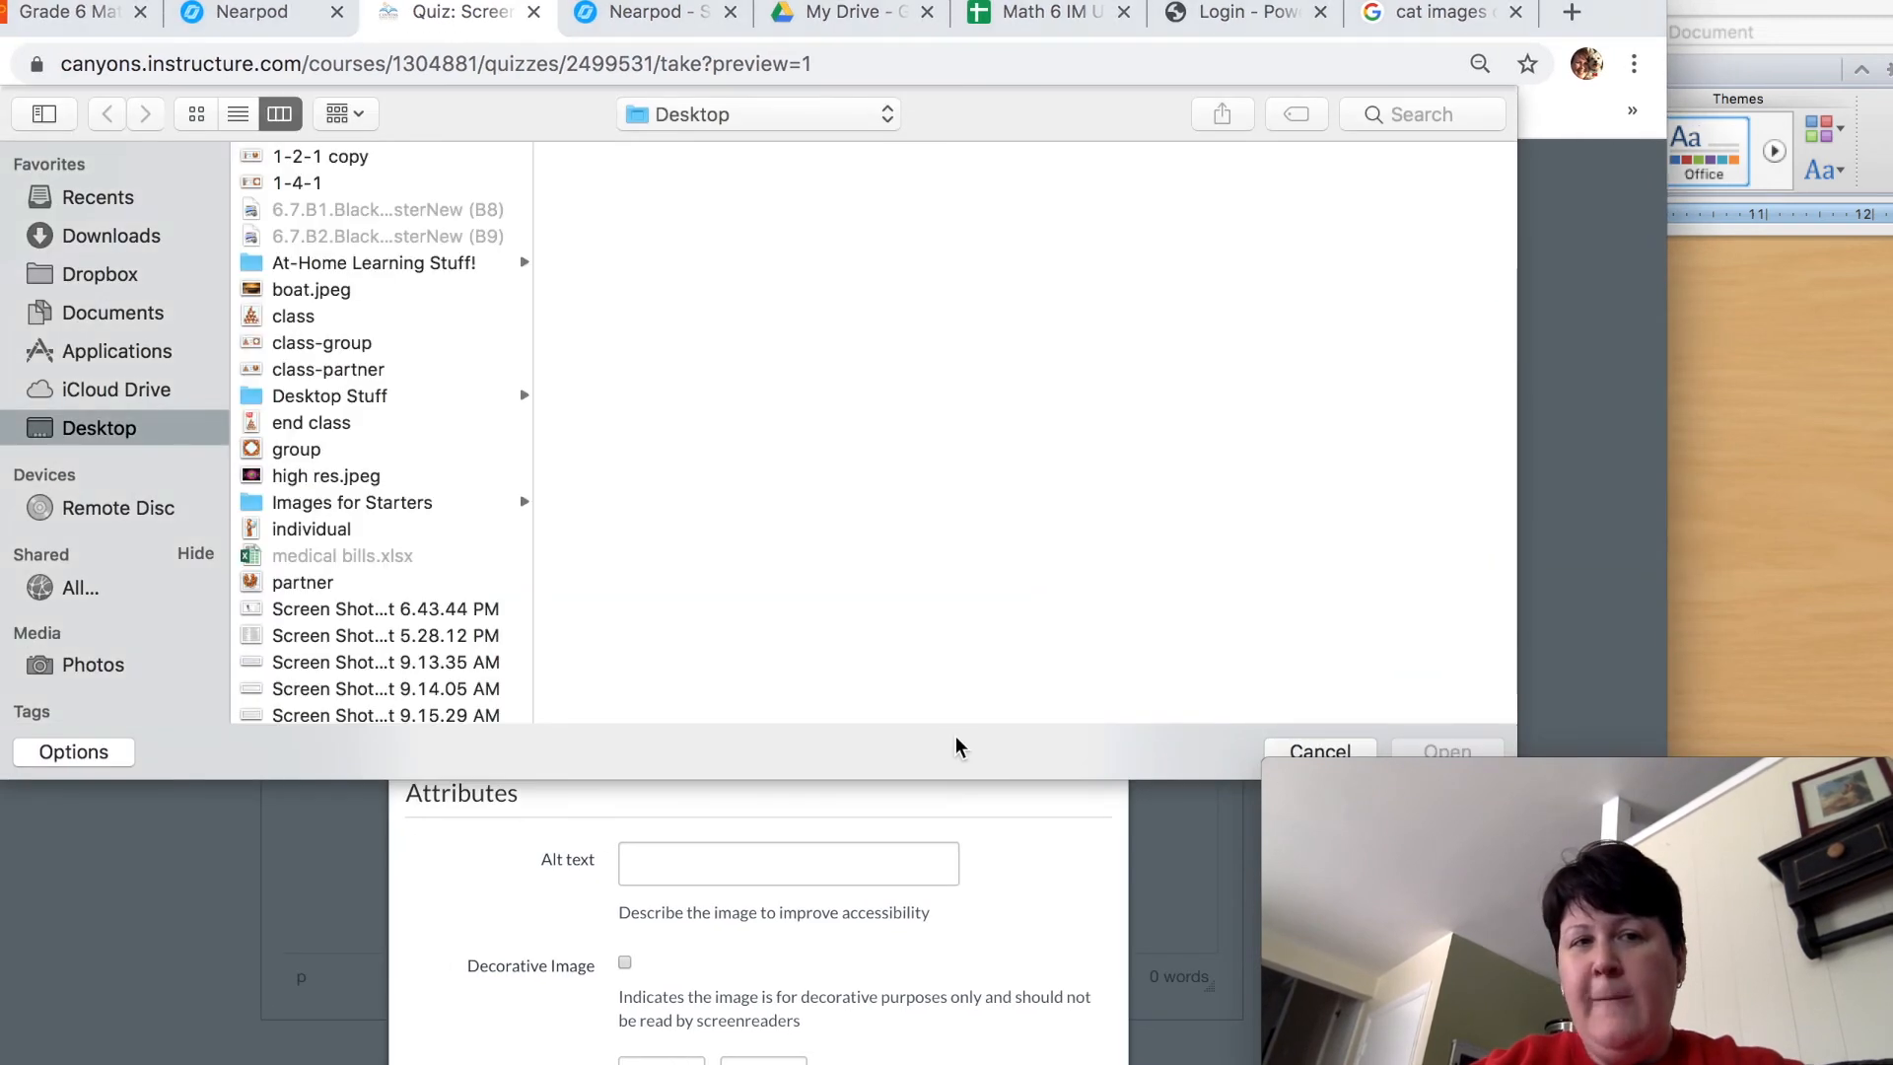
scroll("down", 3)
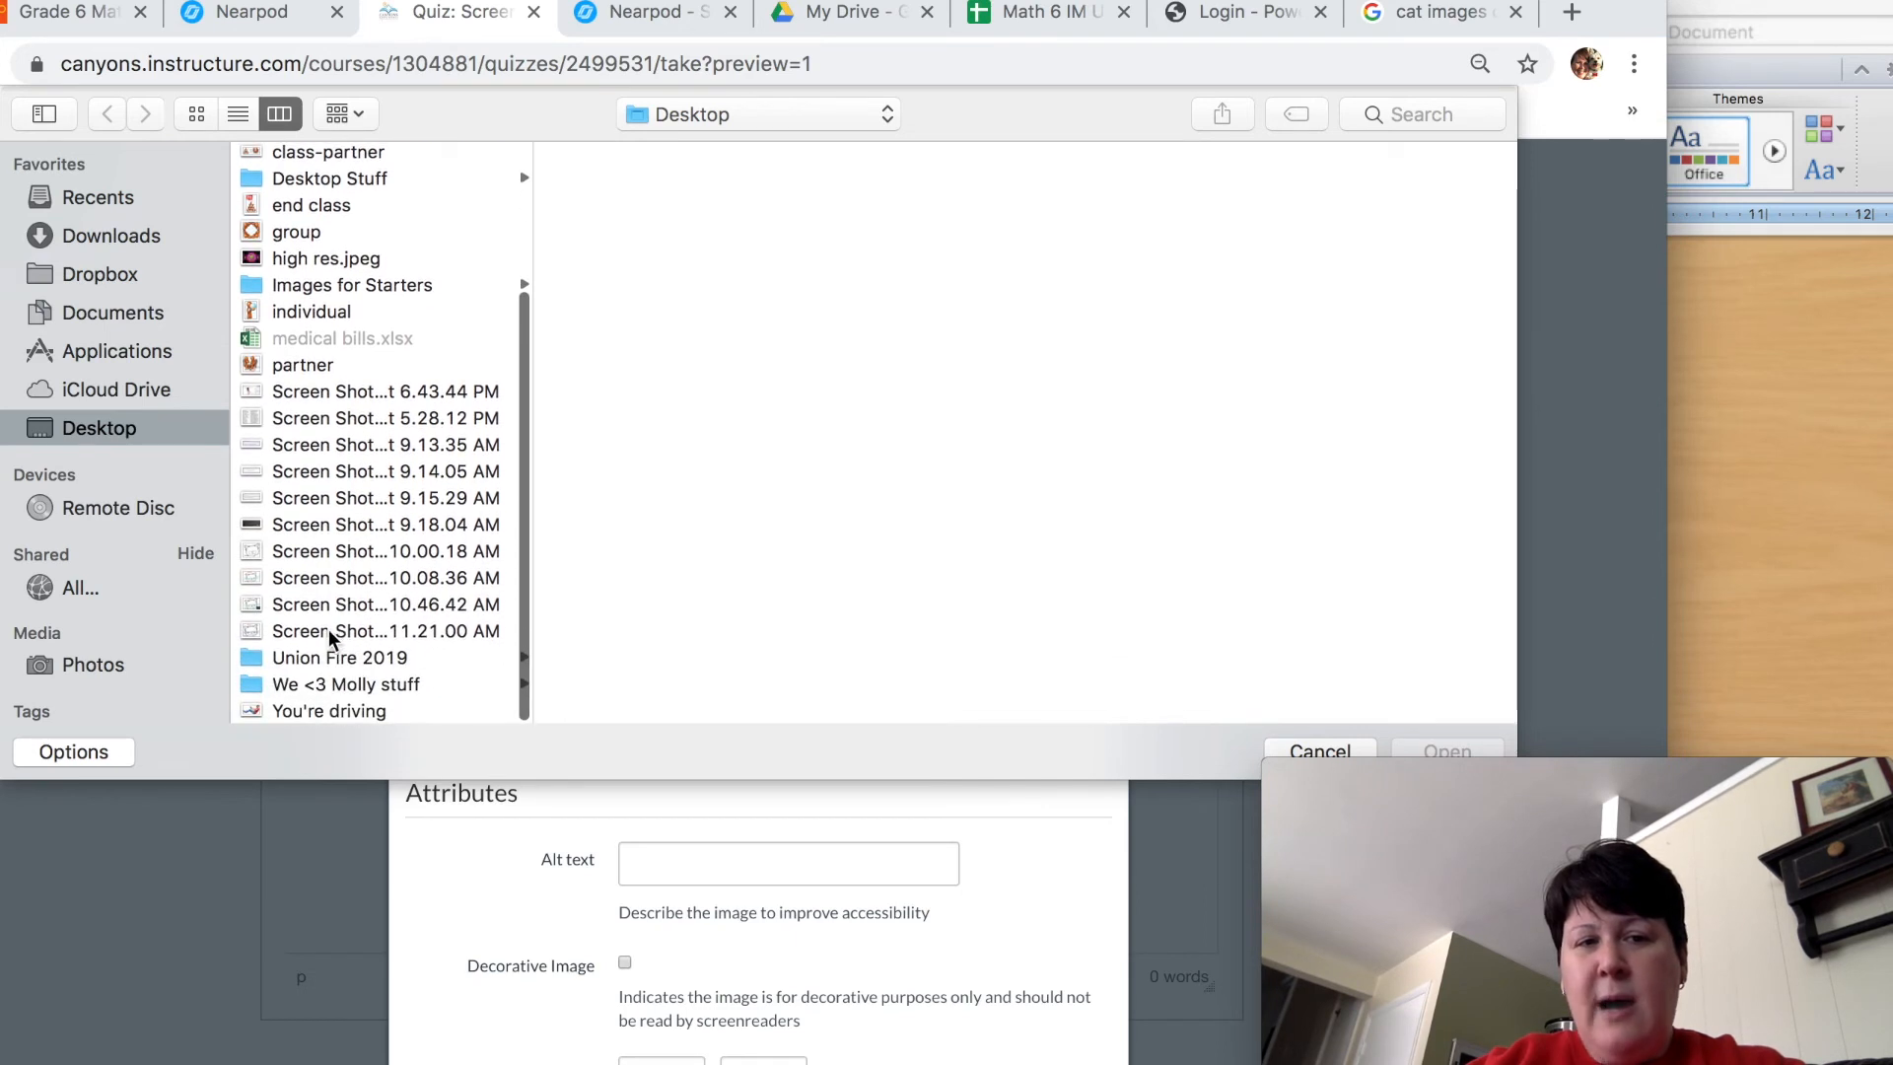
left_click(384, 631)
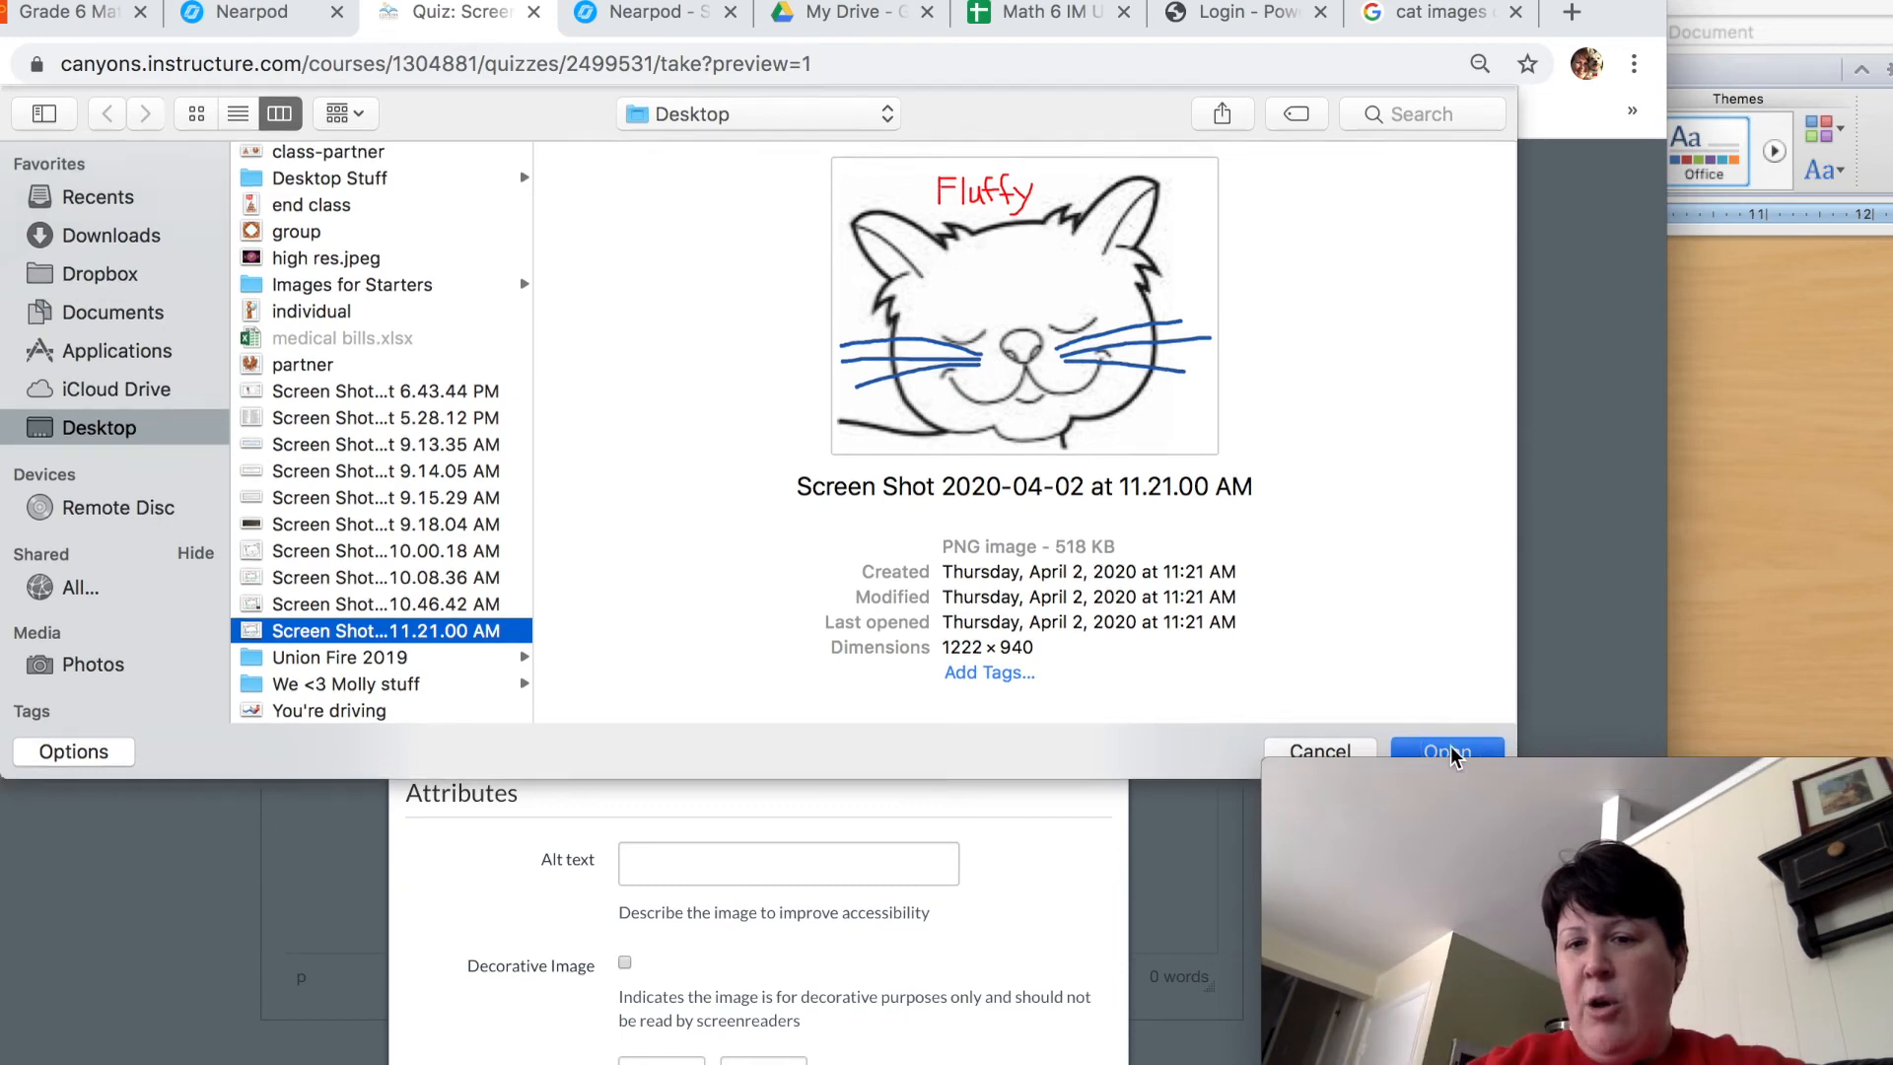
left_click(1447, 751)
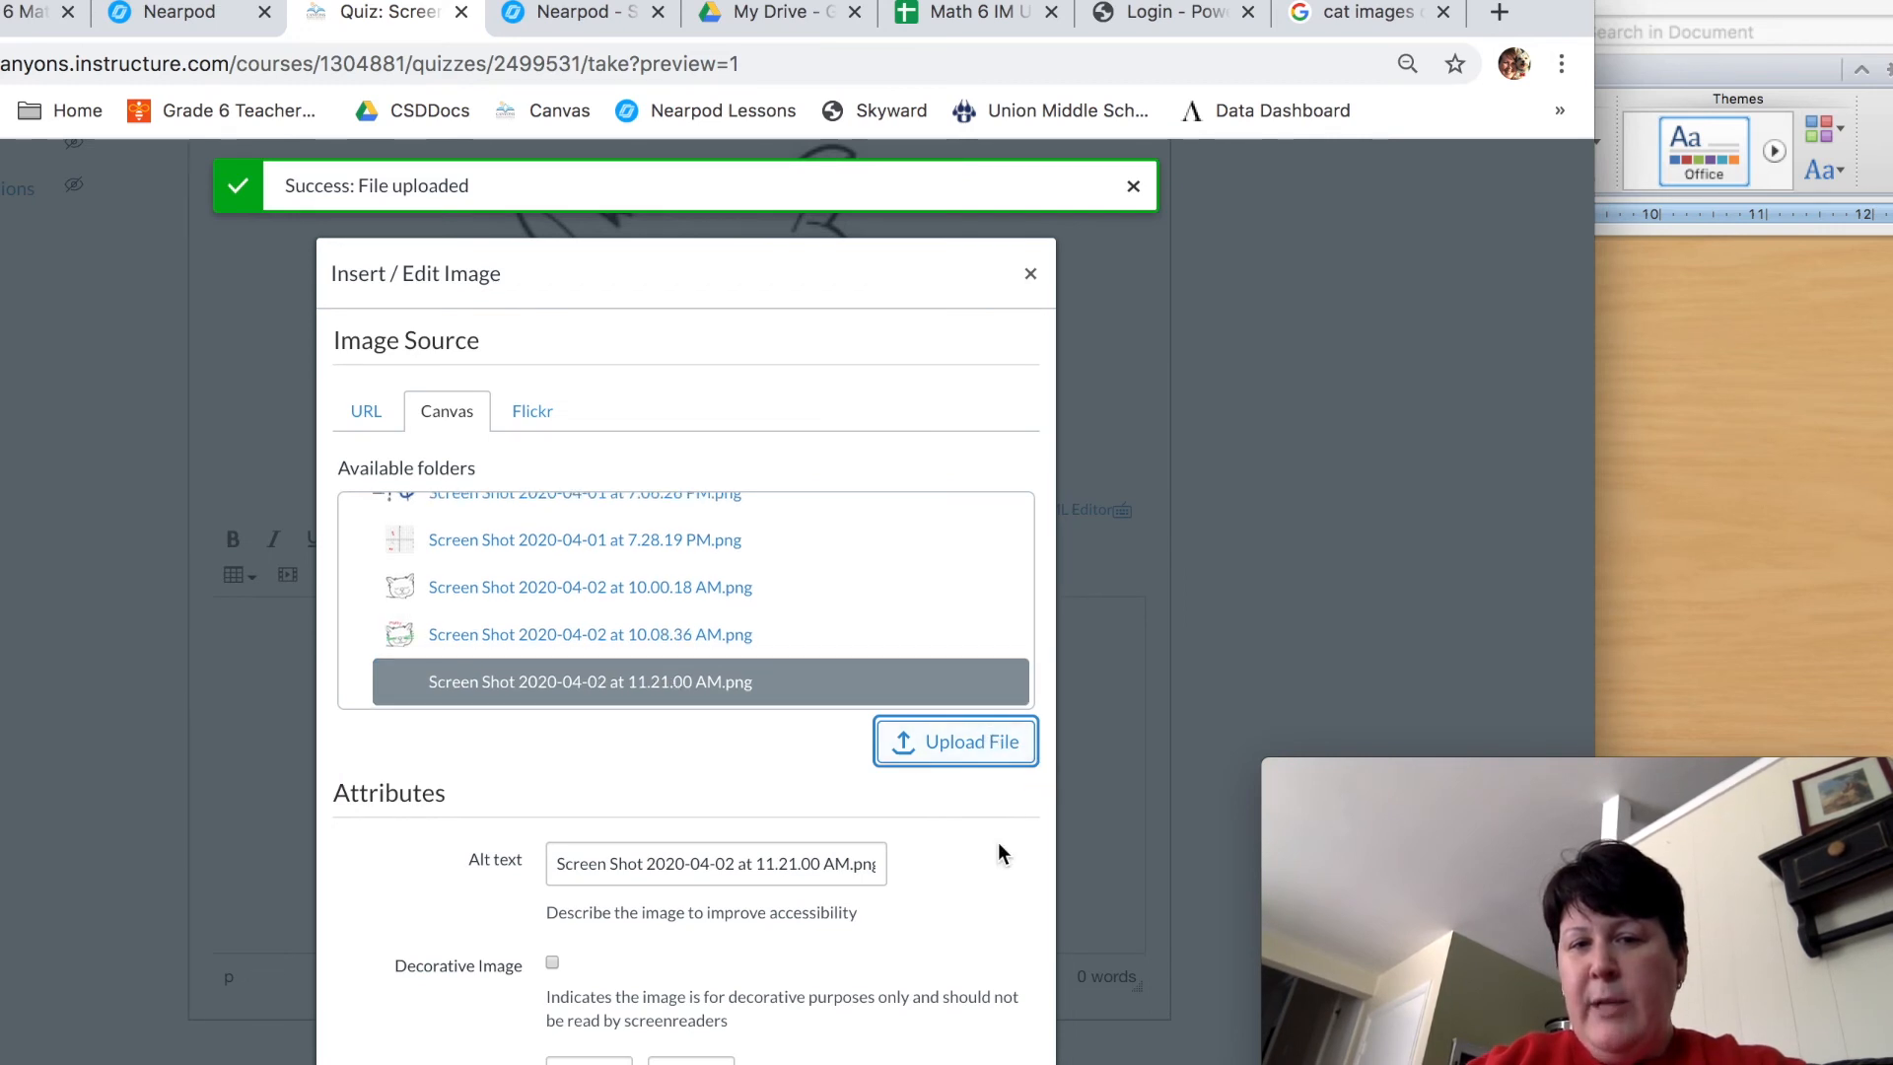
Bring the embedded Fluffy screenshot in the answer box into view
scroll("down", 3)
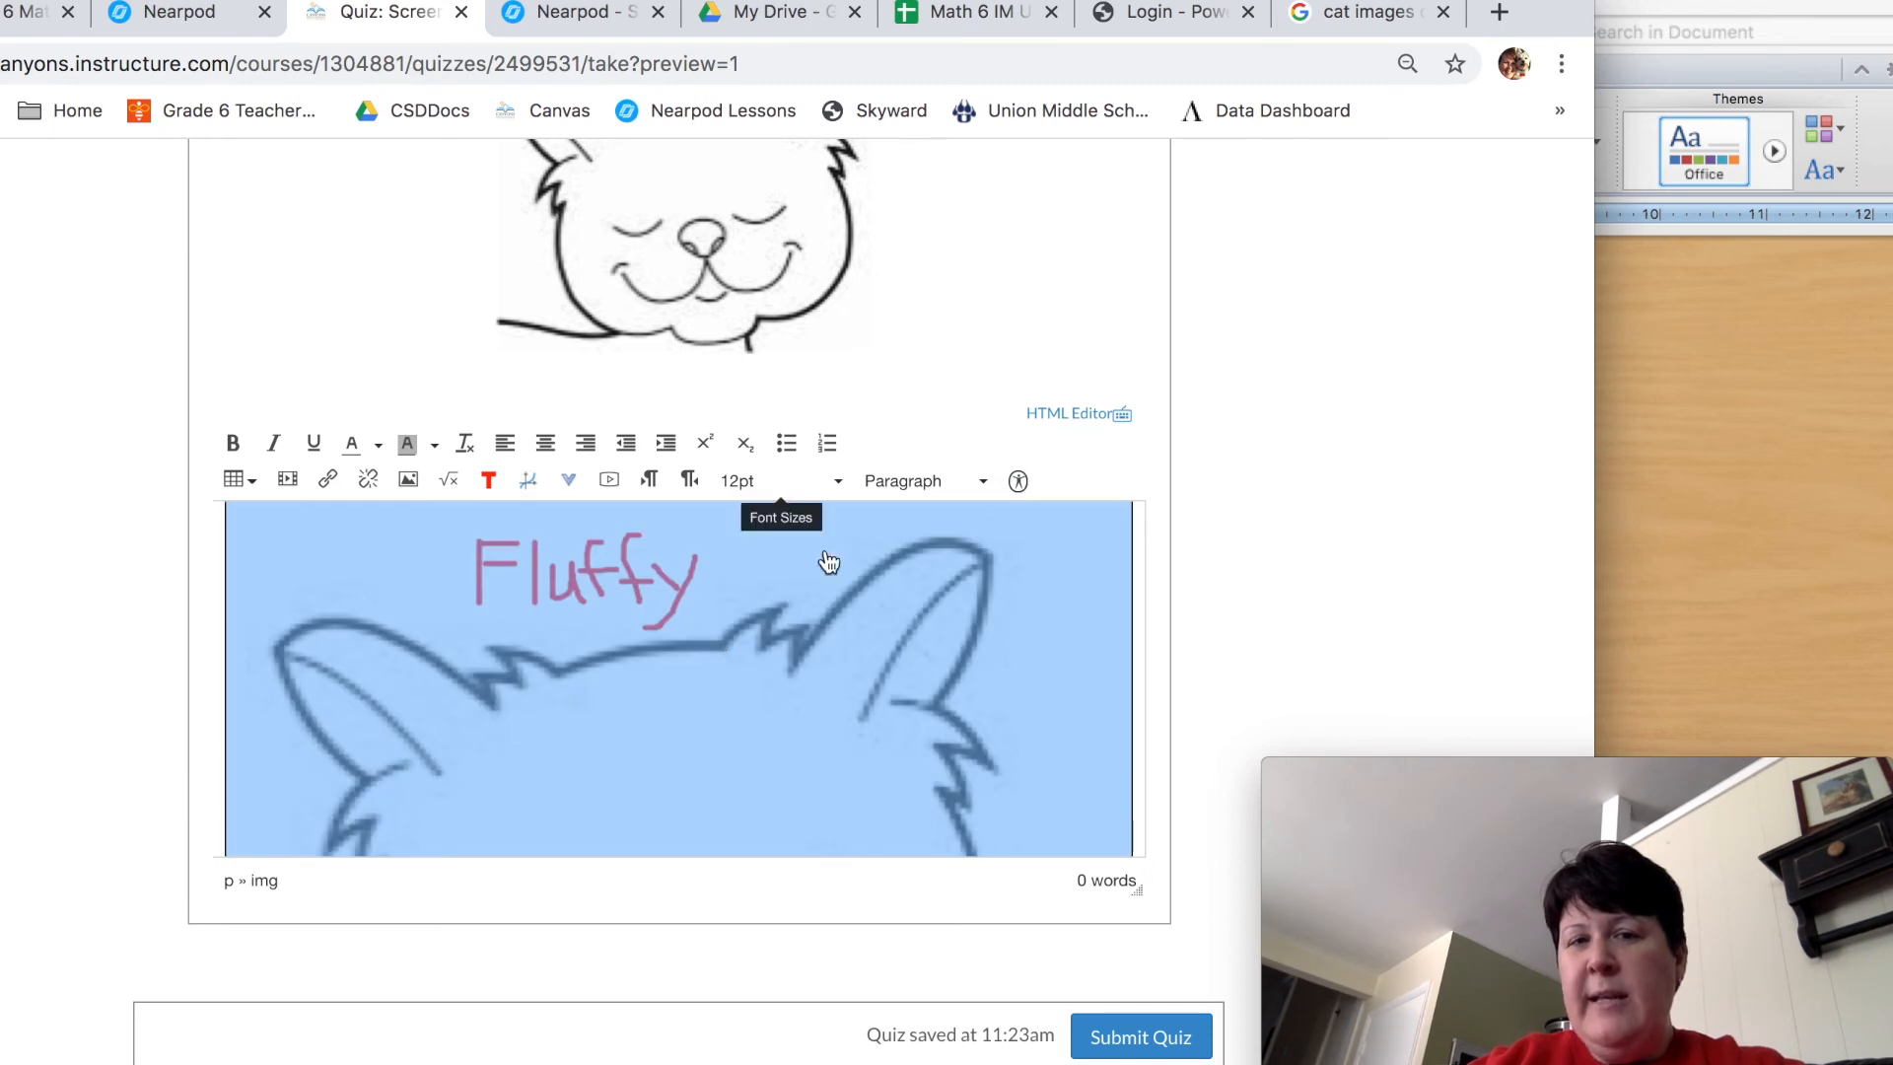
mouse_move(796, 665)
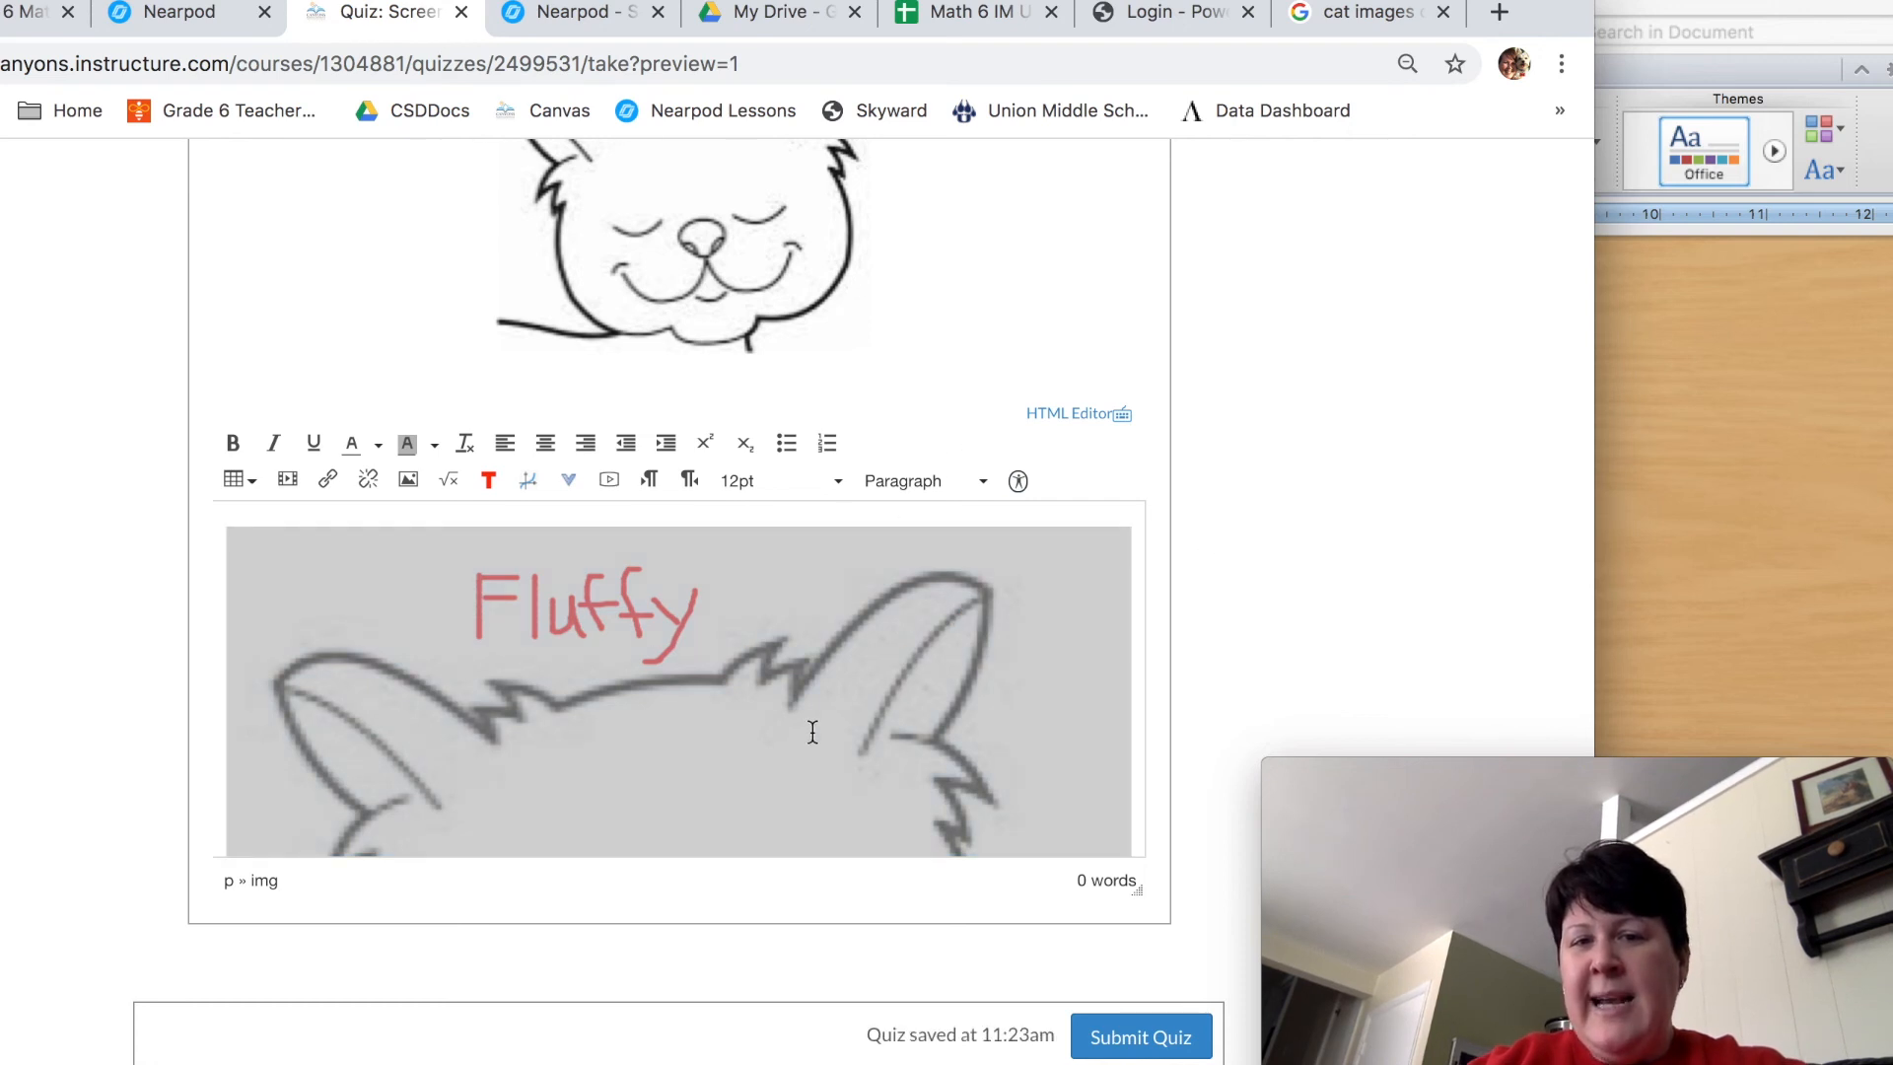
Shrink the embedded Fluffy screenshot by its corner handle so the whole whiskered cat shows
left_click(676, 688)
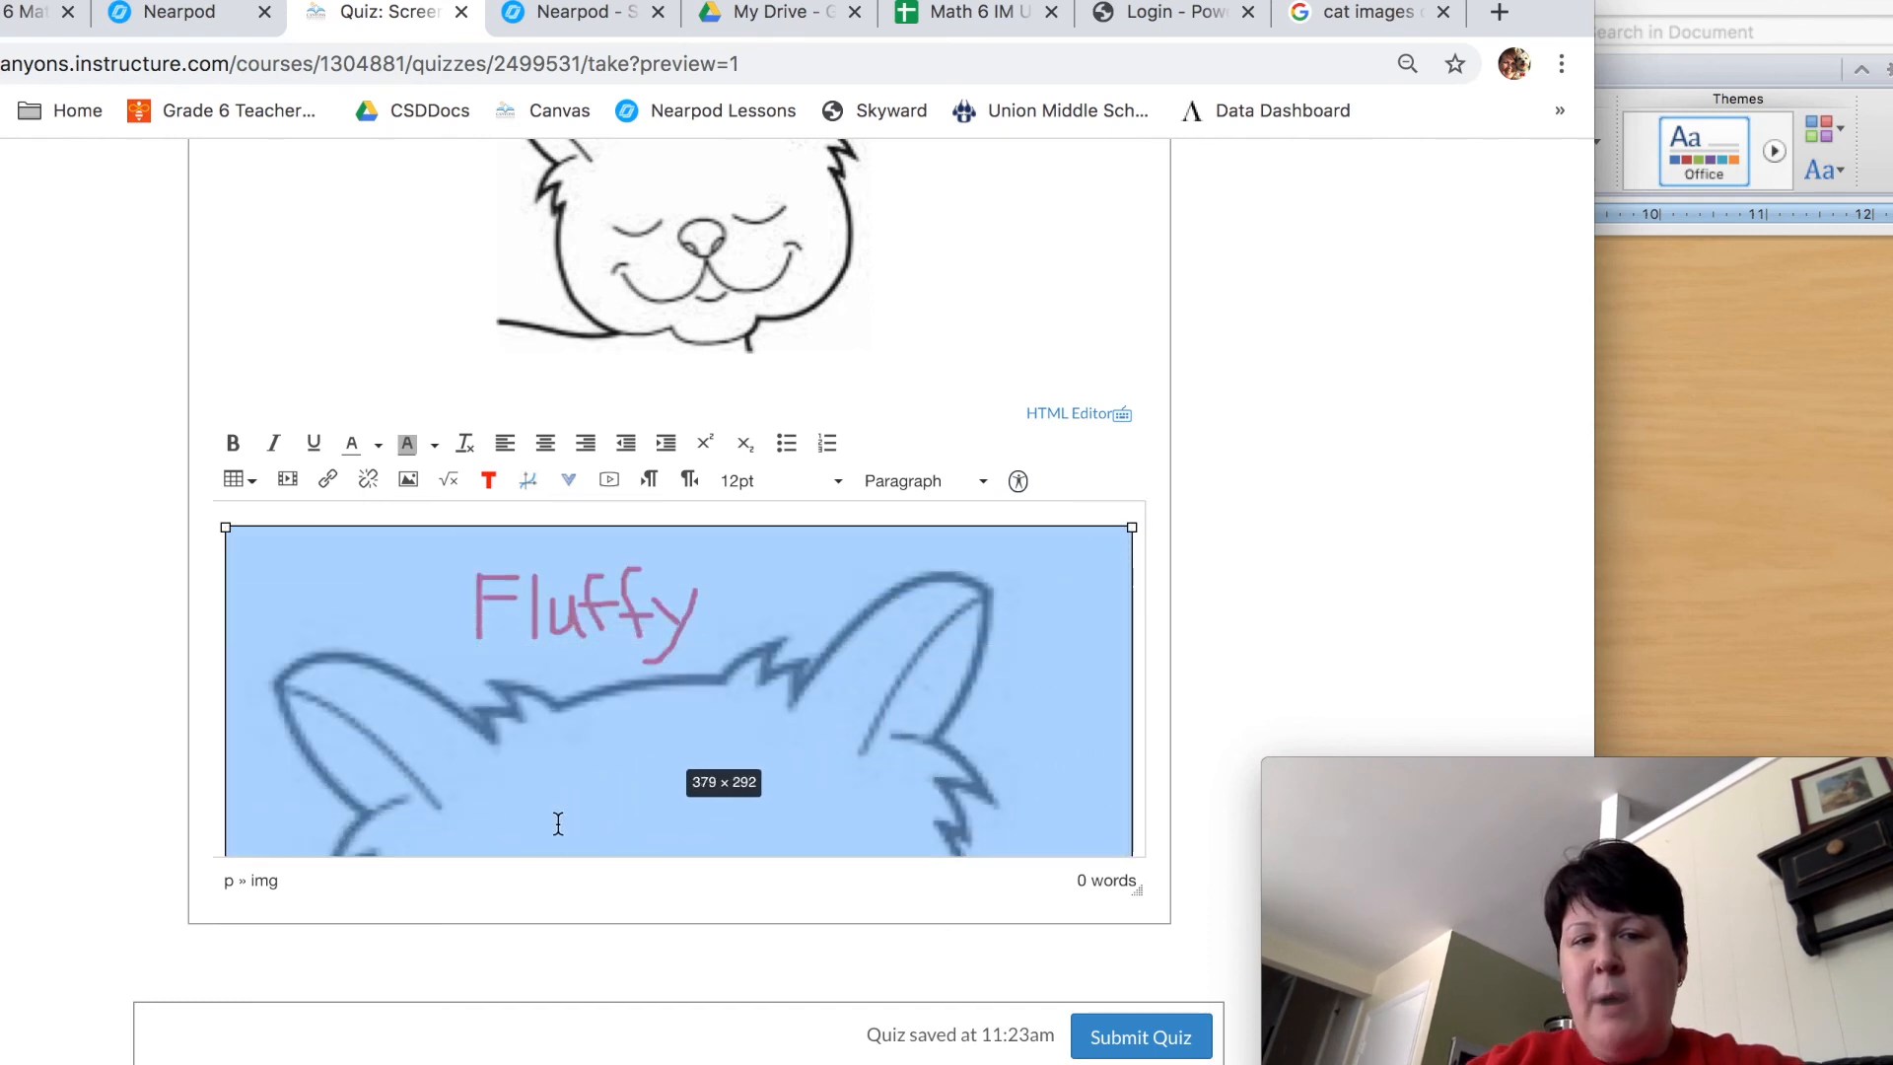
left_click_drag(1130, 527, 676, 850)
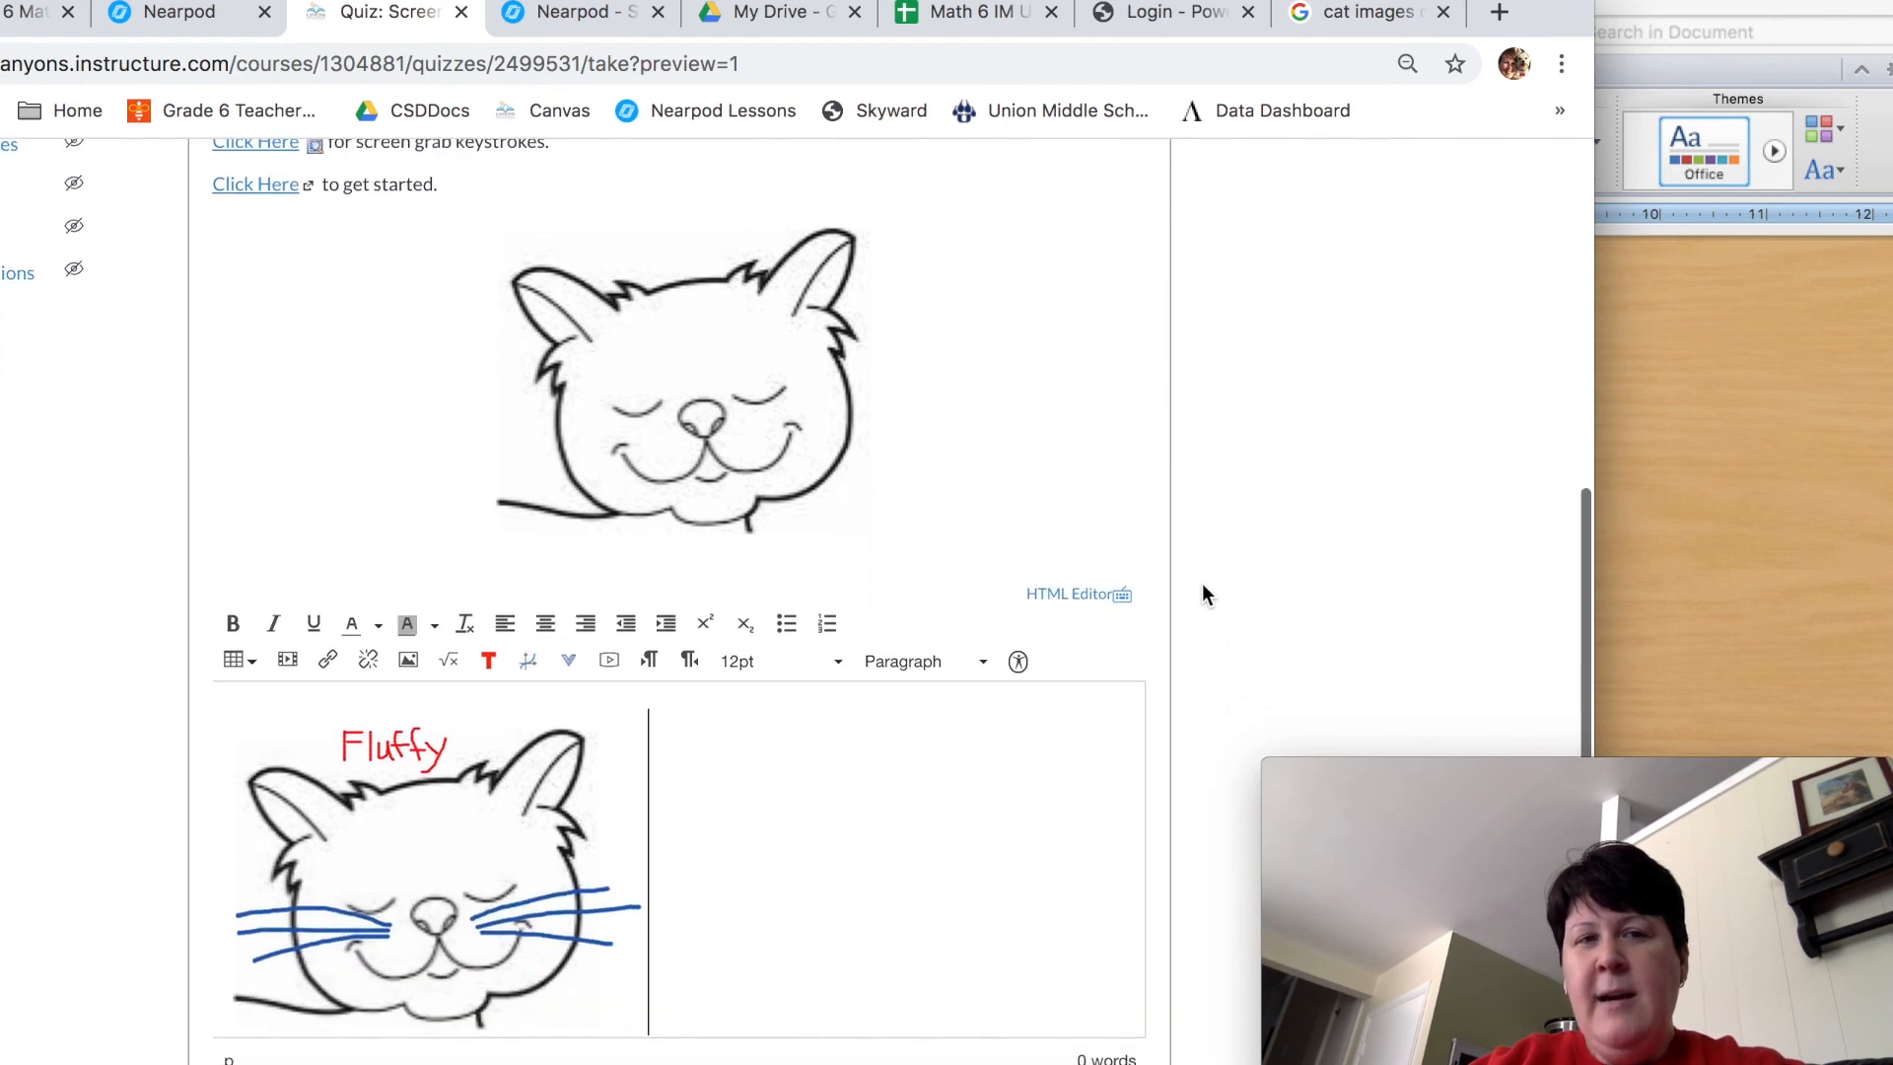
scroll("down", 3)
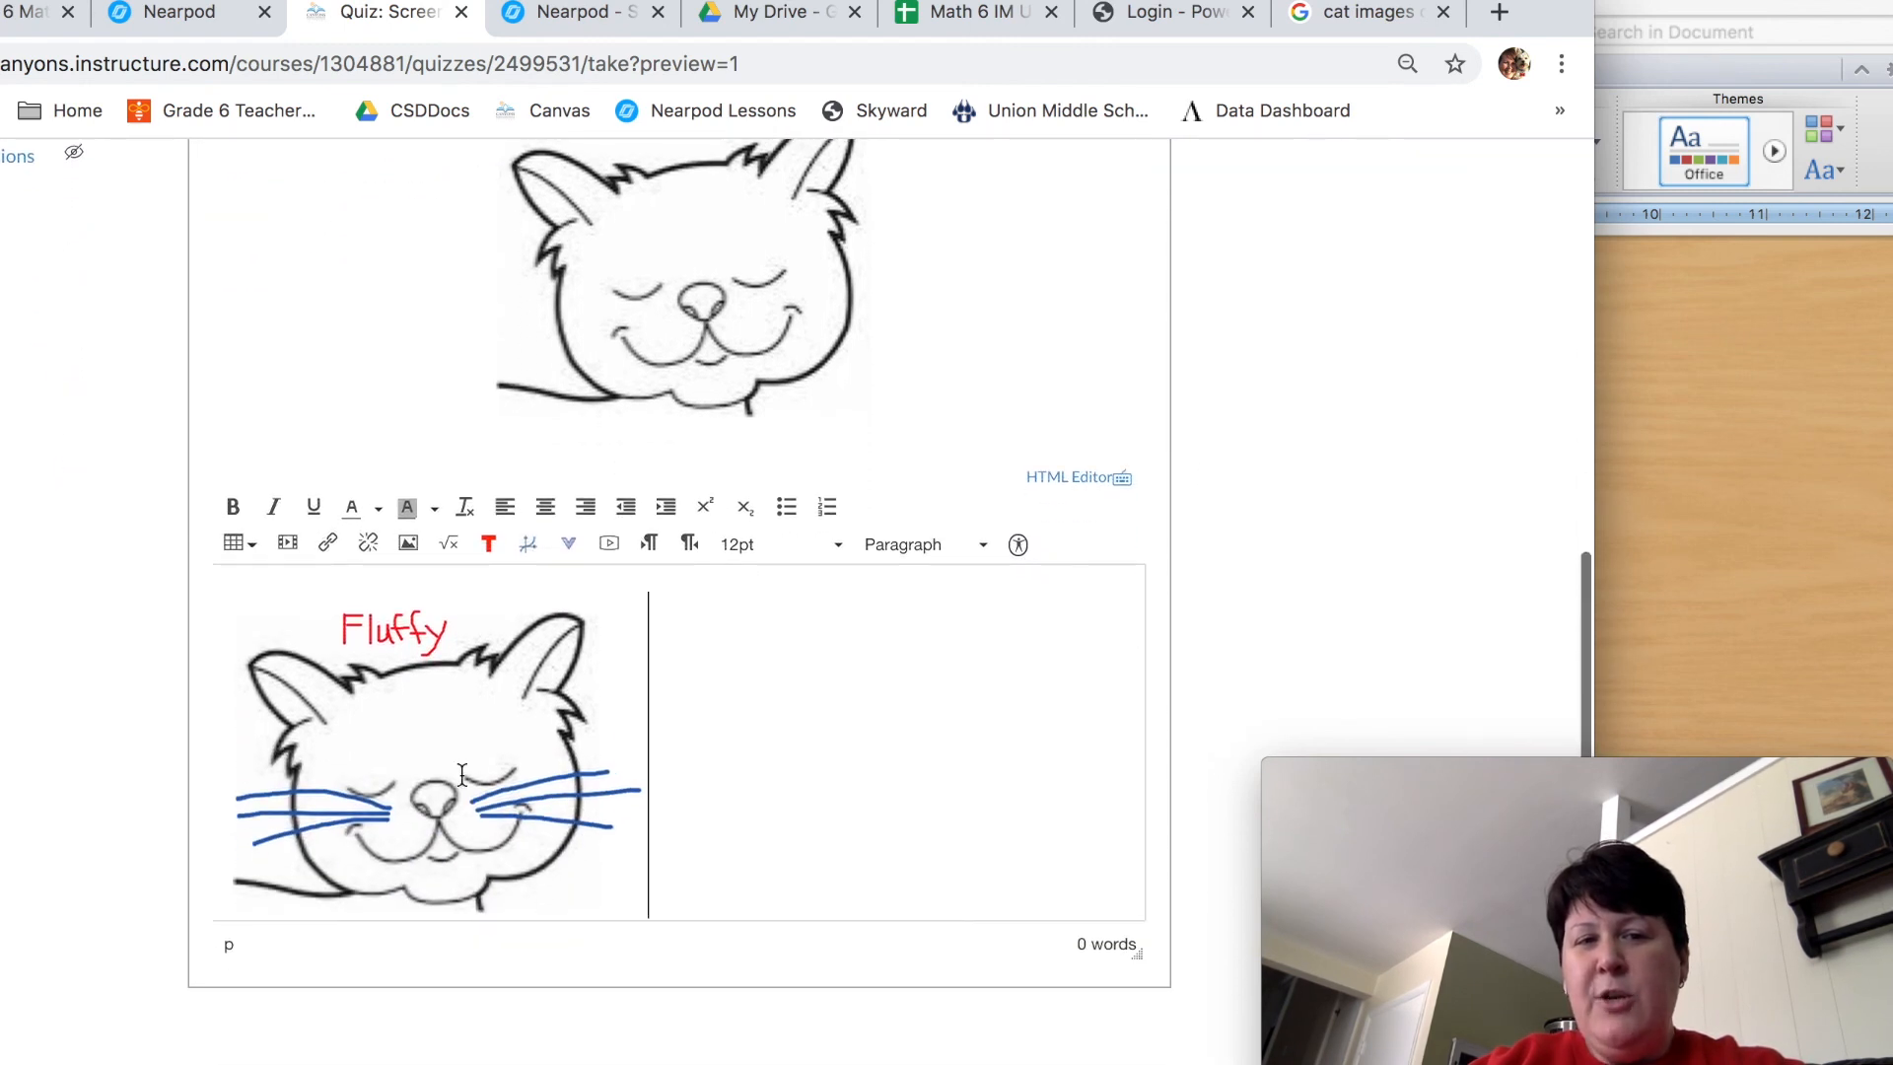
scroll("down", 3)
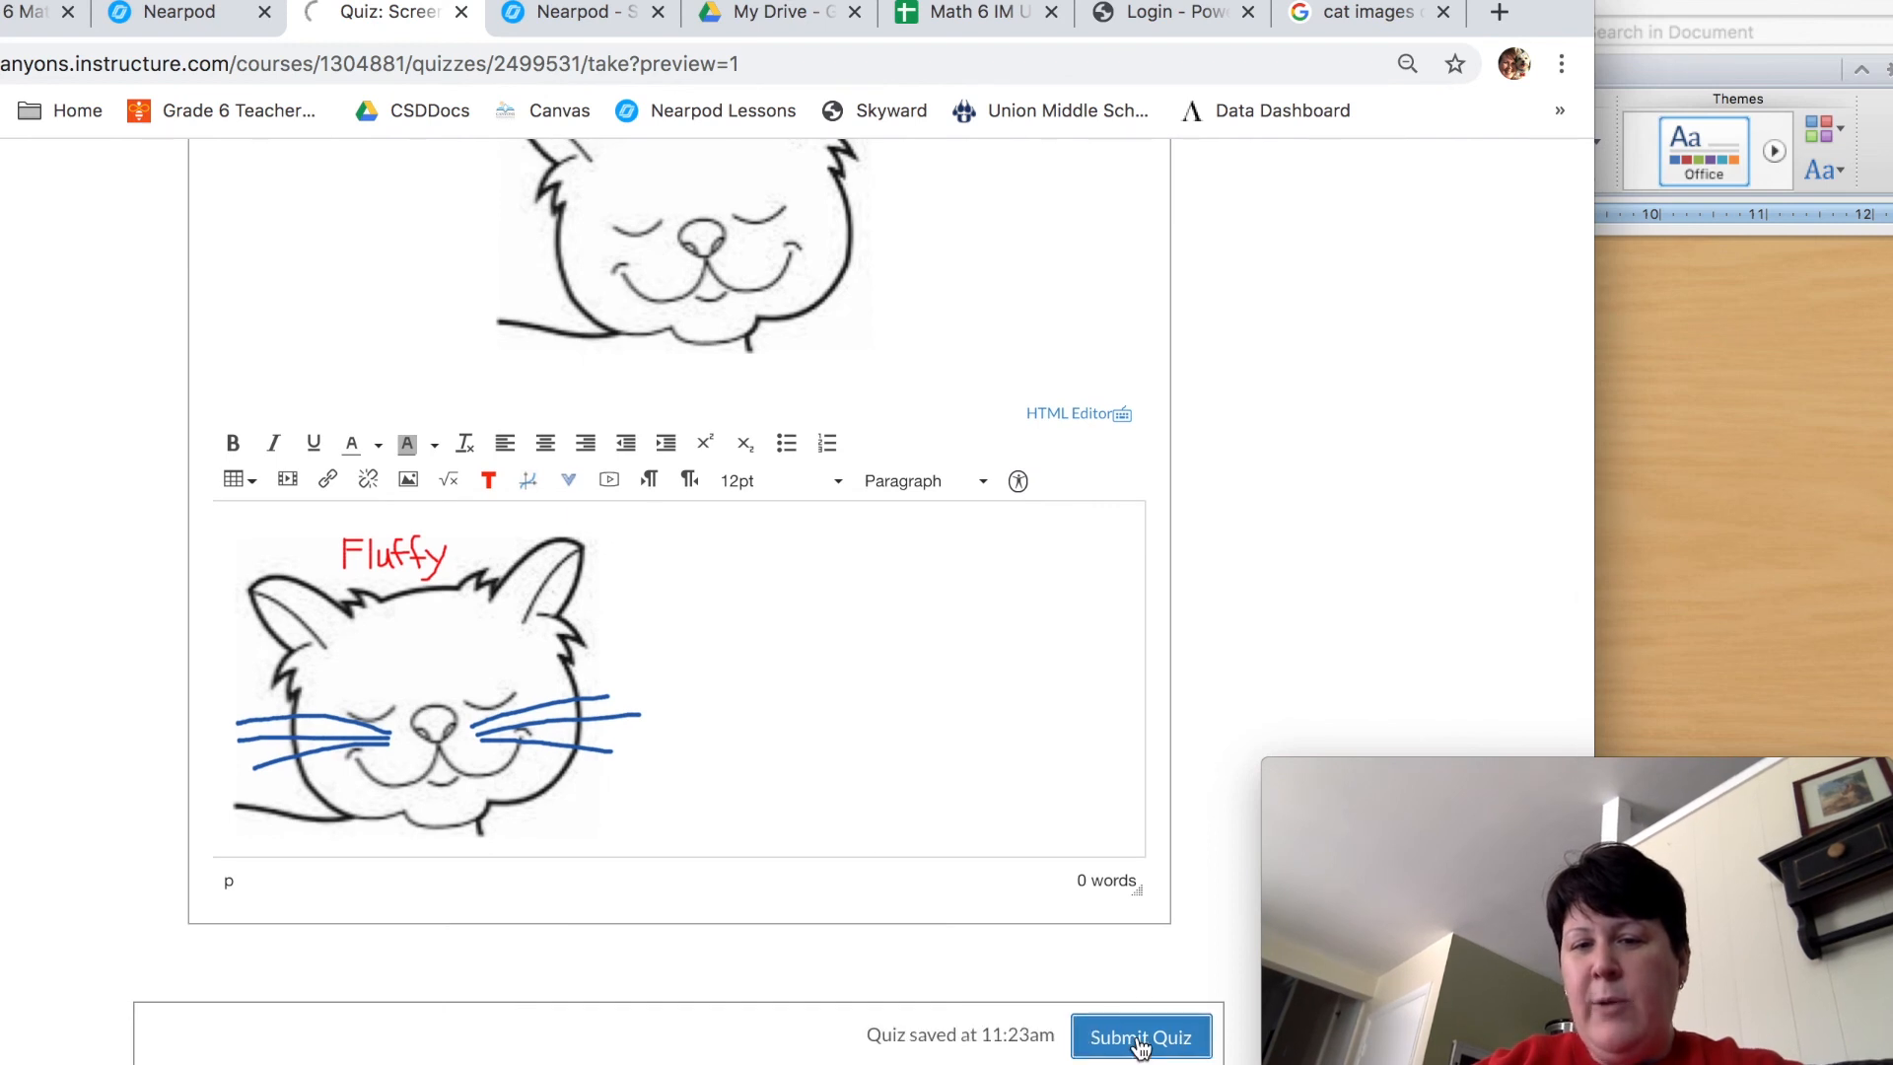
Submit the quiz and view Canvas's submission details summary
left_click(1138, 1037)
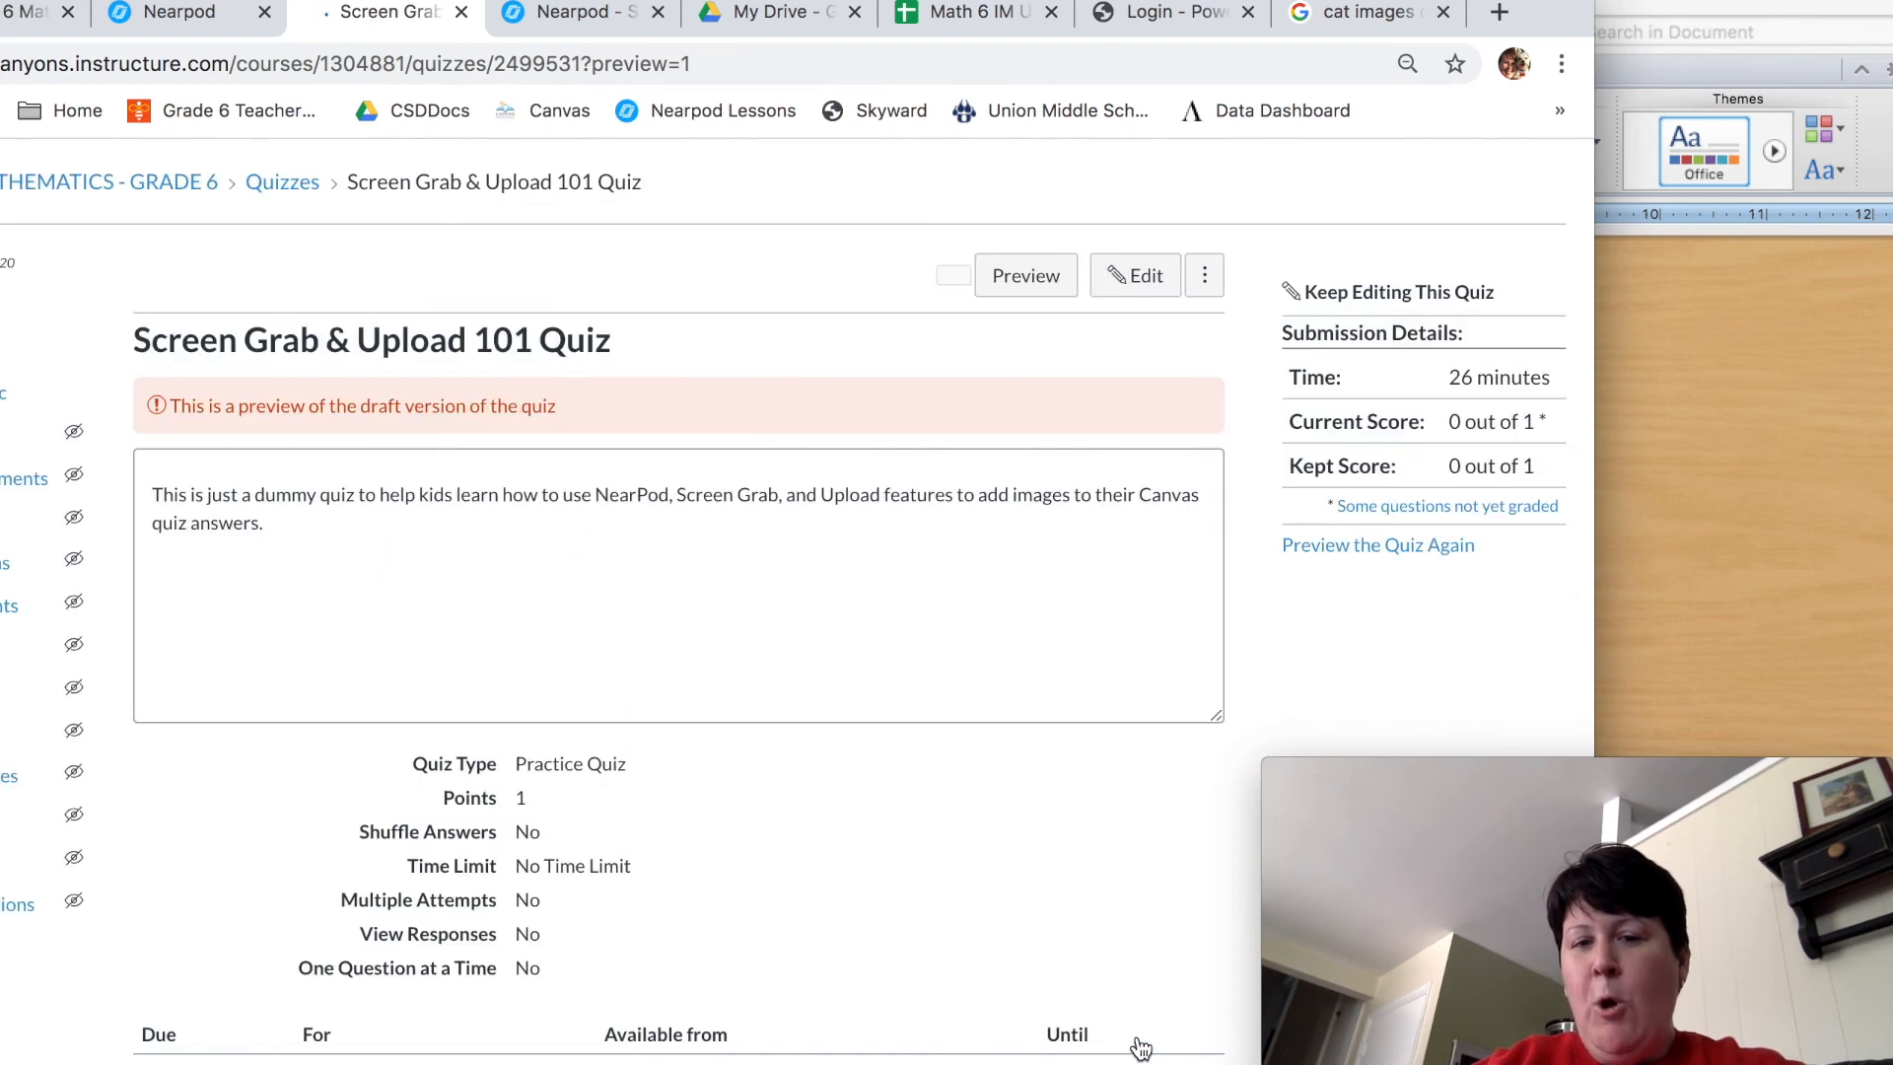
left_click(952, 277)
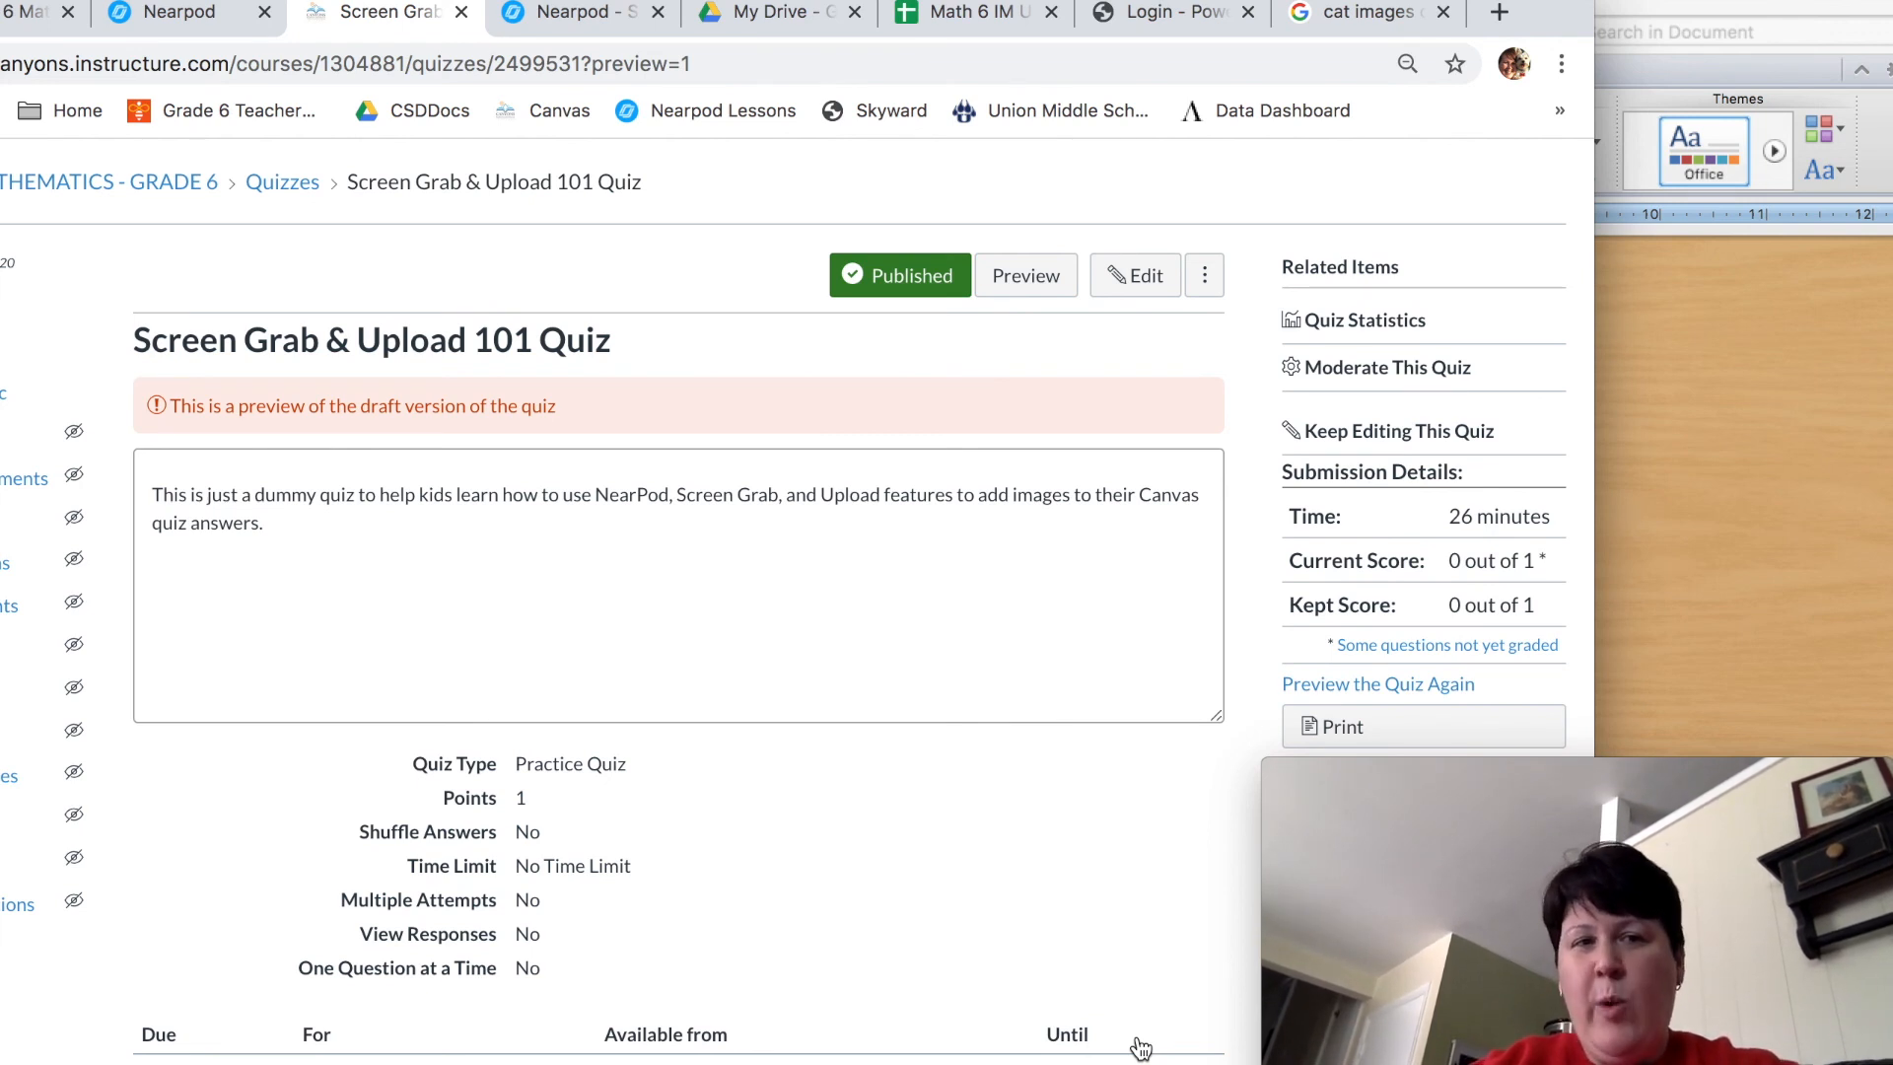
mouse_move(1003, 794)
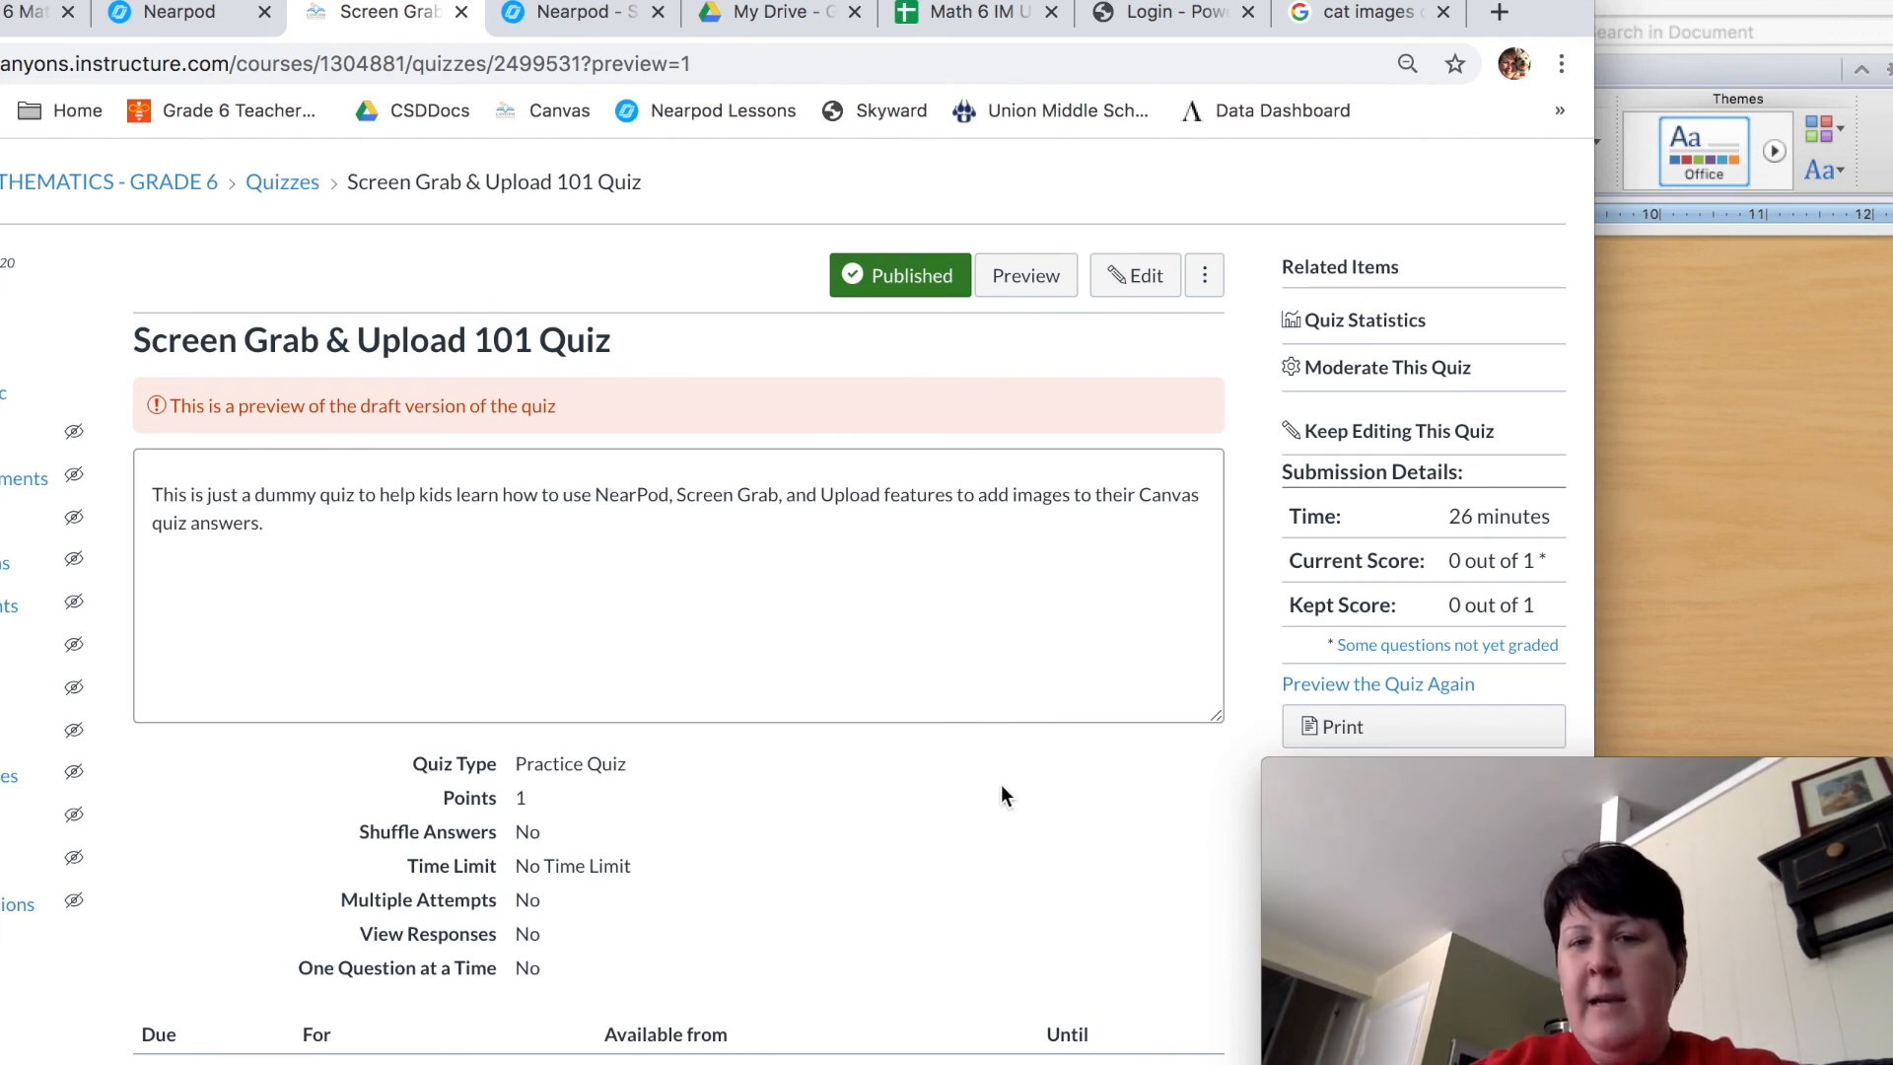